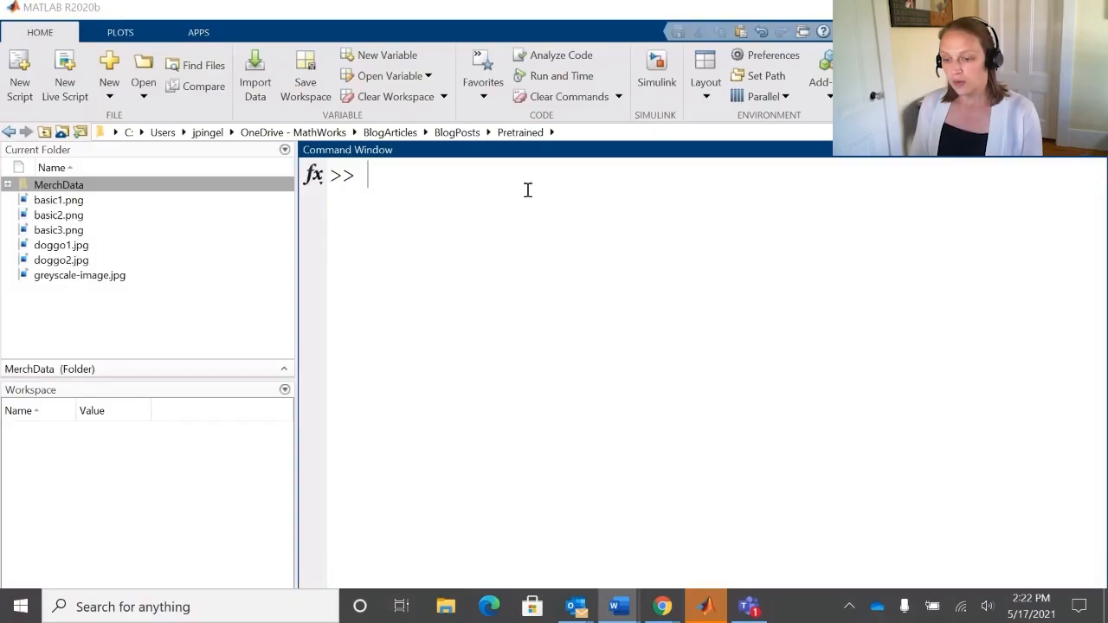
- Load the pretrained AlexNet as net and list its 25 layers with net.Layers
{"action": "type", "text": "ne"}
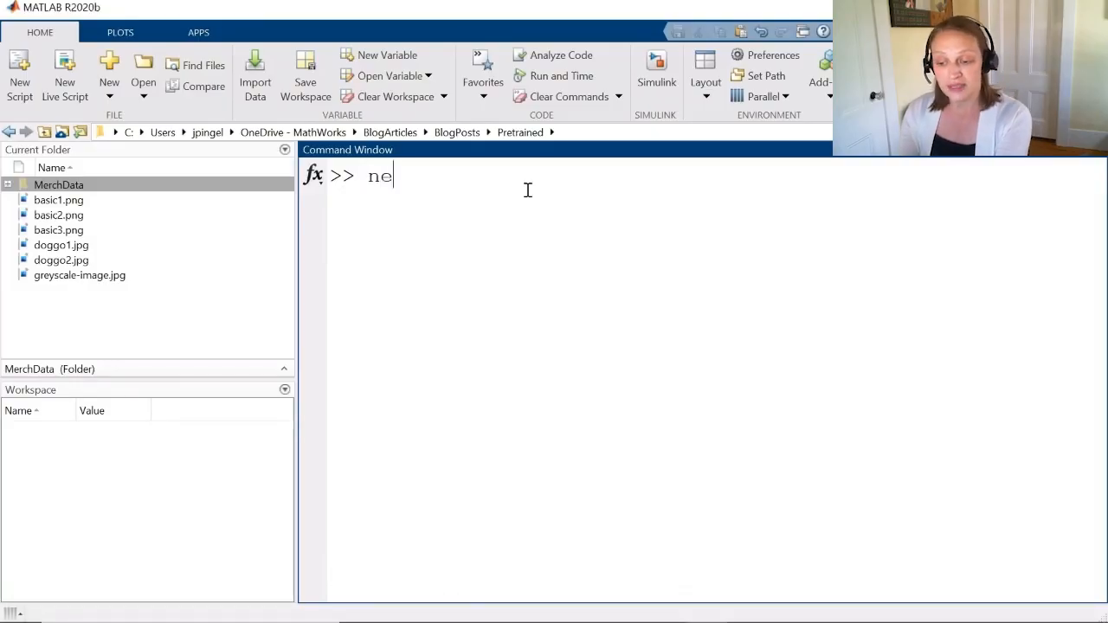
{"action": "type", "text": "t = al"}
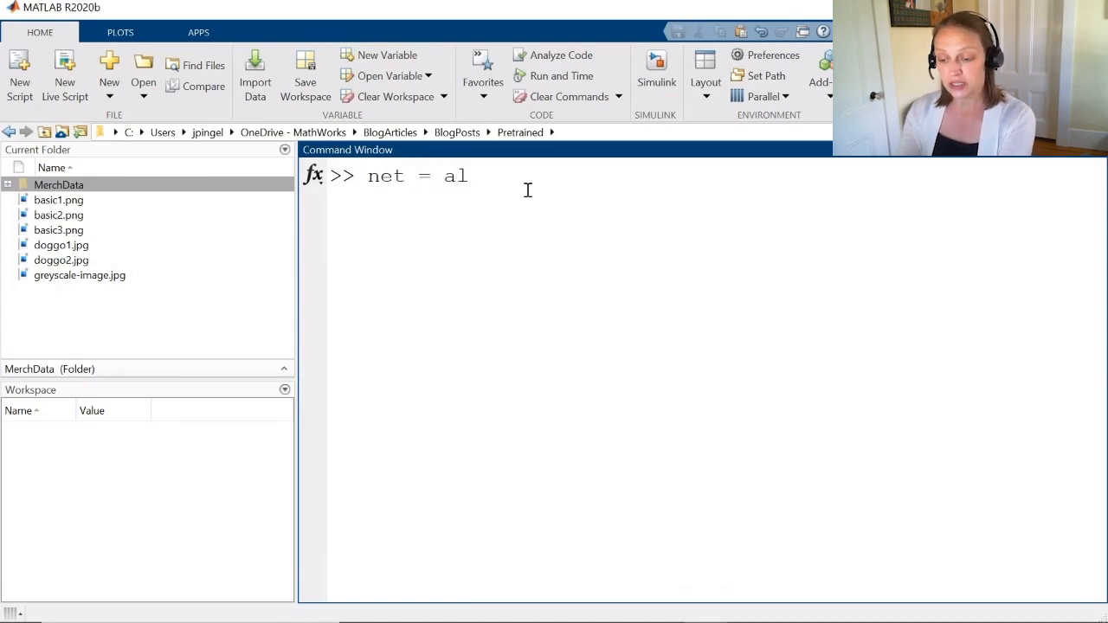
{"action": "type", "text": "n"}
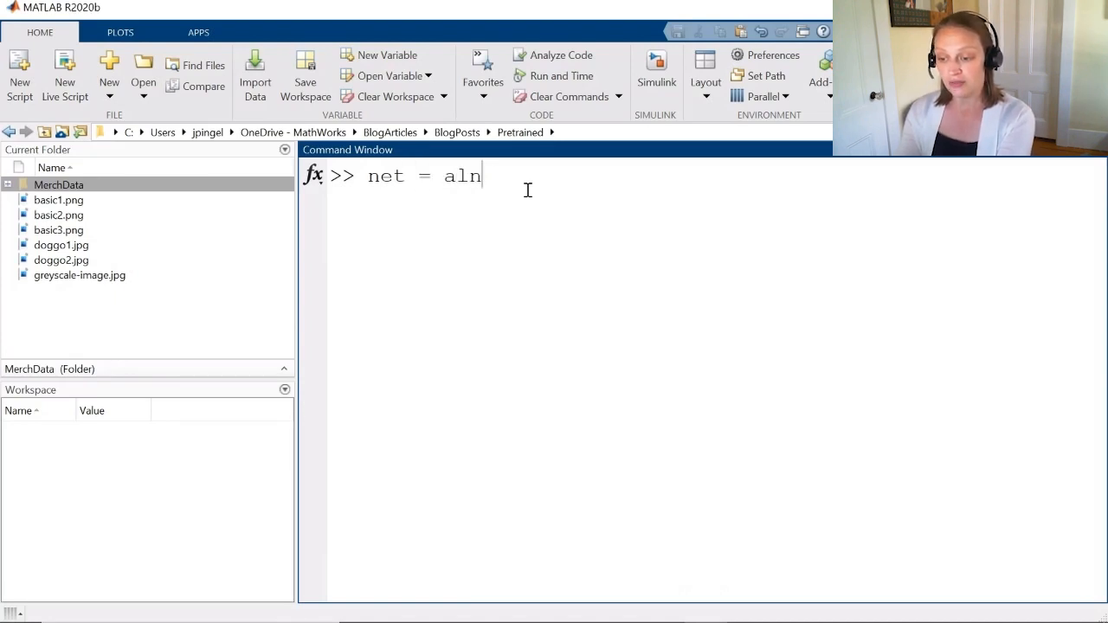
{"action": "type", "text": "exnet;"}
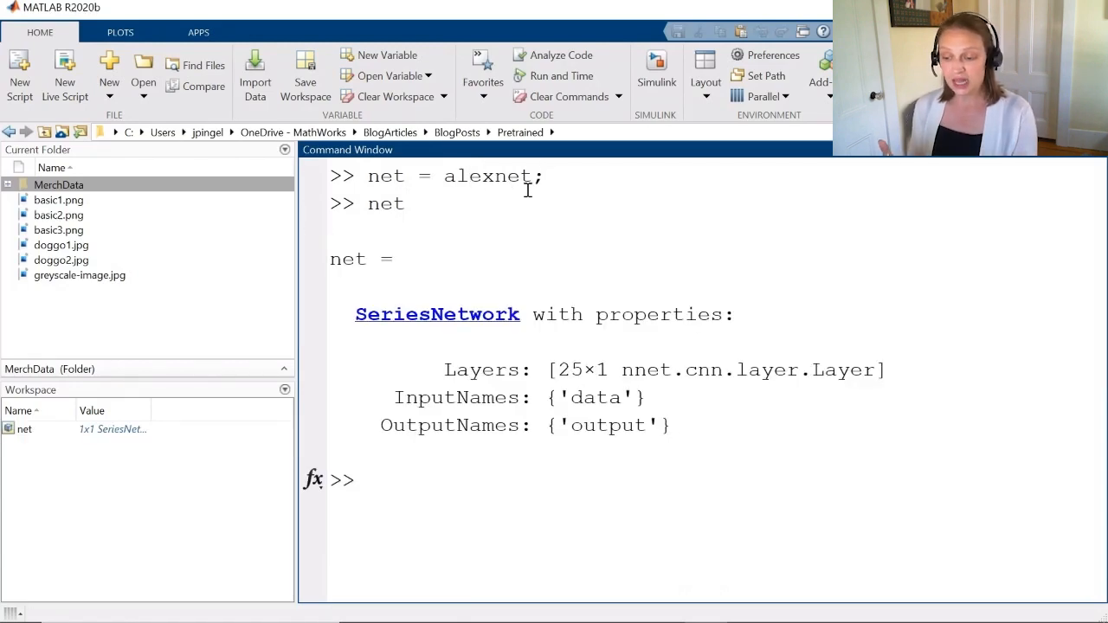
{"action": "type", "text": "net."}
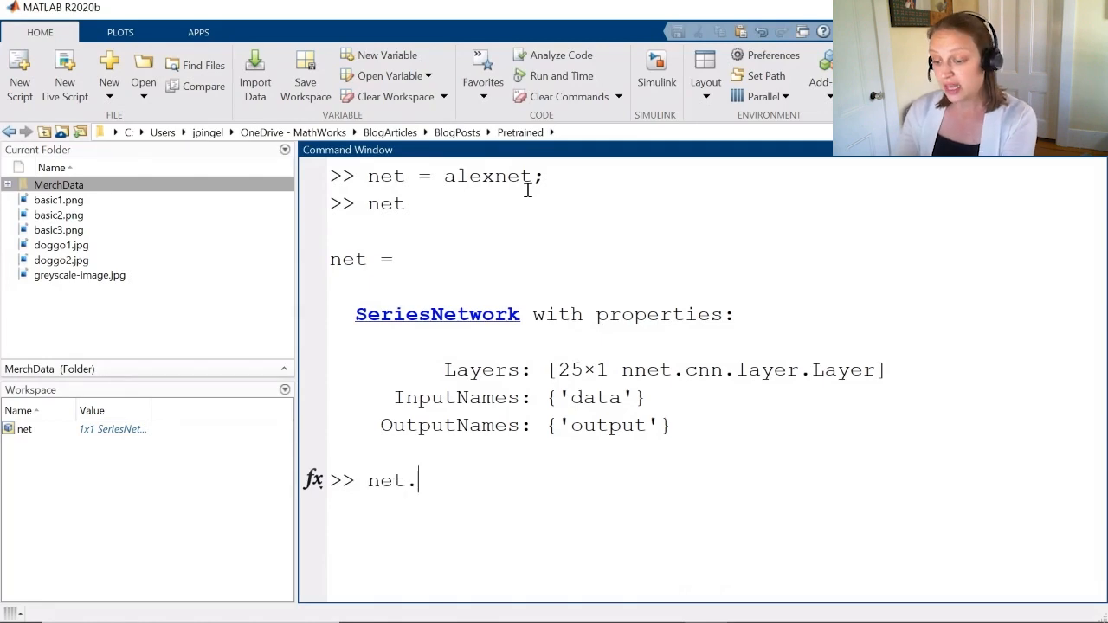
{"action": "key", "text": "Return"}
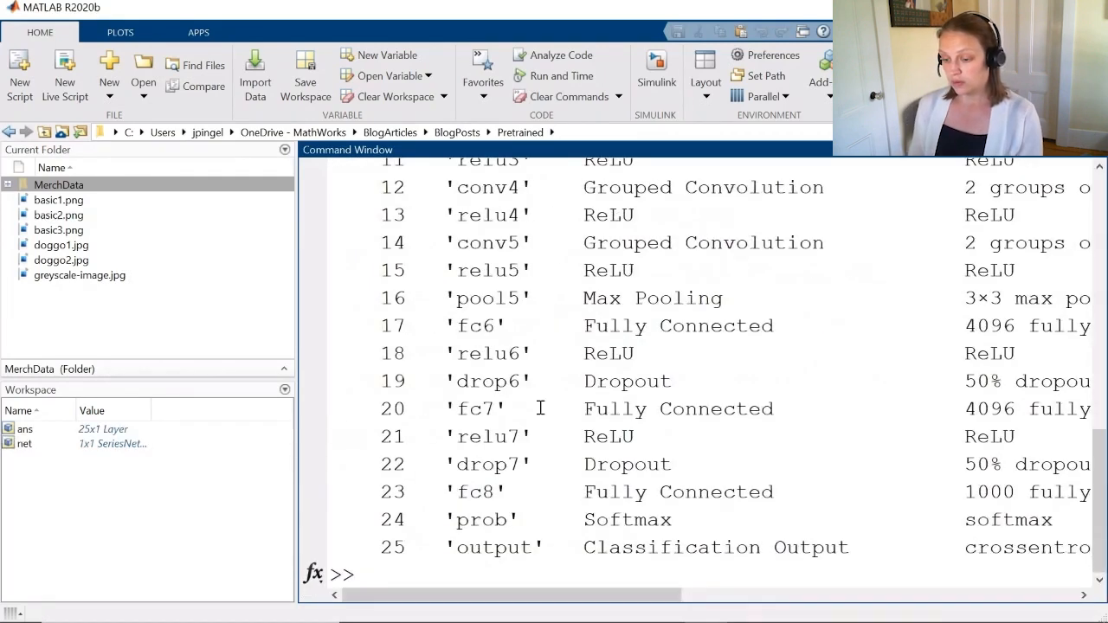
- Inspect the first layer, net.Layers(1), the image input expecting 227×227×3 images
{"action": "scroll", "scroll_direction": "up", "scroll_amount": 3}
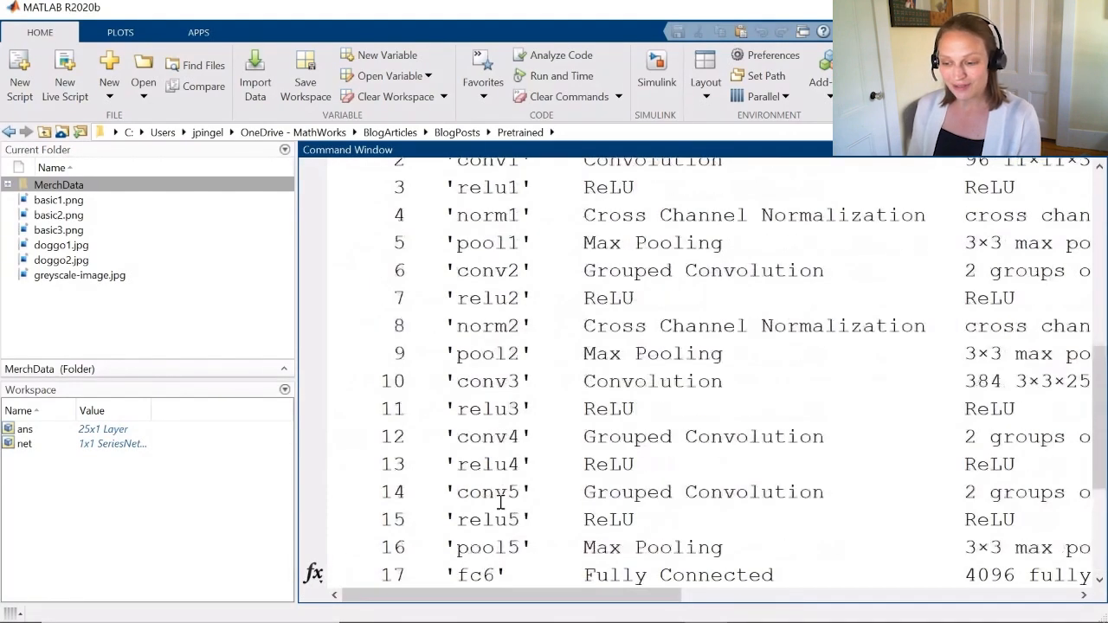
{"action": "scroll", "scroll_direction": "down", "scroll_amount": 3}
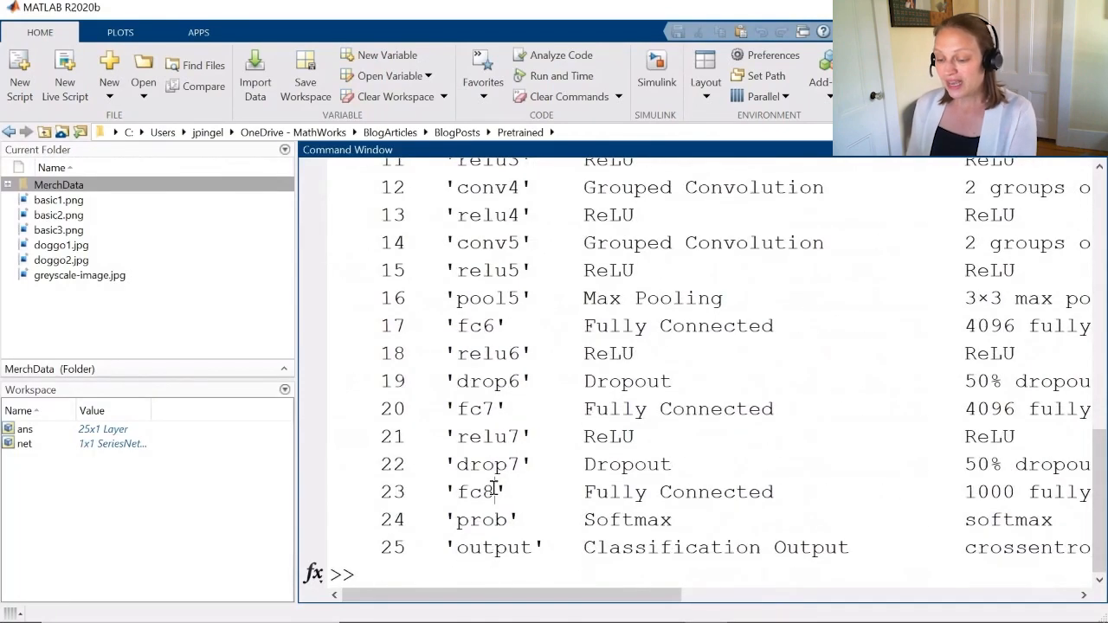
{"action": "type", "text": "net.Layer"}
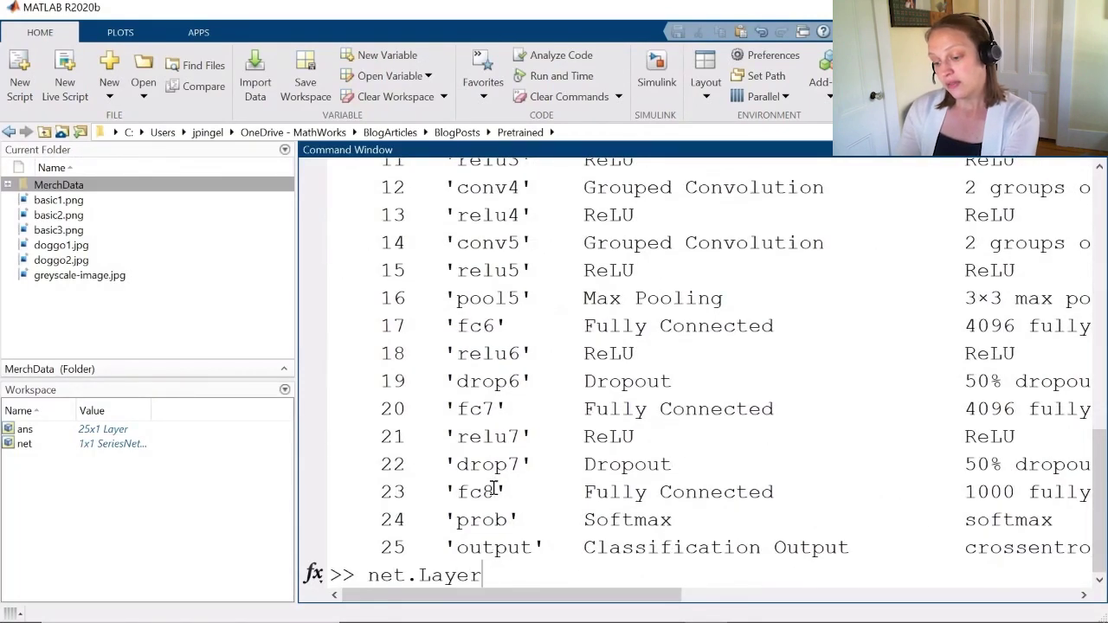
{"action": "type", "text": "s("}
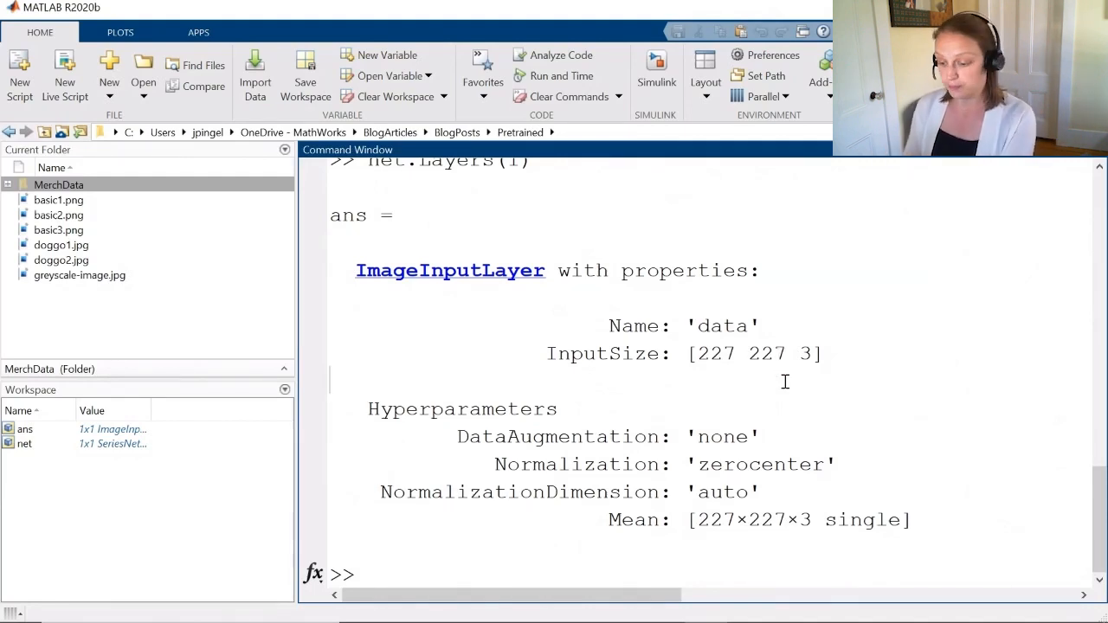
- Show the classification output layer with net.Layers(end), listing 1000 categories
{"action": "type", "text": "net"}
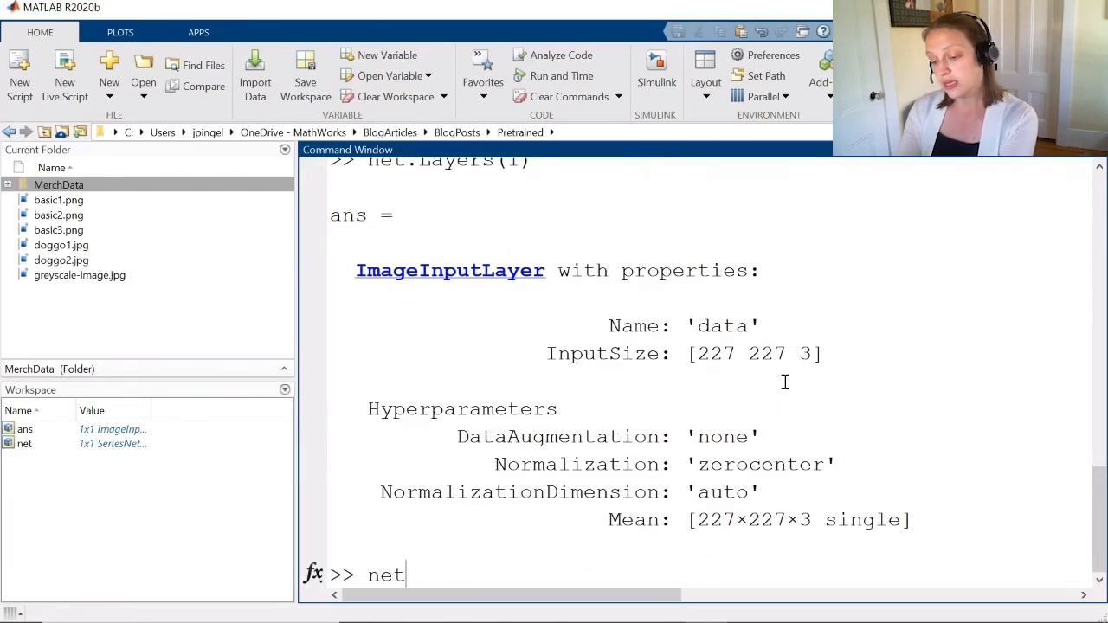
{"action": "type", "text": ".Layers(3"}
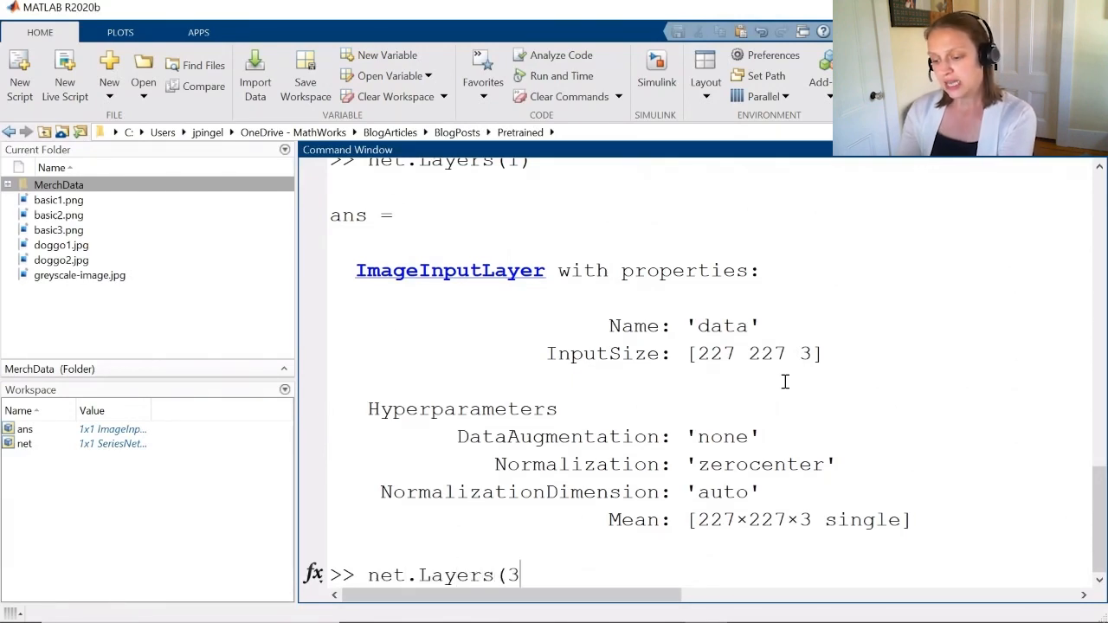
{"action": "key", "text": "Return"}
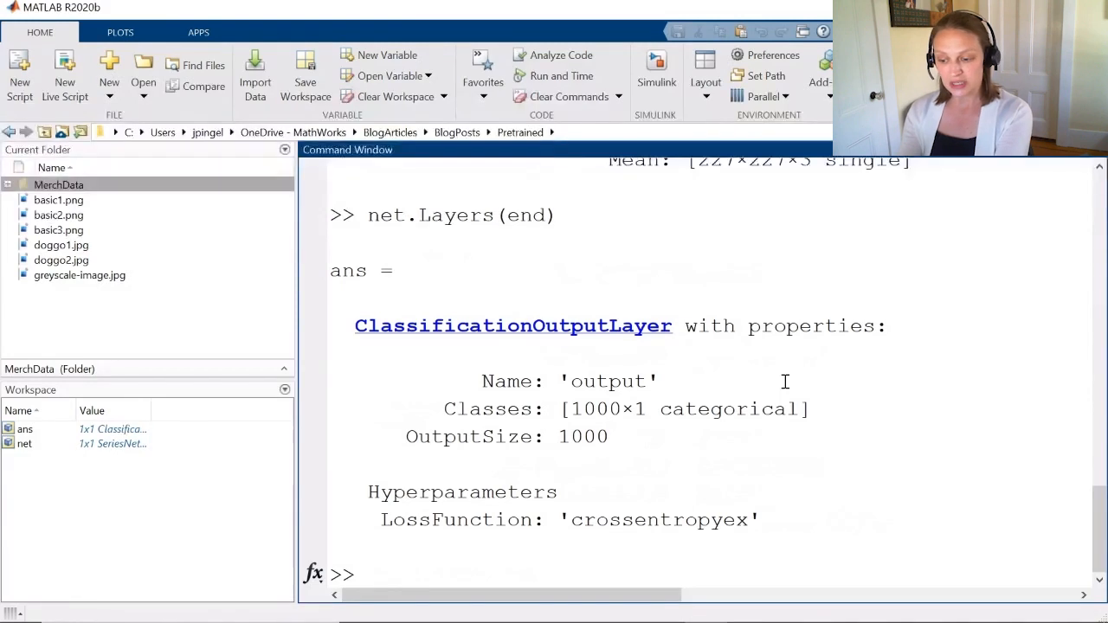
- List the output layer's class names with net.Layers(end).Classes and scroll through them
{"action": "type", "text": "net"}
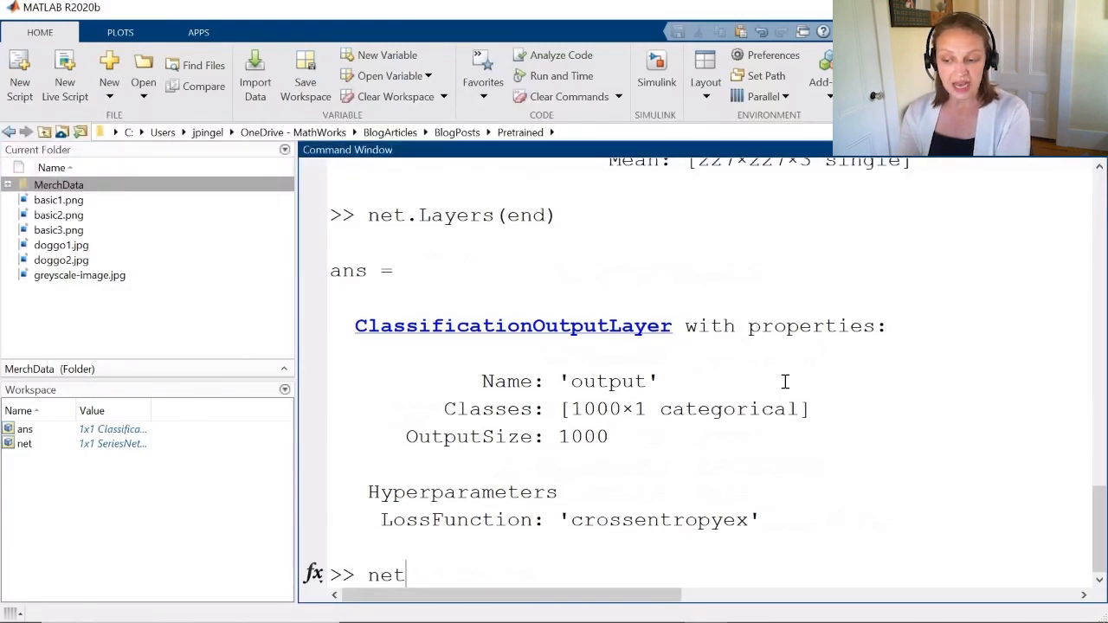
{"action": "type", "text": ".Layers(e"}
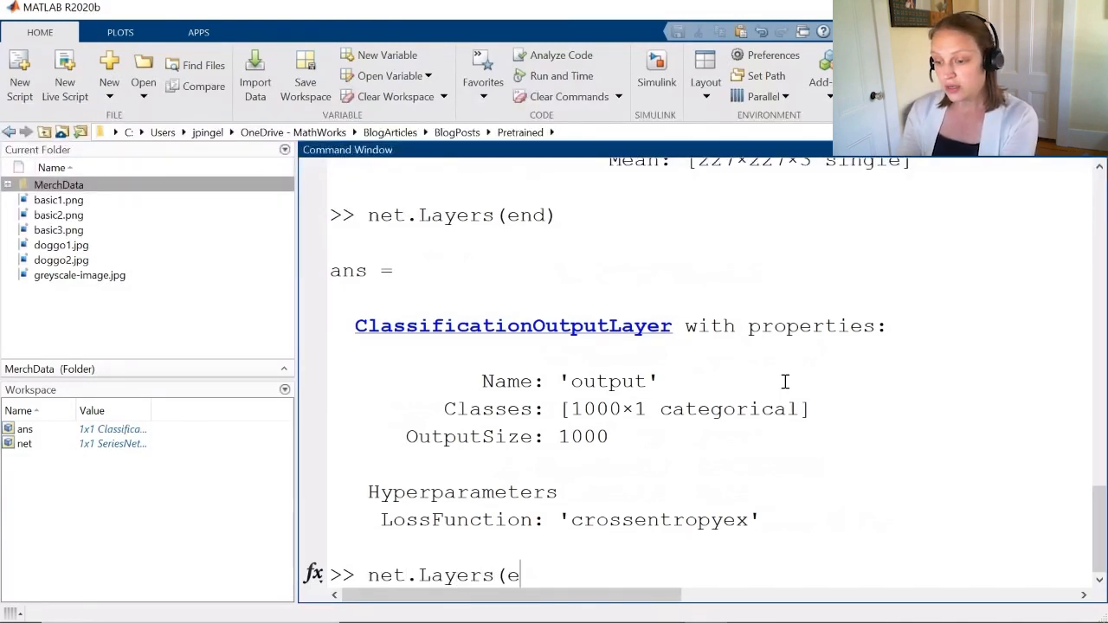
{"action": "type", "text": "nd).Classe"}
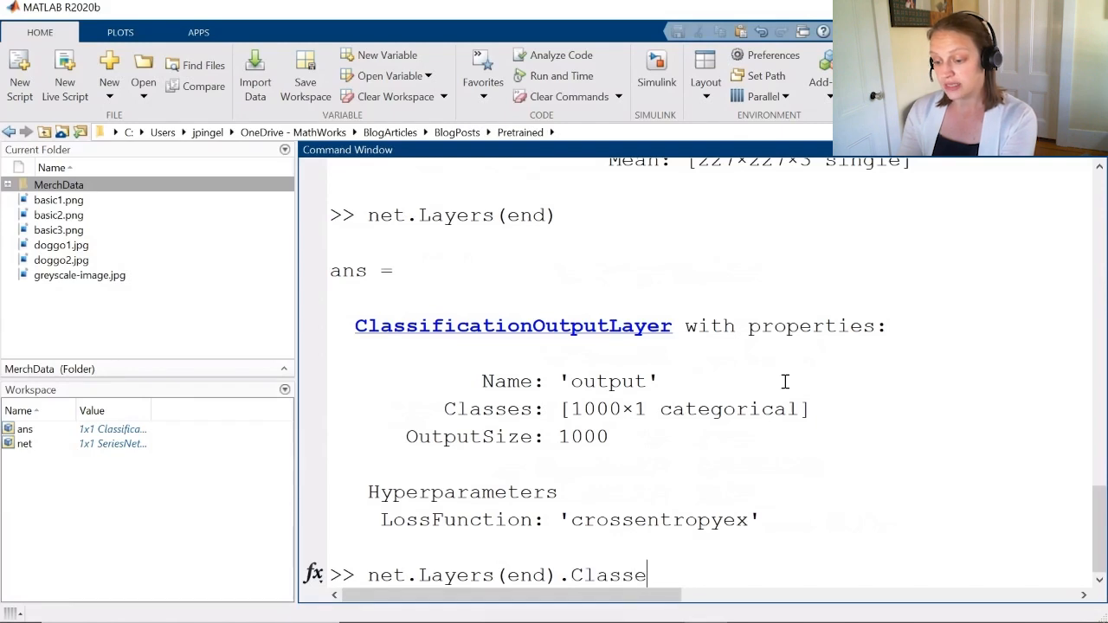
{"action": "key", "text": "Return"}
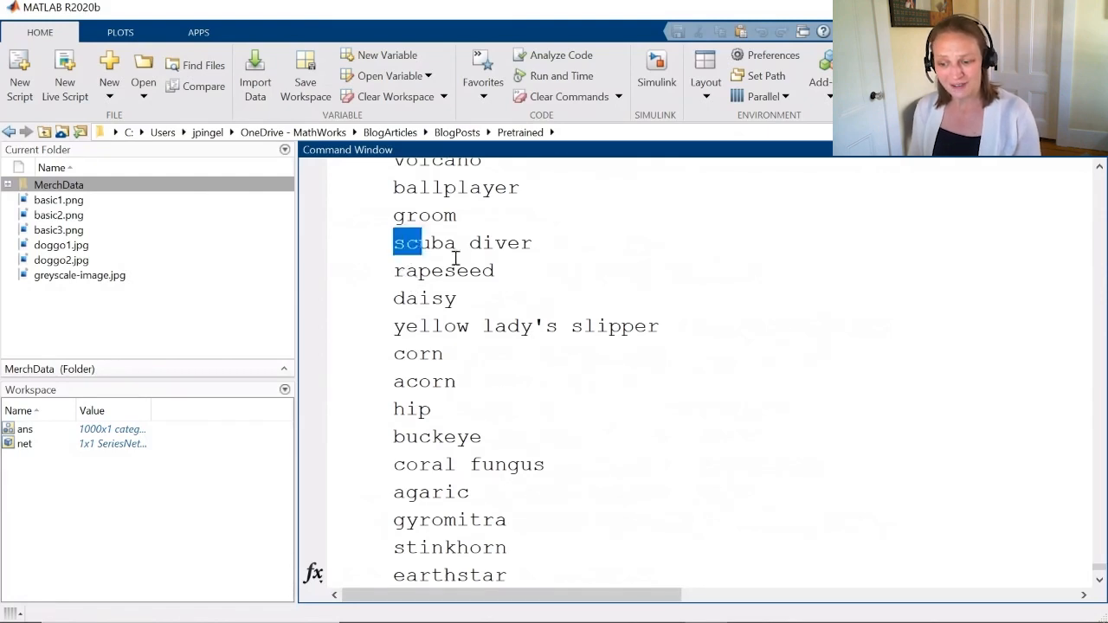
{"action": "scroll", "scroll_direction": "down", "scroll_amount": 3}
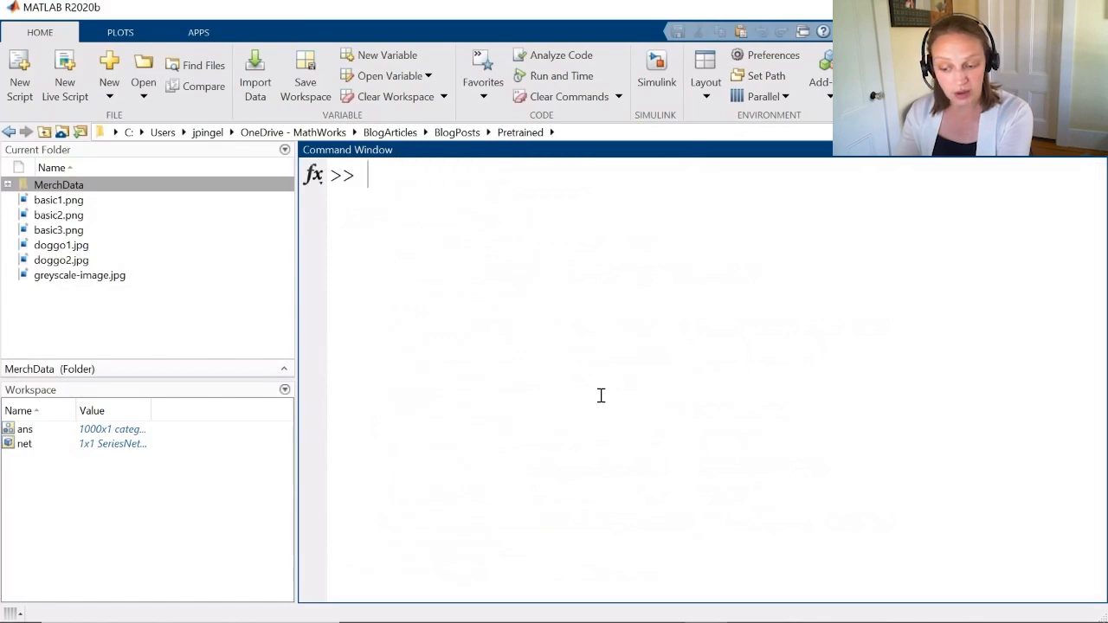
- Read sherlock.jpg into im with imread and display it with imshow
{"action": "type", "text": "im"}
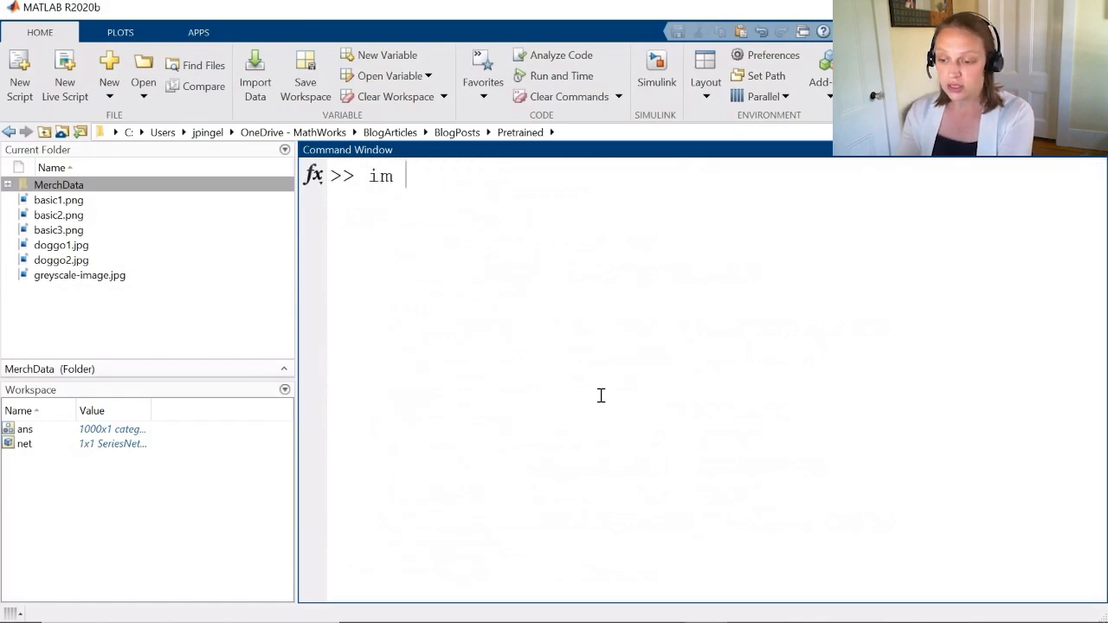
{"action": "type", "text": "= imread('"}
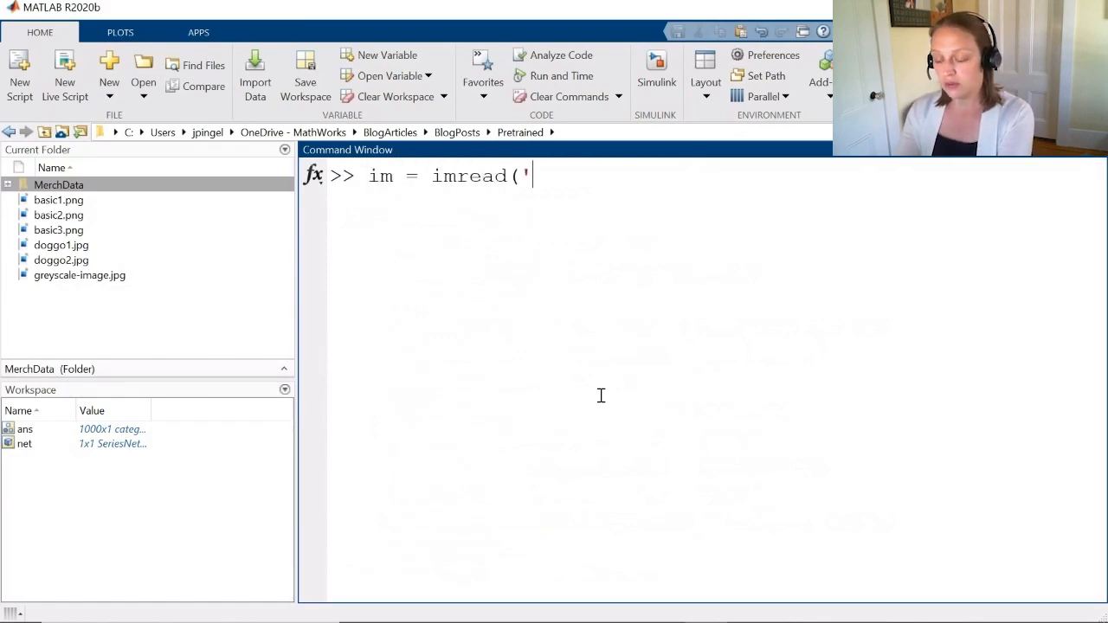
{"action": "type", "text": "sherlock.jpg');"}
{"action": "type", "text": "i"}
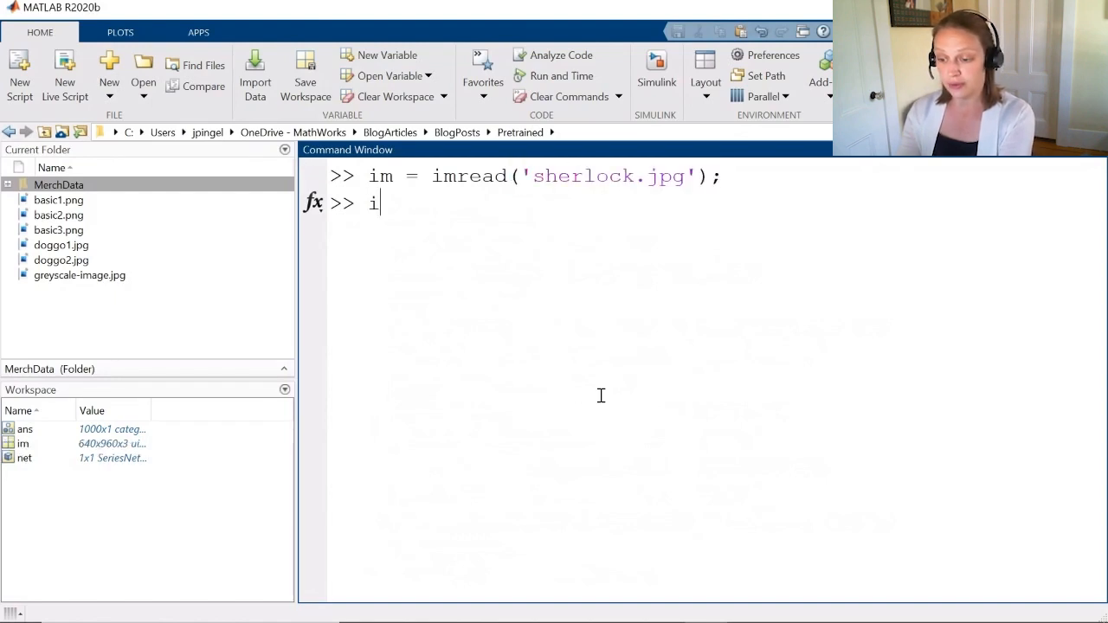
{"action": "type", "text": "mshow(im)"}
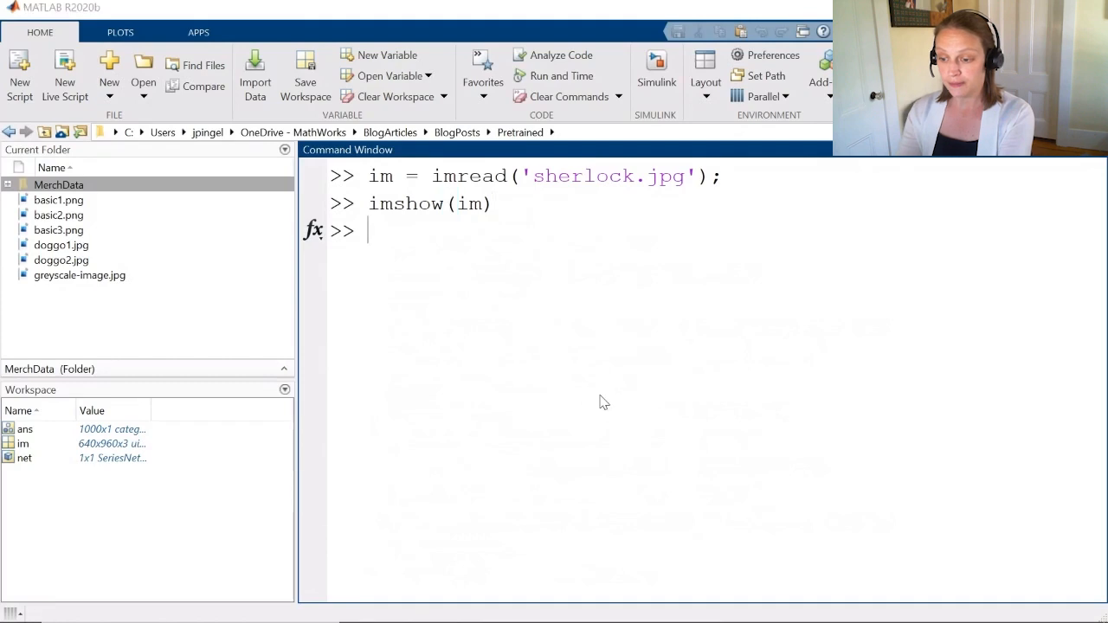
{"action": "key", "text": "Return"}
{"action": "type", "text": "n"}
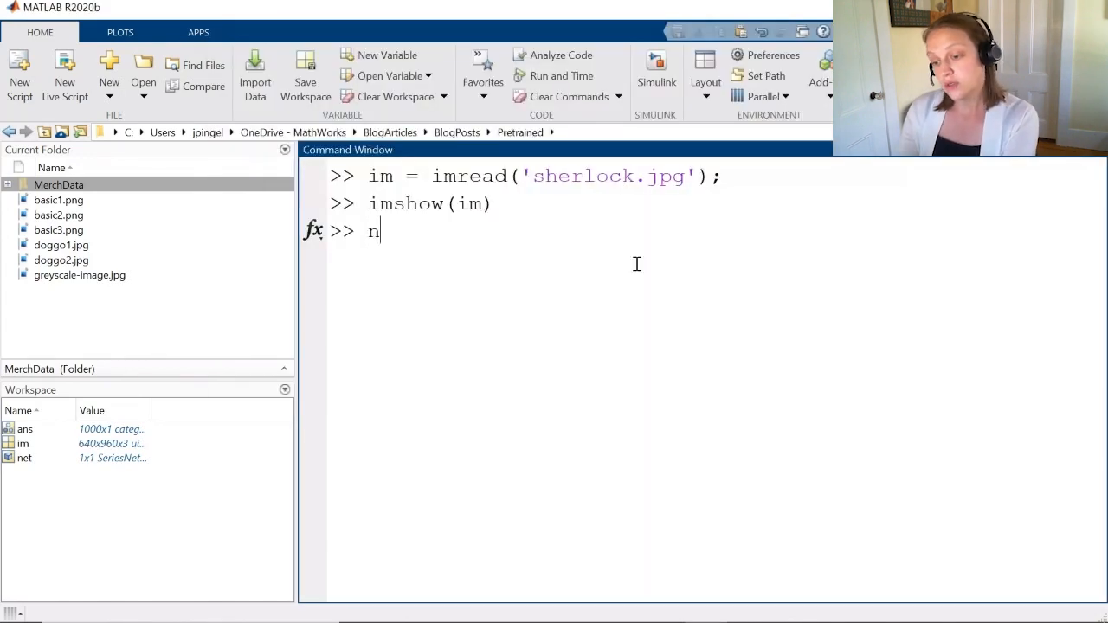
- Run net.classify(im), which errors because the image is not 227×227×3
{"action": "type", "text": "et.classify"}
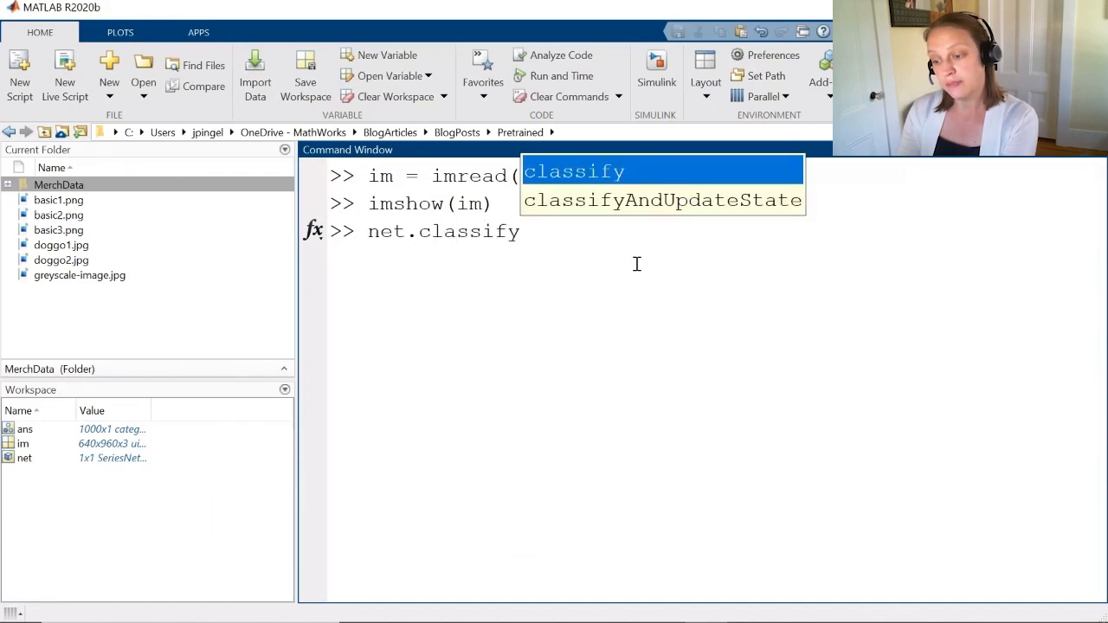
{"action": "type", "text": "(im)"}
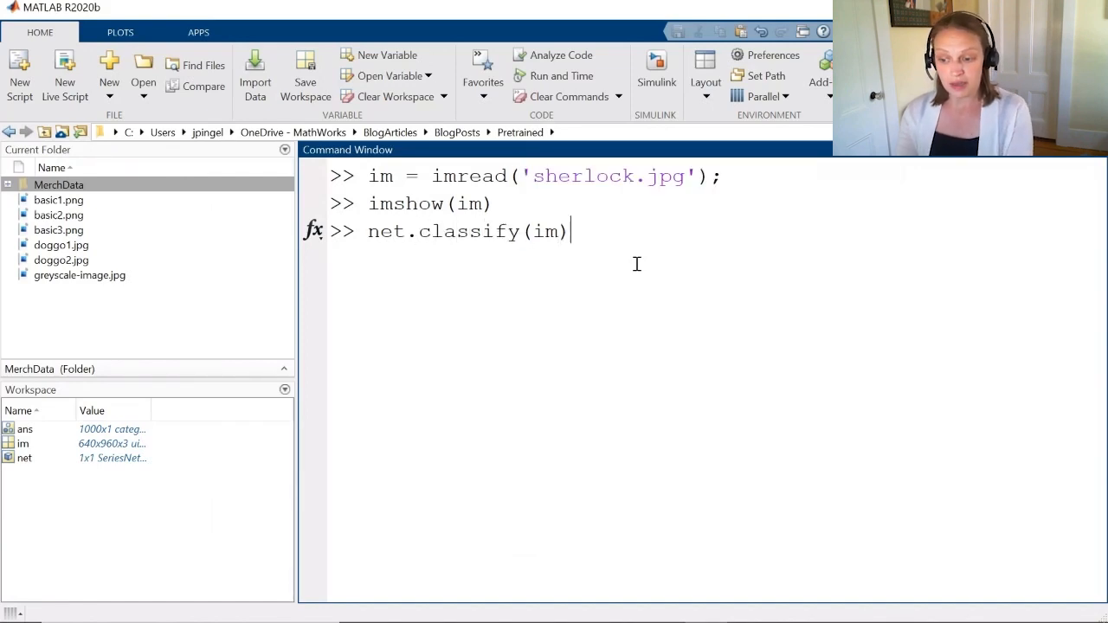
{"action": "key", "text": "Return"}
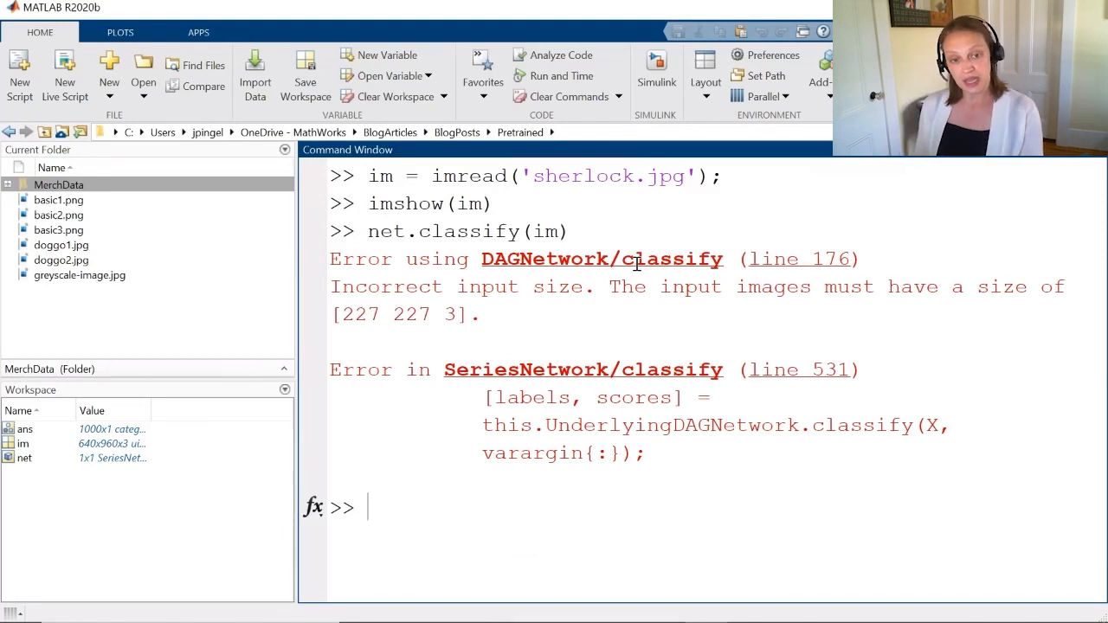
- Resize im to 227 by 227 with imresize
{"action": "type", "text": "im"}
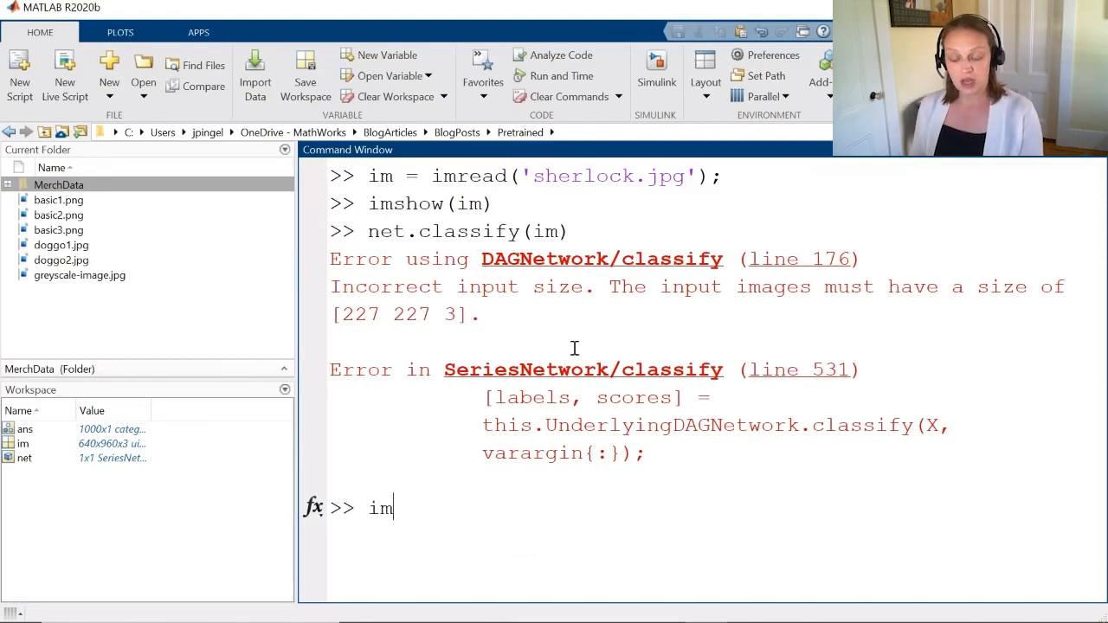
{"action": "type", "text": "= imresize"}
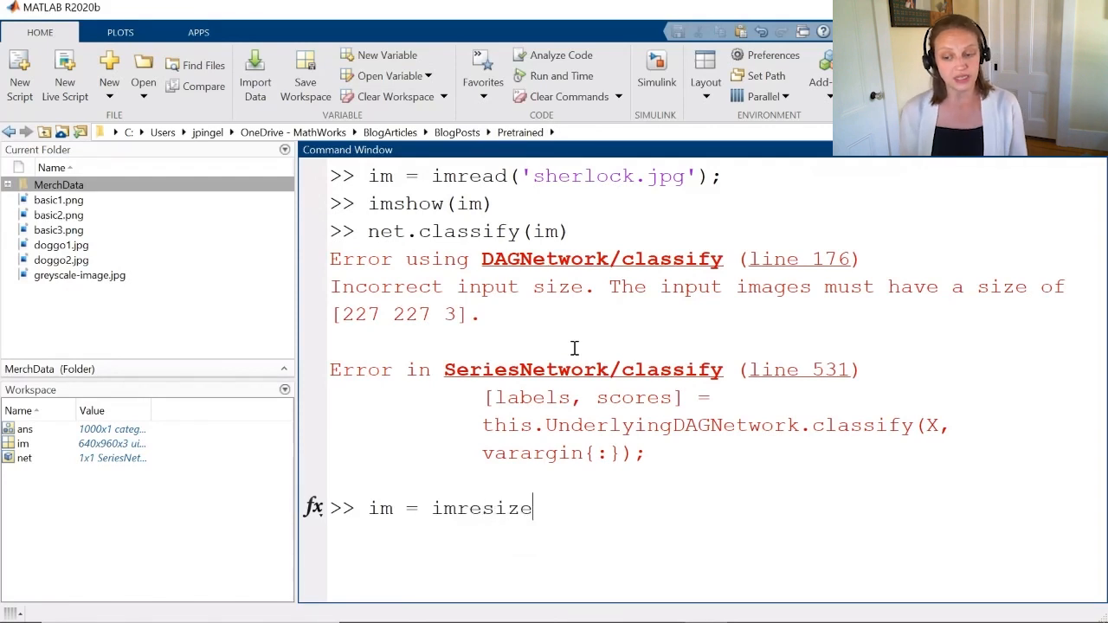
{"action": "type", "text": "(im,[2"}
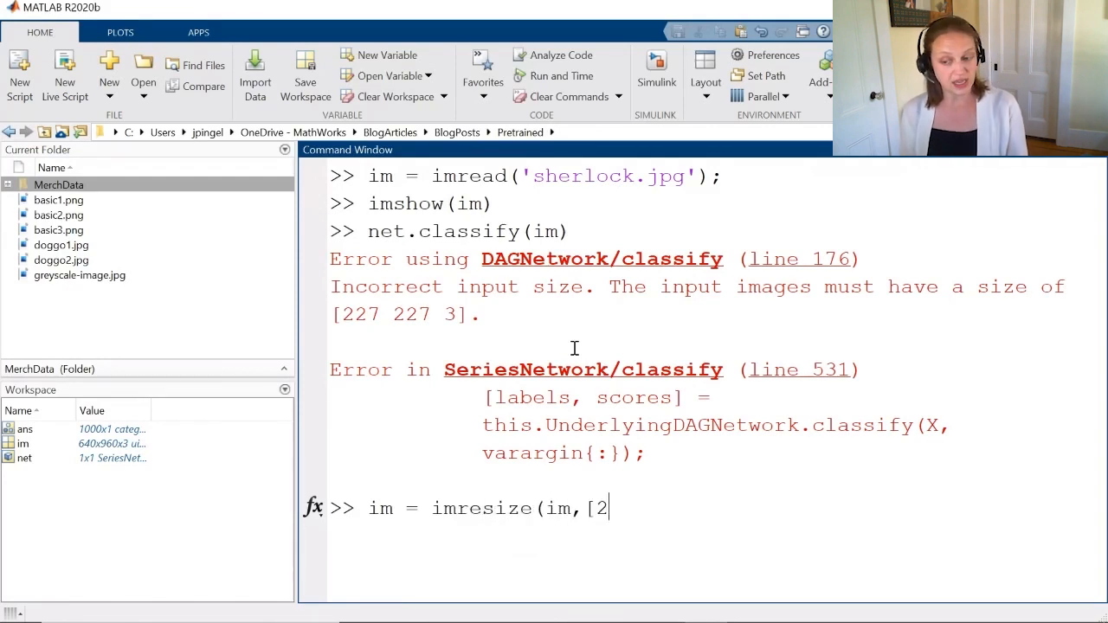
{"action": "type", "text": "27 227"}
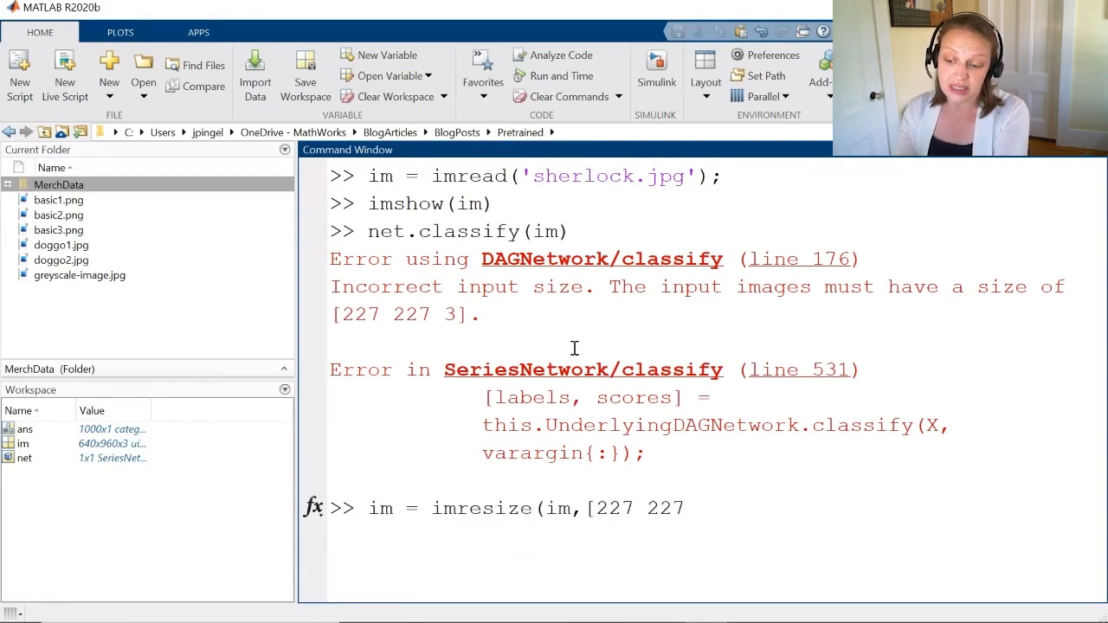
{"action": "key", "text": "Return"}
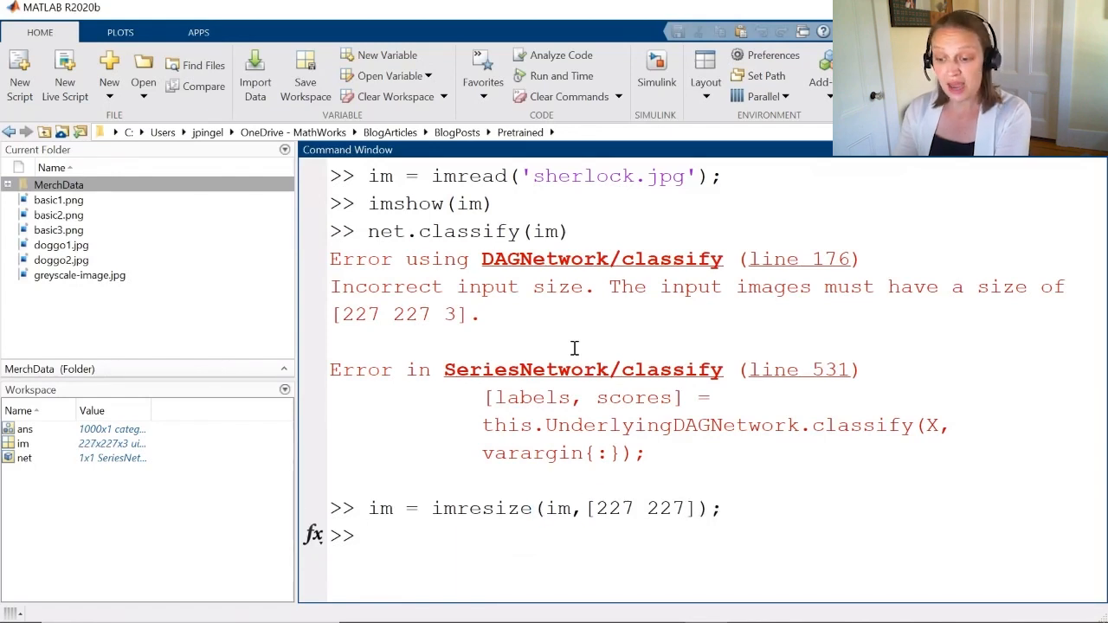
- Classify the resized image, getting Labrador retriever, and redisplay it with imshow
{"action": "type", "text": "net.classify(im"}
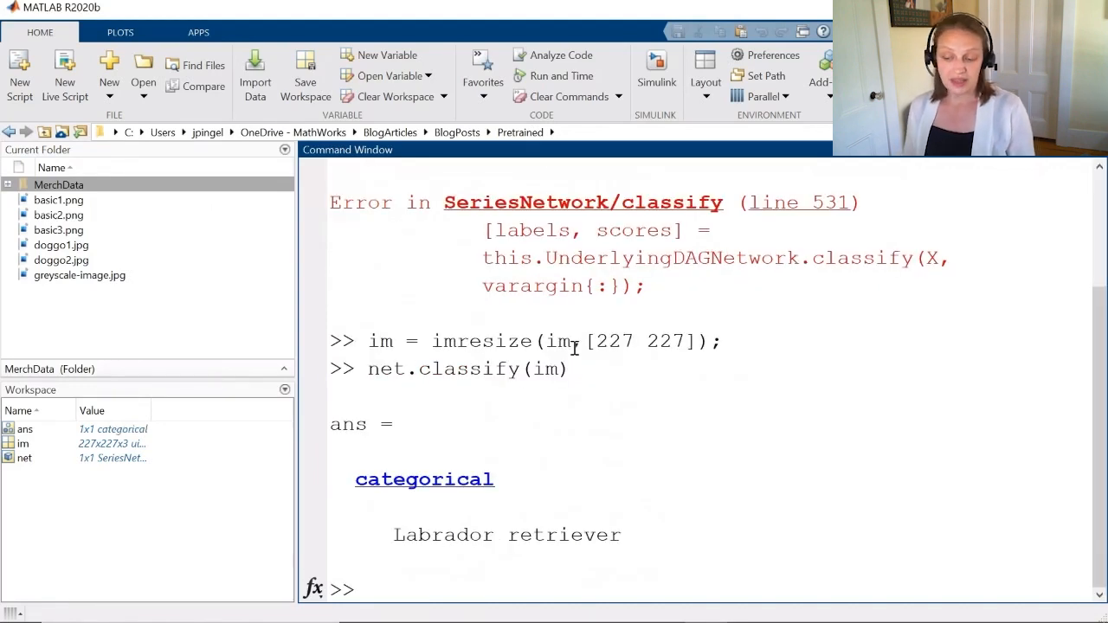
{"action": "mouse_move", "coordinate": [592, 370]}
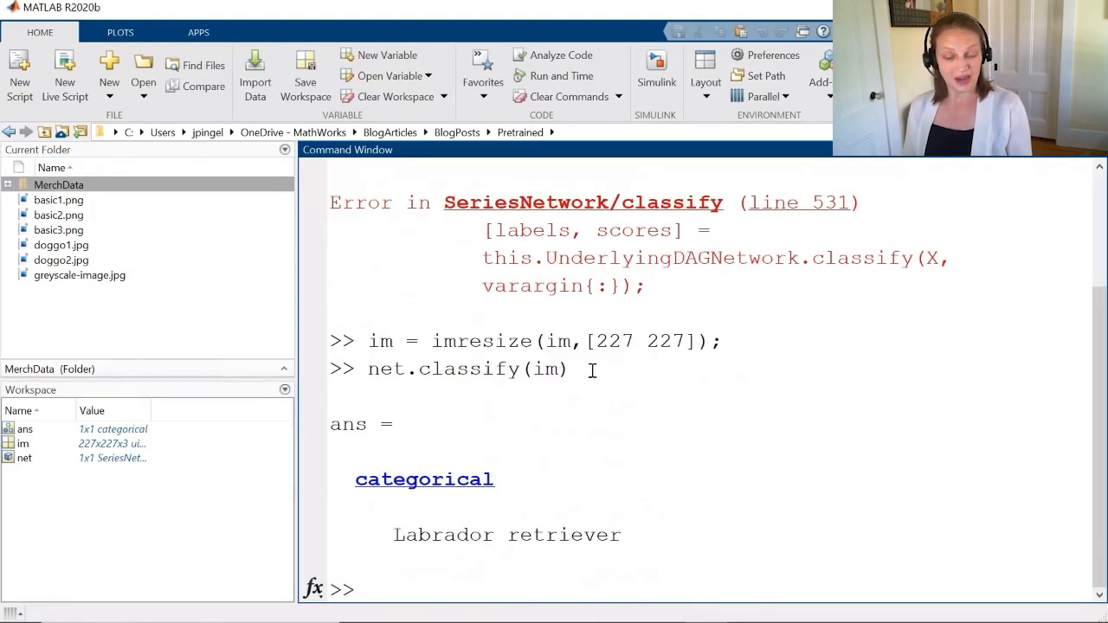
{"action": "type", "text": "ims"}
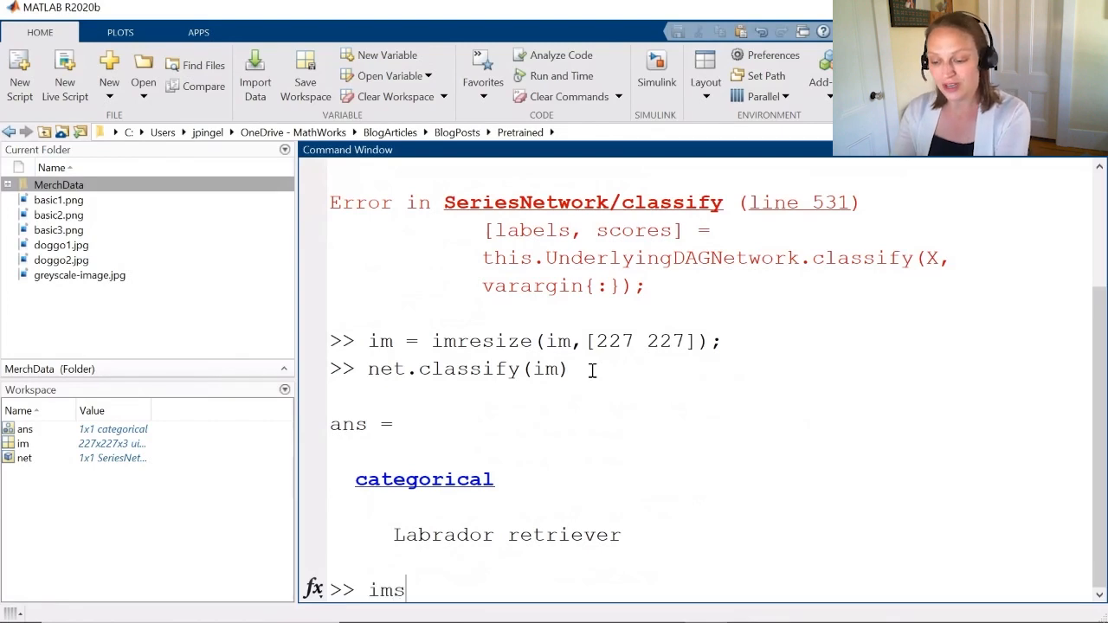
{"action": "type", "text": "how(im)"}
{"action": "type", "text": "net ="}
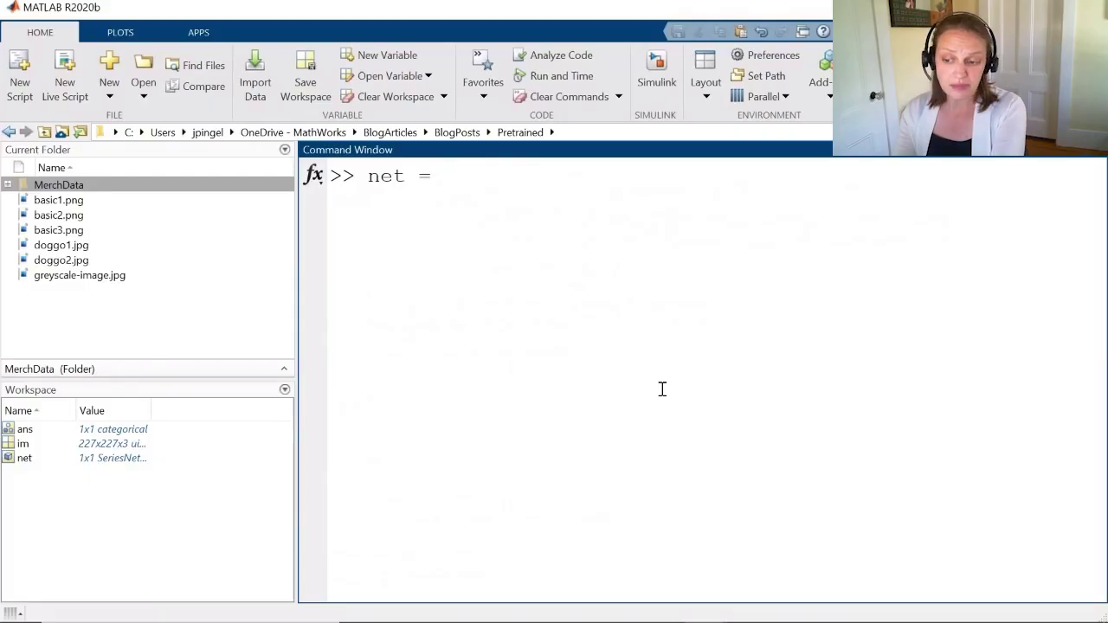
- Run net = resnet50 and follow the error's Add-On Explorer link for the missing support package
{"action": "type", "text": "resnet50;"}
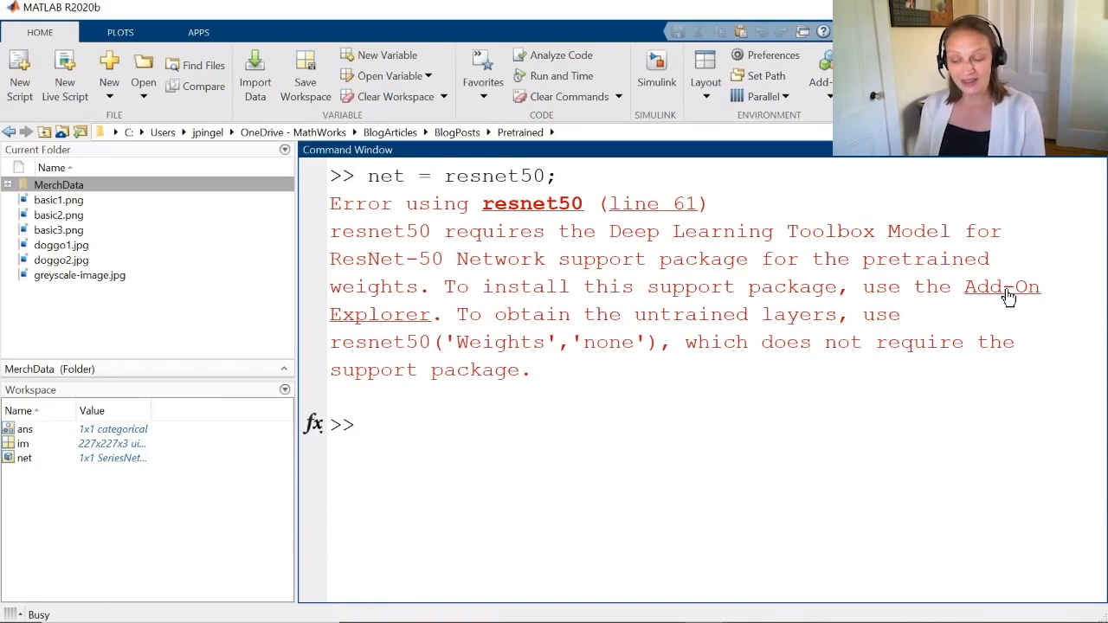
{"action": "left_click", "coordinate": [1000, 288]}
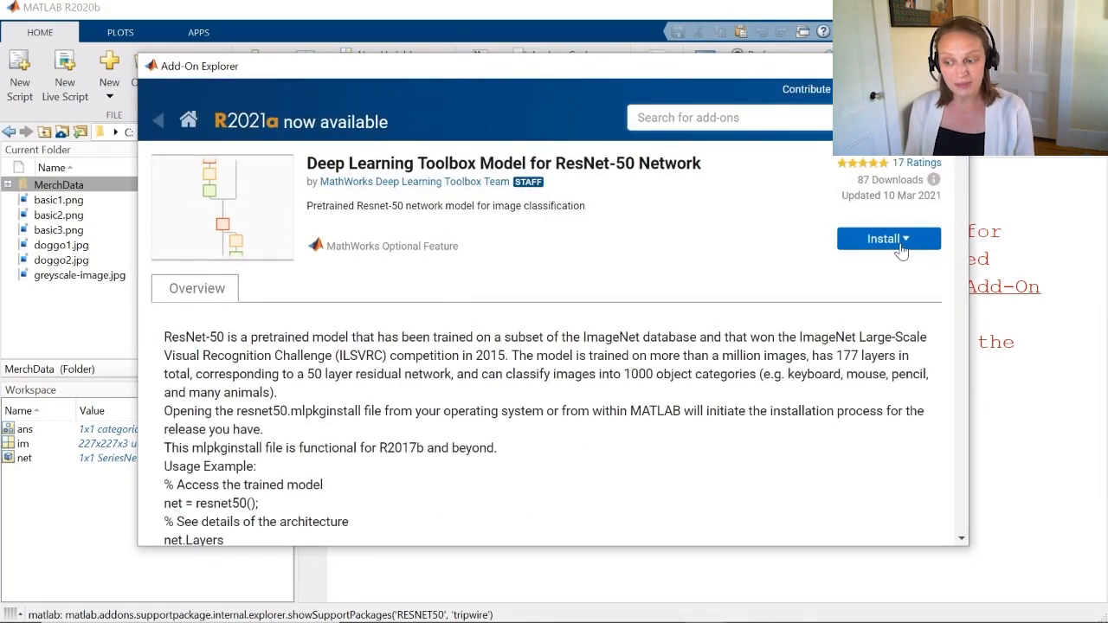
- Install the Deep Learning Toolbox Model for ResNet-50 Network add-on
{"action": "left_click", "coordinate": [886, 239]}
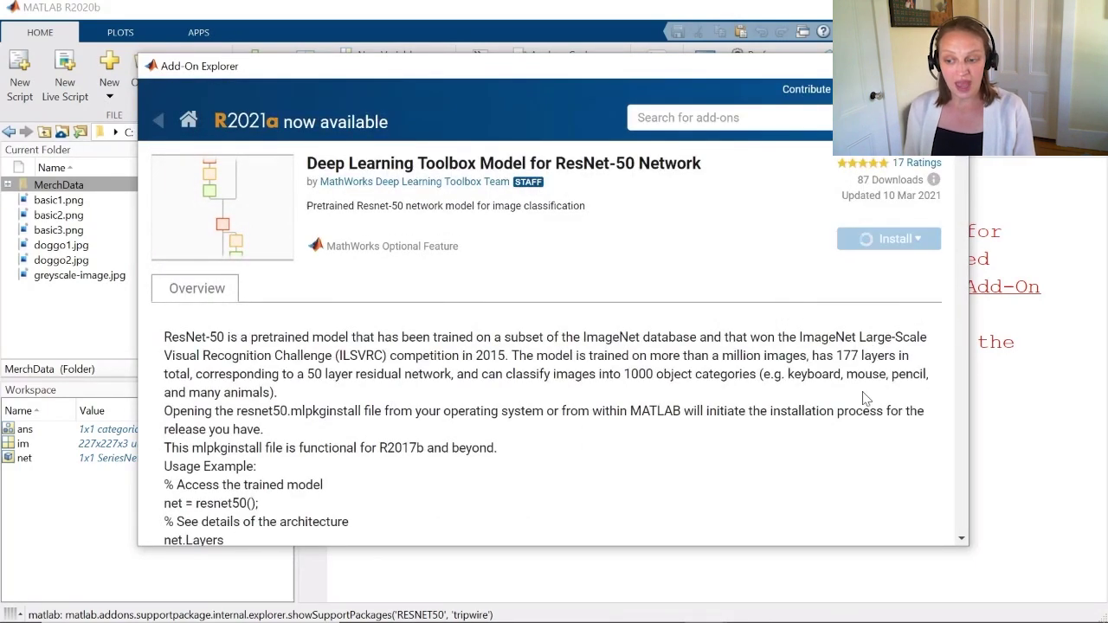
{"action": "left_click", "coordinate": [884, 239]}
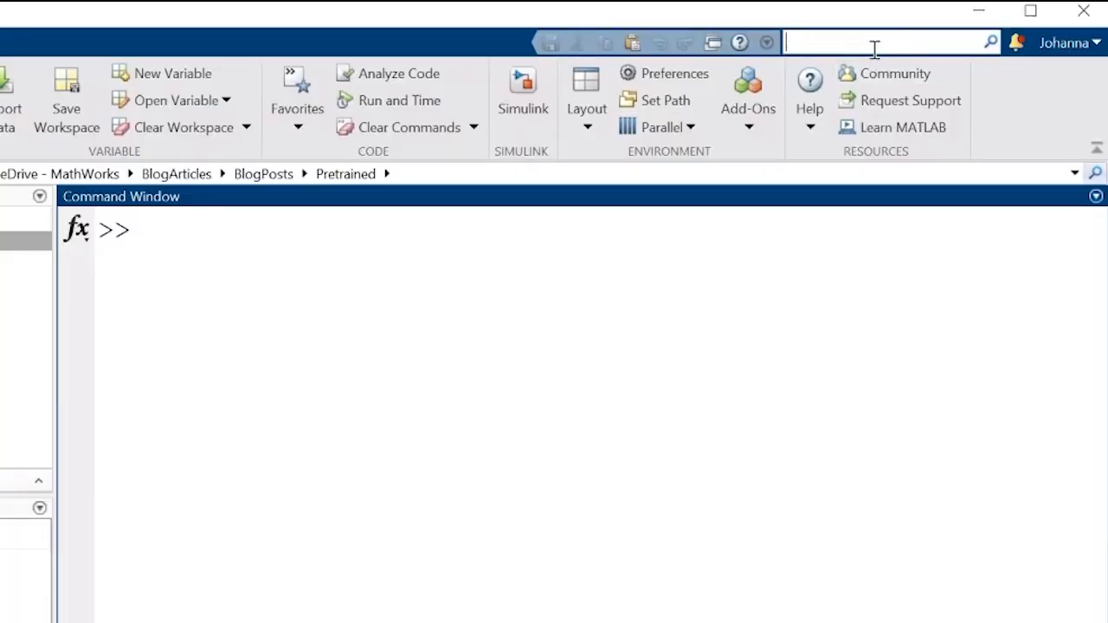
- Search the documentation for 'transfer learning' and open the Get Started with Transfer Learning example
{"action": "type", "text": "tra"}
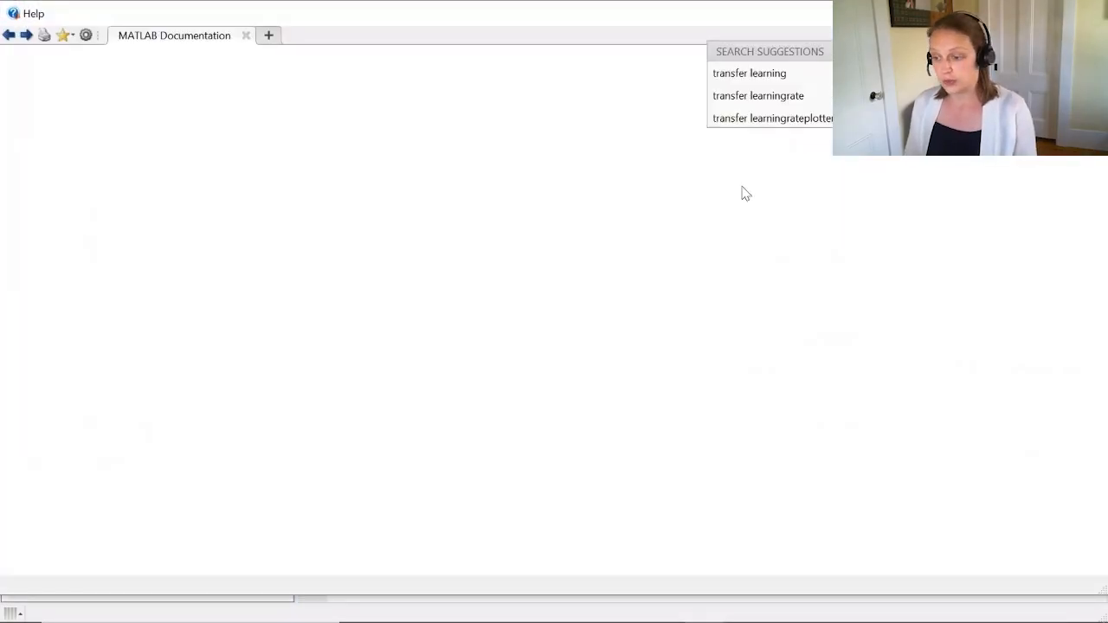
{"action": "left_click", "coordinate": [748, 73]}
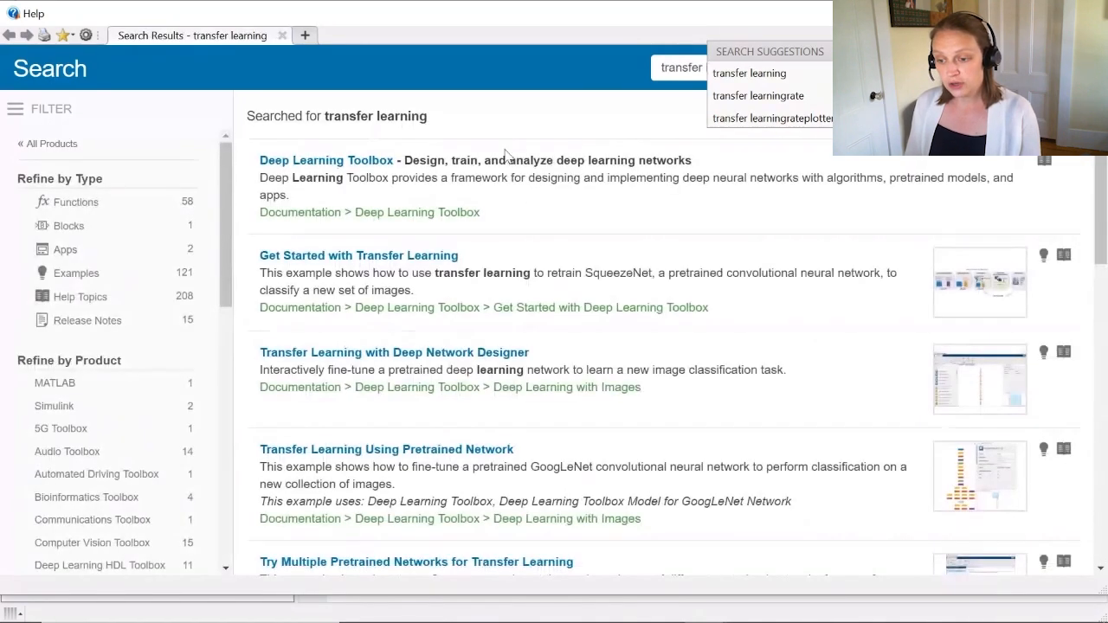
{"action": "mouse_move", "coordinate": [343, 239]}
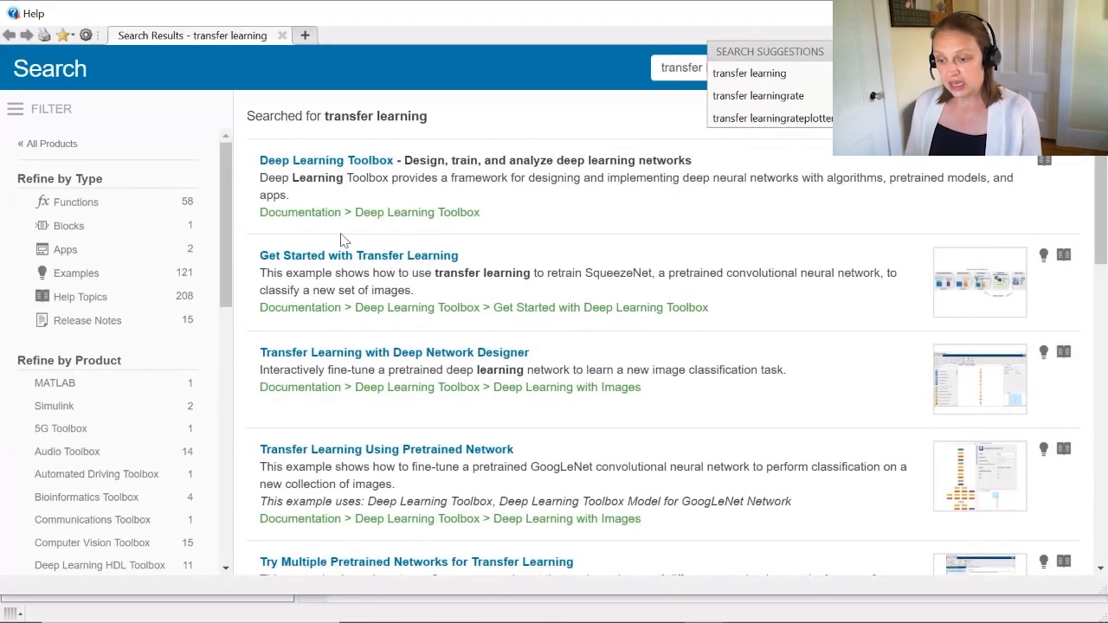
{"action": "mouse_move", "coordinate": [358, 255]}
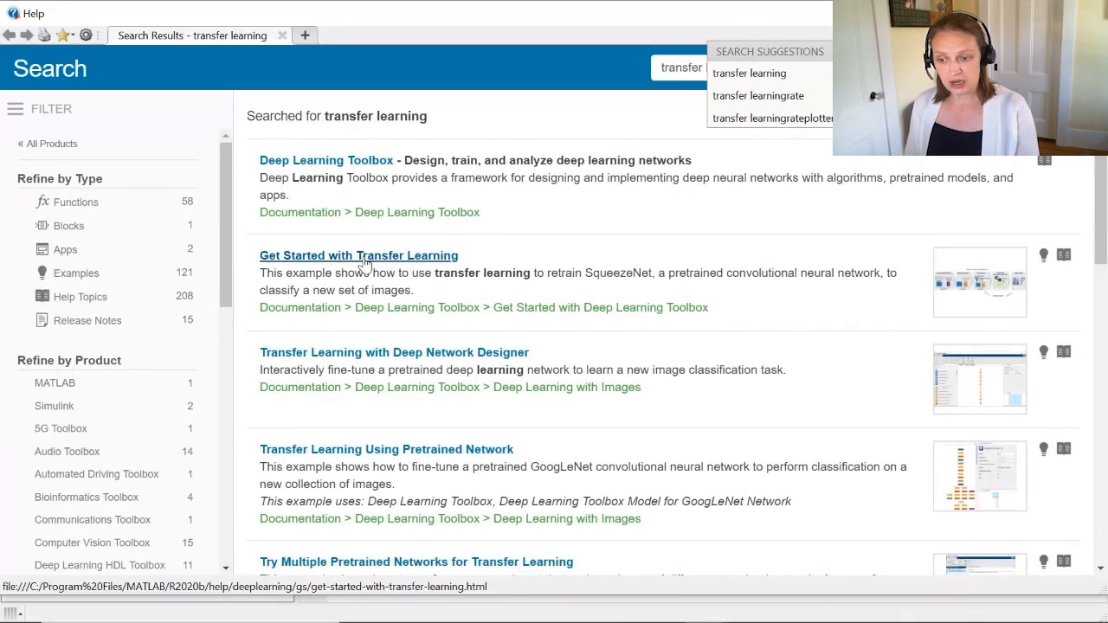
{"action": "mouse_move", "coordinate": [433, 263]}
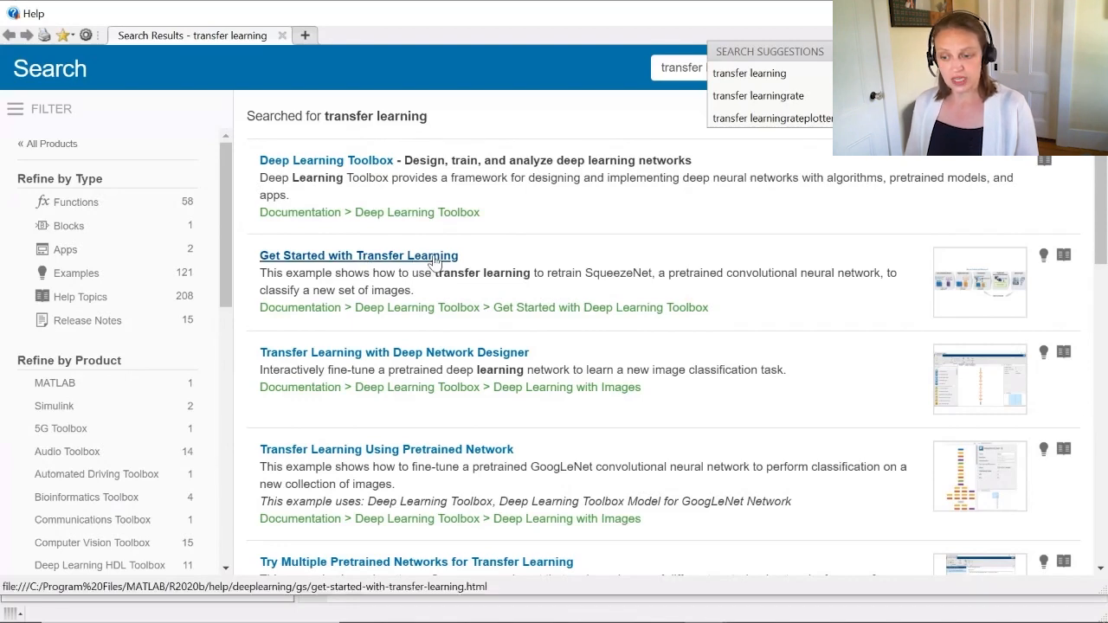
{"action": "left_click", "coordinate": [356, 256]}
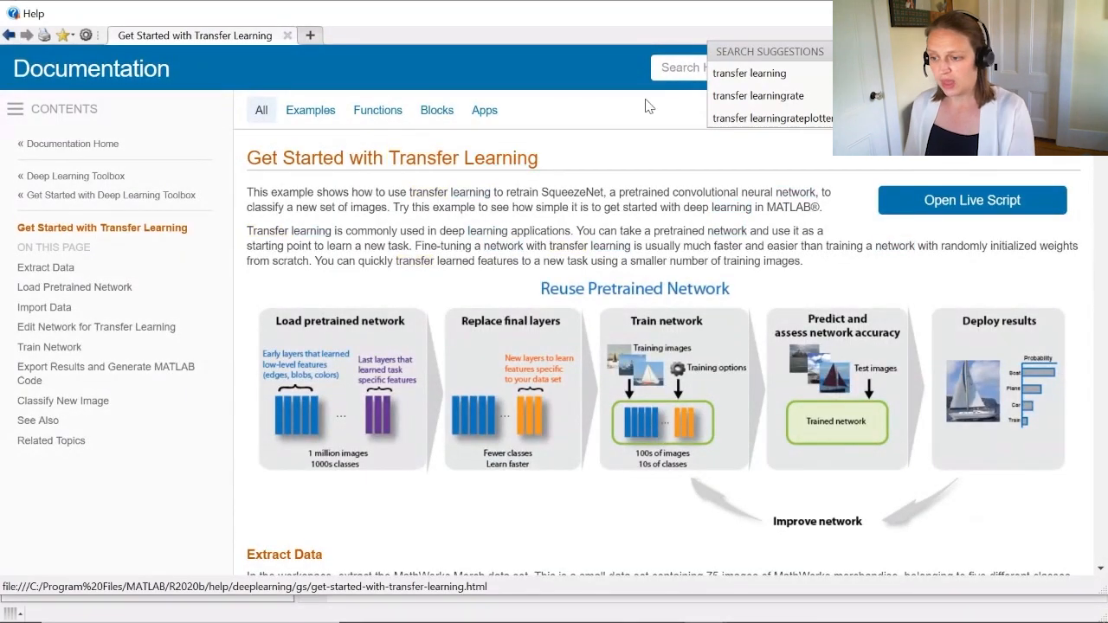
{"action": "mouse_move", "coordinate": [658, 142]}
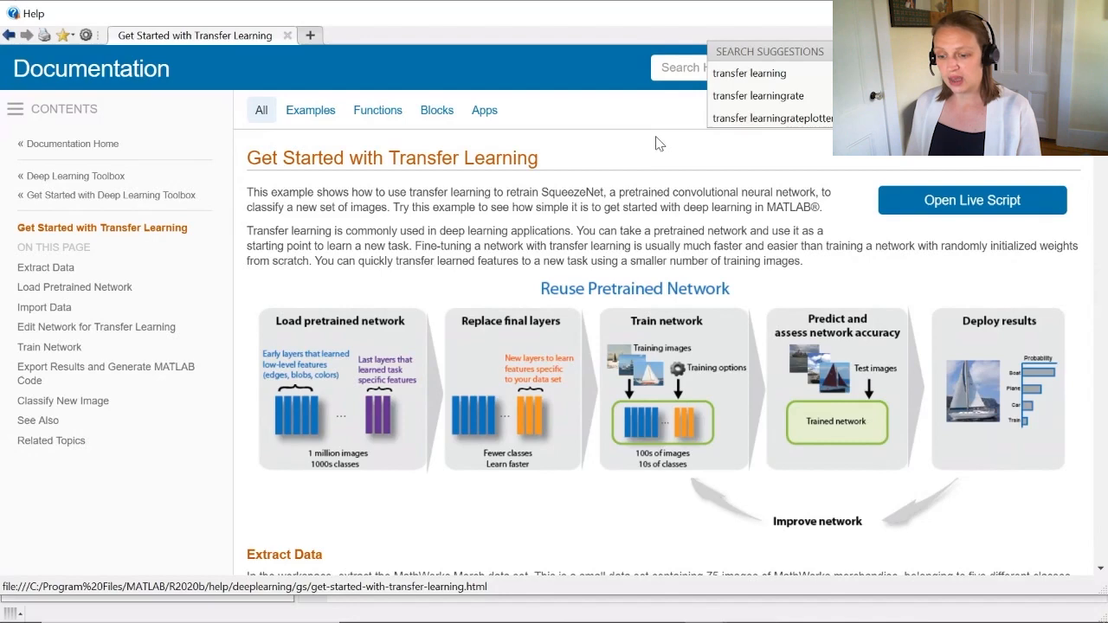
- Read through the example's steps down to importing the data
{"action": "scroll", "scroll_direction": "down", "scroll_amount": 3}
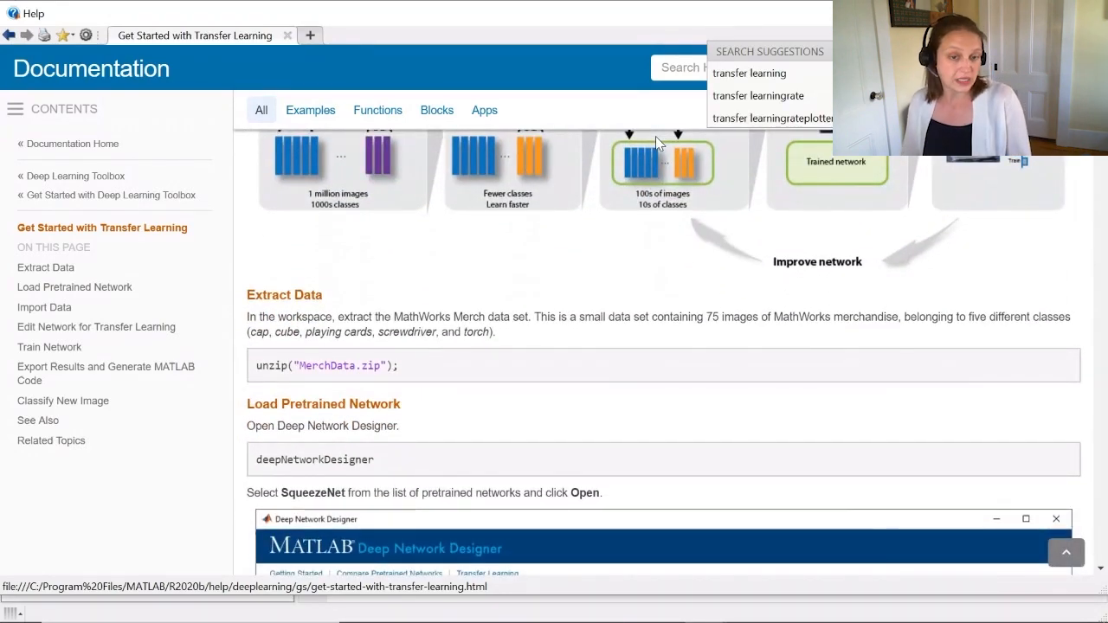
{"action": "scroll", "scroll_direction": "down", "scroll_amount": 3}
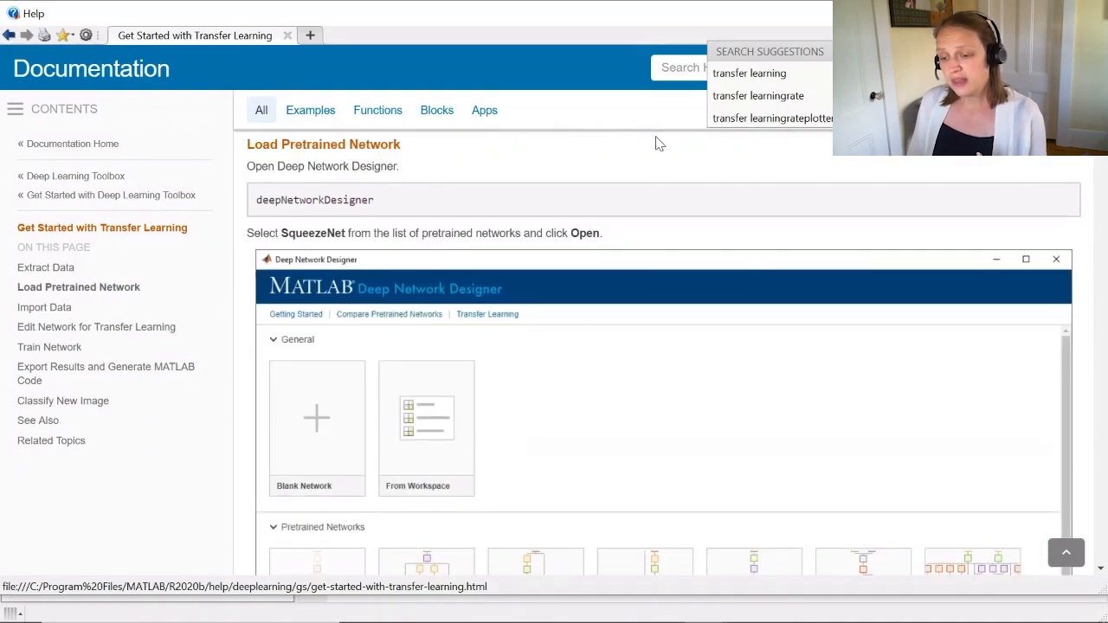
{"action": "scroll", "scroll_direction": "down", "scroll_amount": 3}
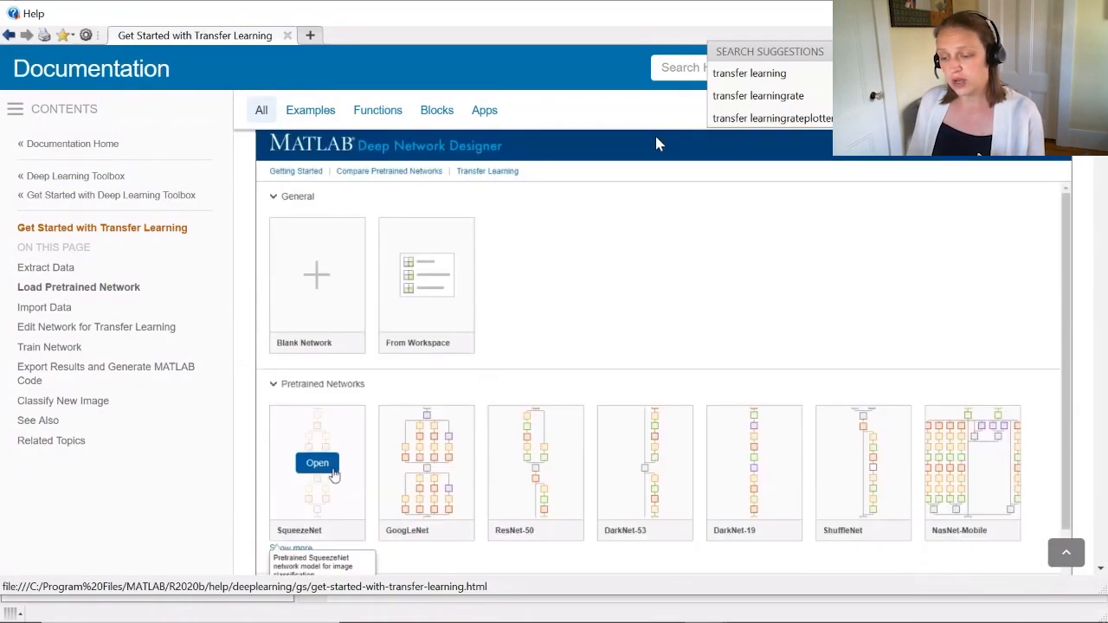
{"action": "left_click", "coordinate": [317, 464]}
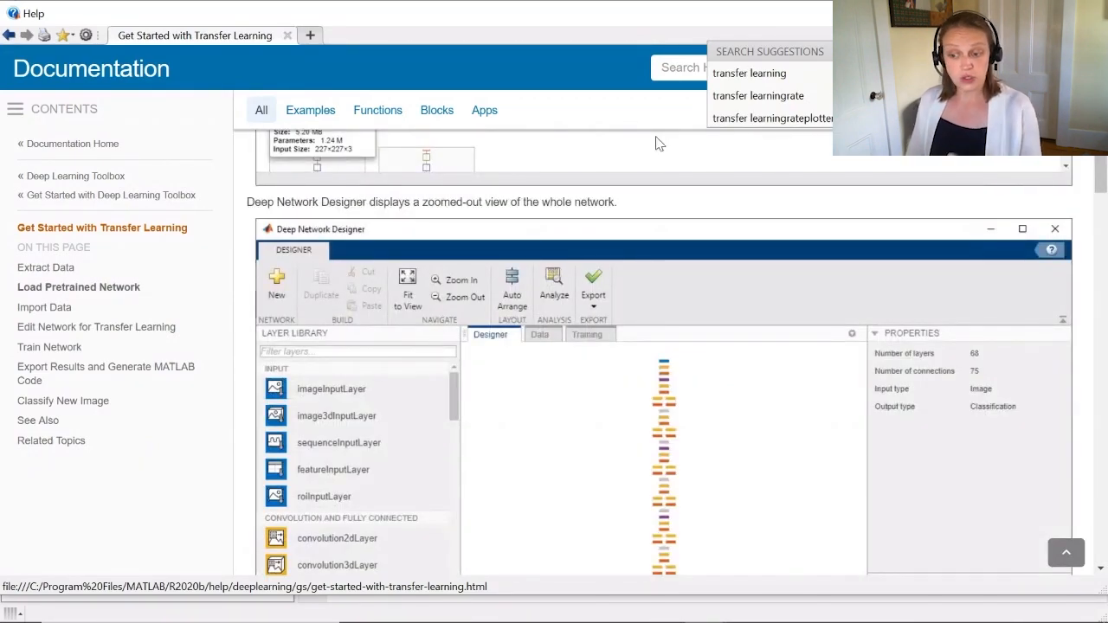
{"action": "scroll", "scroll_direction": "down", "scroll_amount": 3}
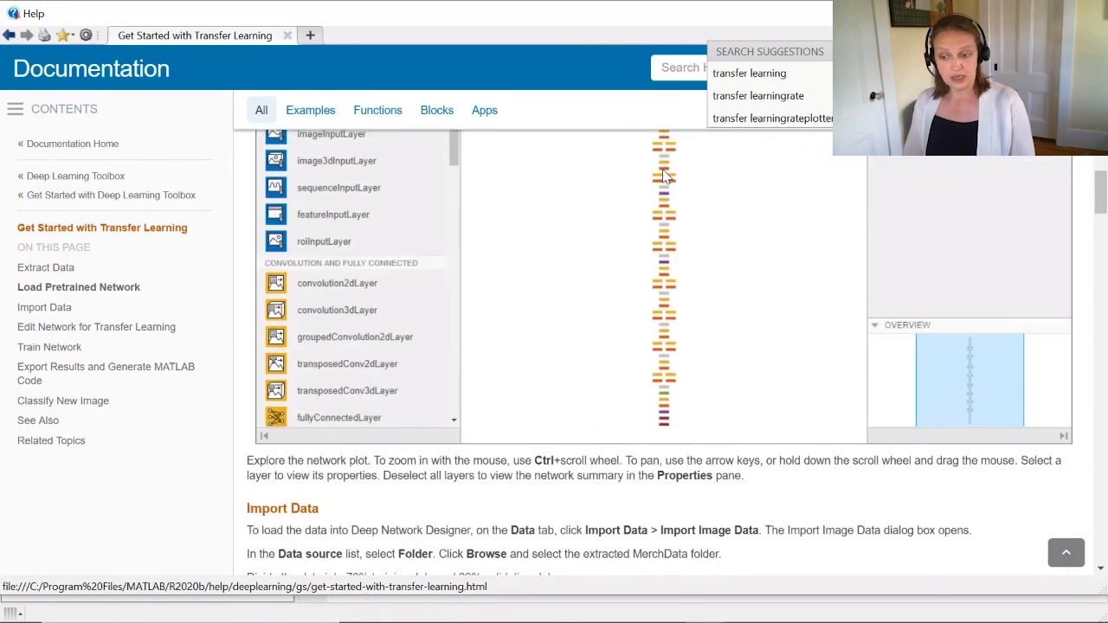
{"action": "scroll", "scroll_direction": "down", "scroll_amount": 3}
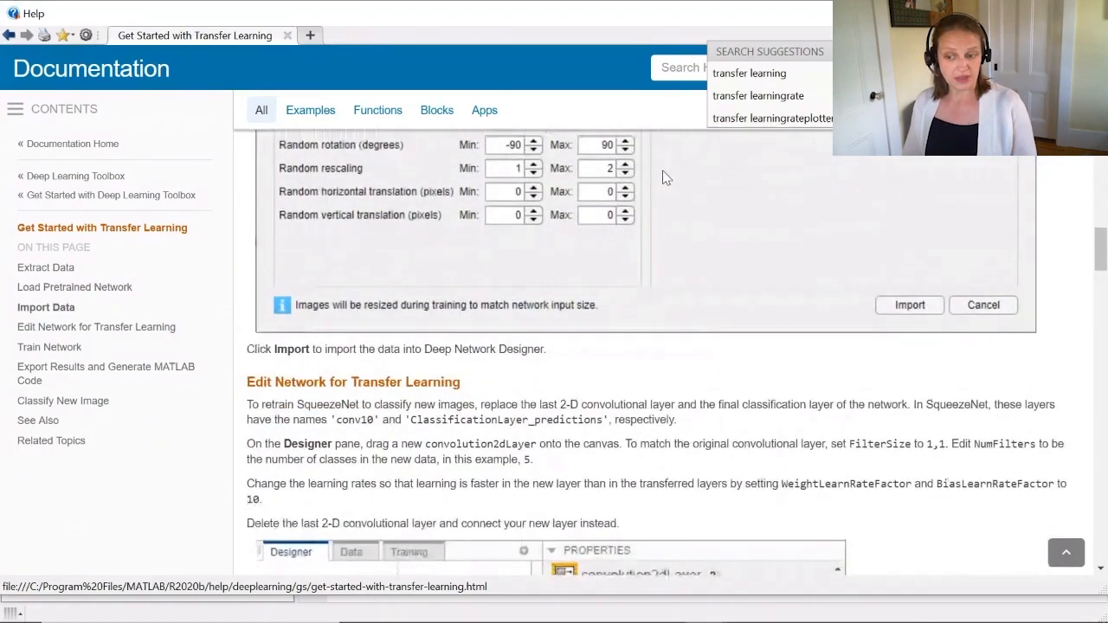
{"action": "scroll", "scroll_direction": "up", "scroll_amount": 3}
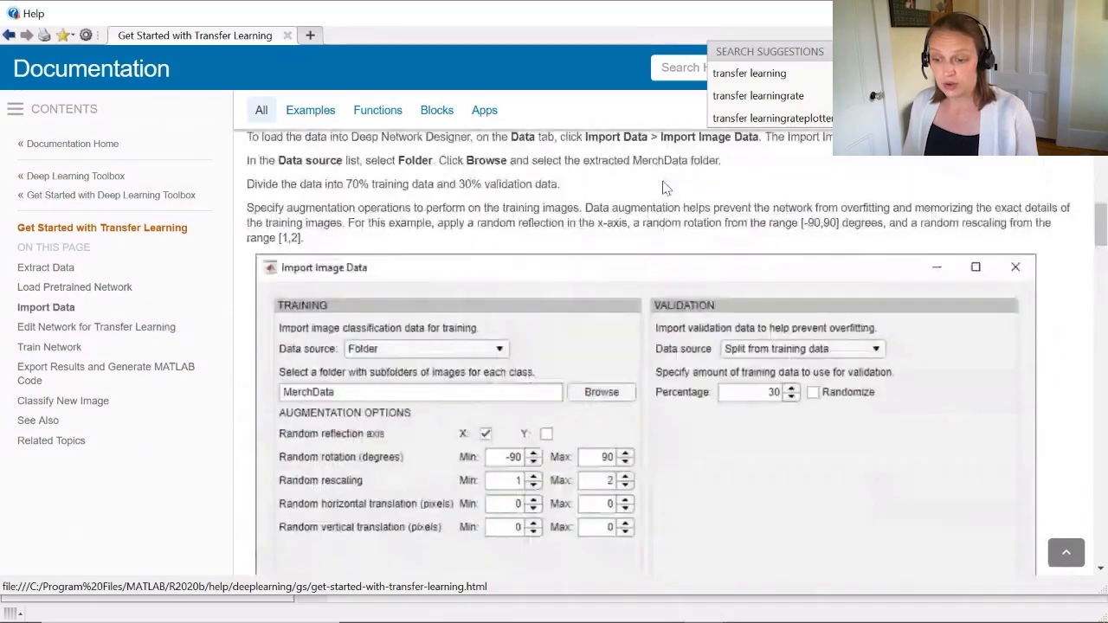
{"action": "scroll", "scroll_direction": "up", "scroll_amount": 3}
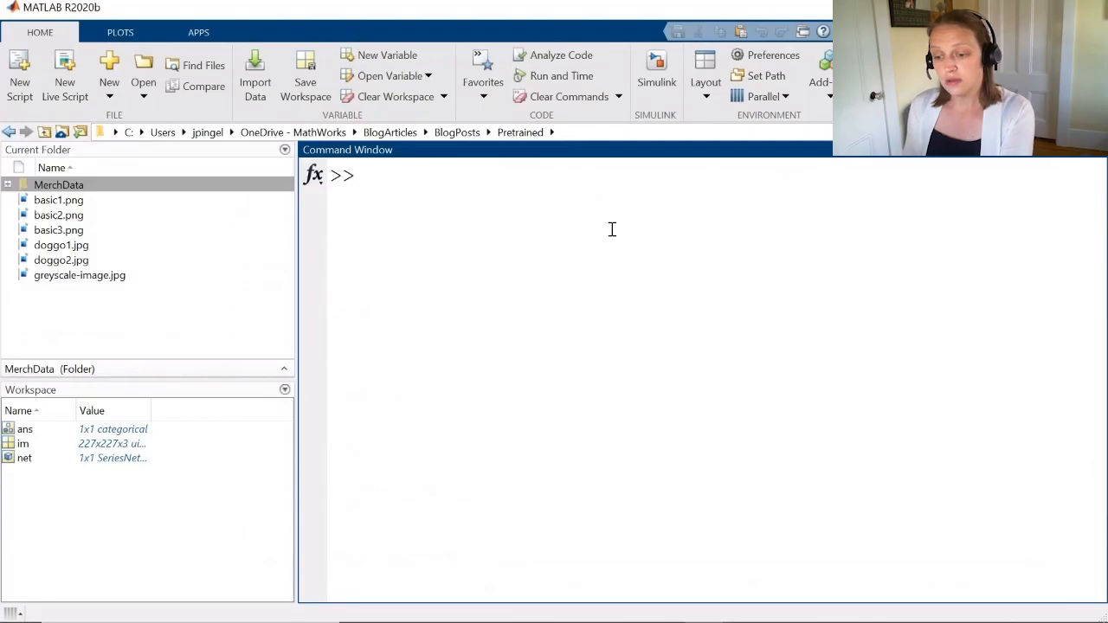
- Unzip MerchData.zip and launch deepNetworkDesigner from the Command Window
{"action": "type", "text": "unzip(\"MerchData.zip\");"}
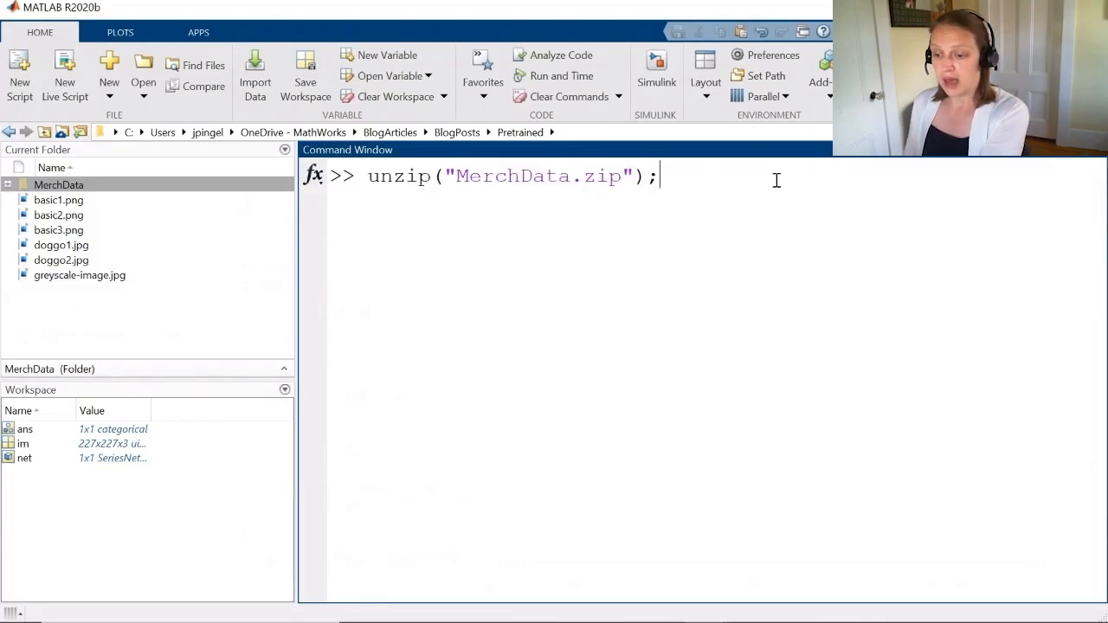
{"action": "key", "text": "Return"}
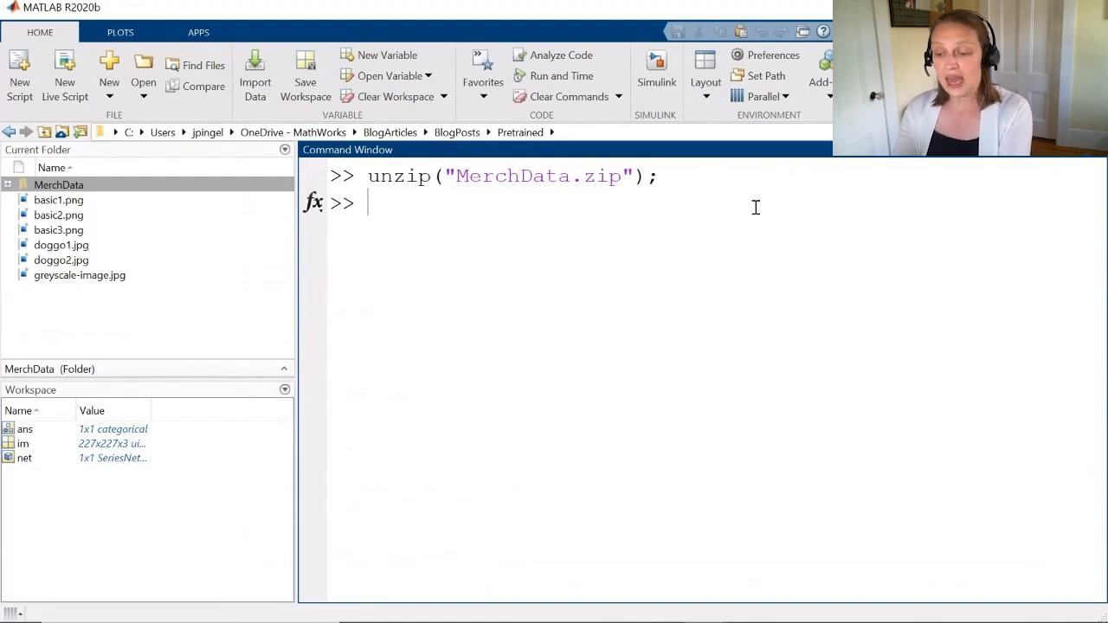
{"action": "type", "text": "deep"}
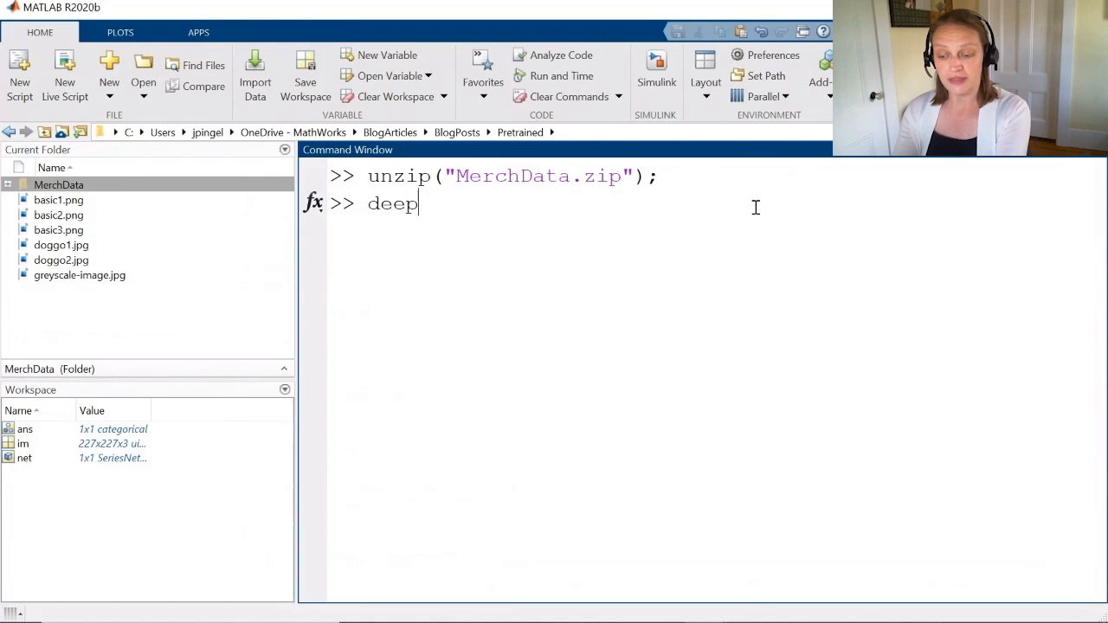
{"action": "type", "text": "NetworkDesigner"}
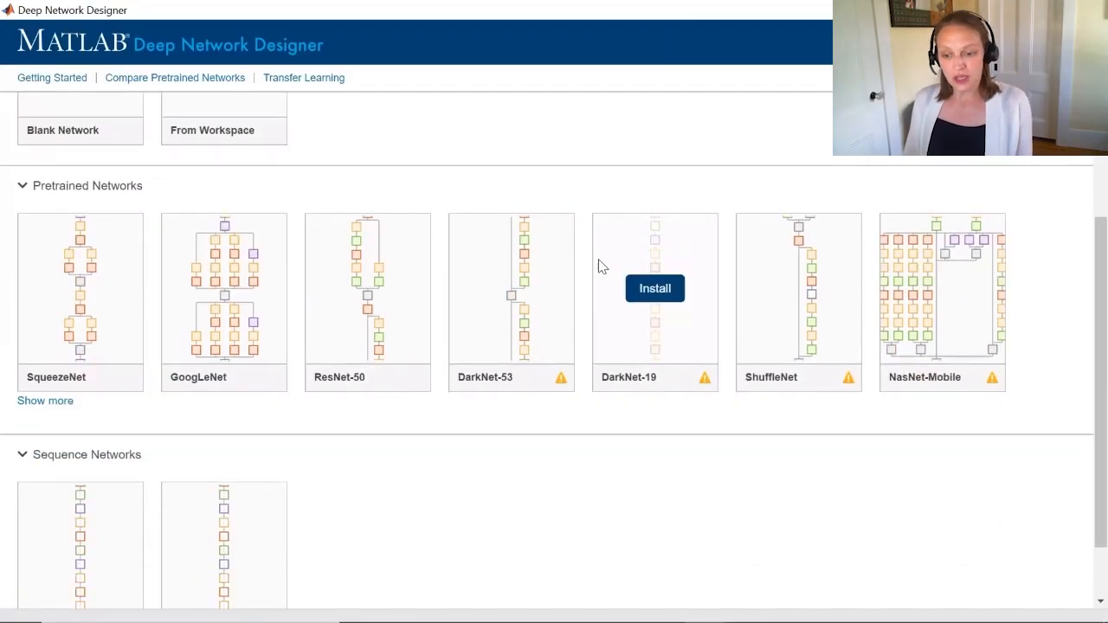
- Show the full pretrained networks gallery and open AlexNet in Deep Network Designer
{"action": "left_click", "coordinate": [45, 400]}
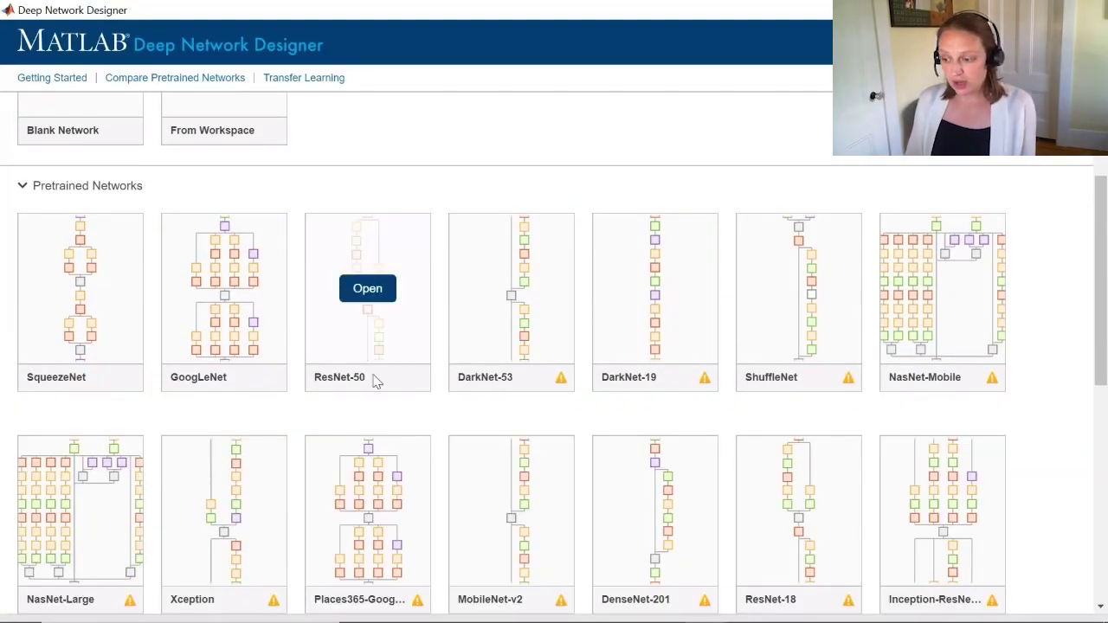
{"action": "scroll", "scroll_direction": "down", "scroll_amount": 3}
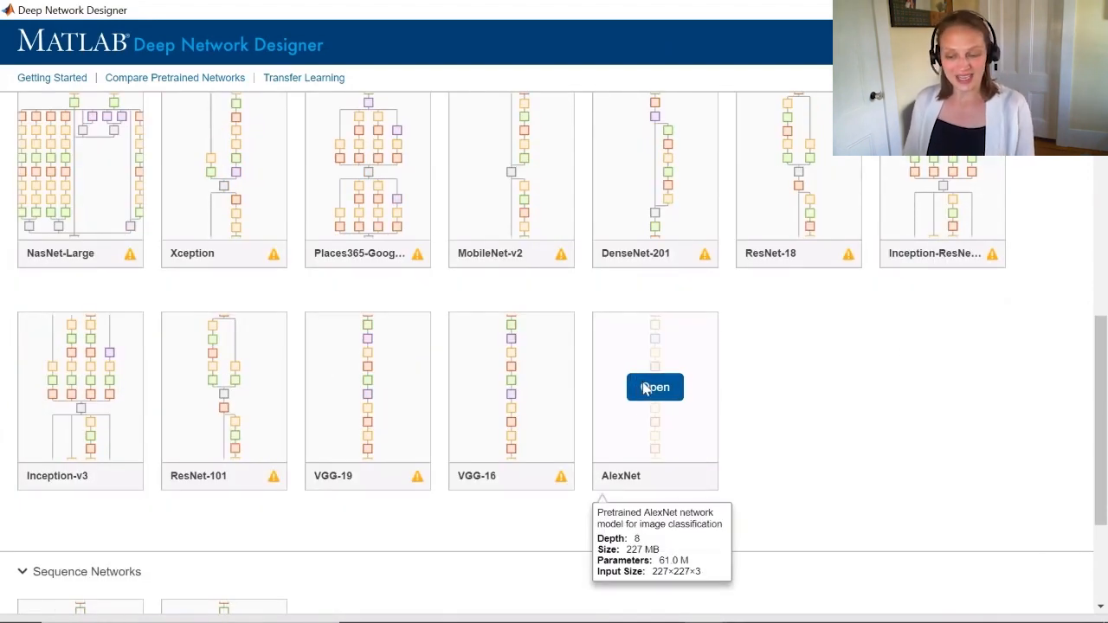
{"action": "left_click", "coordinate": [654, 388]}
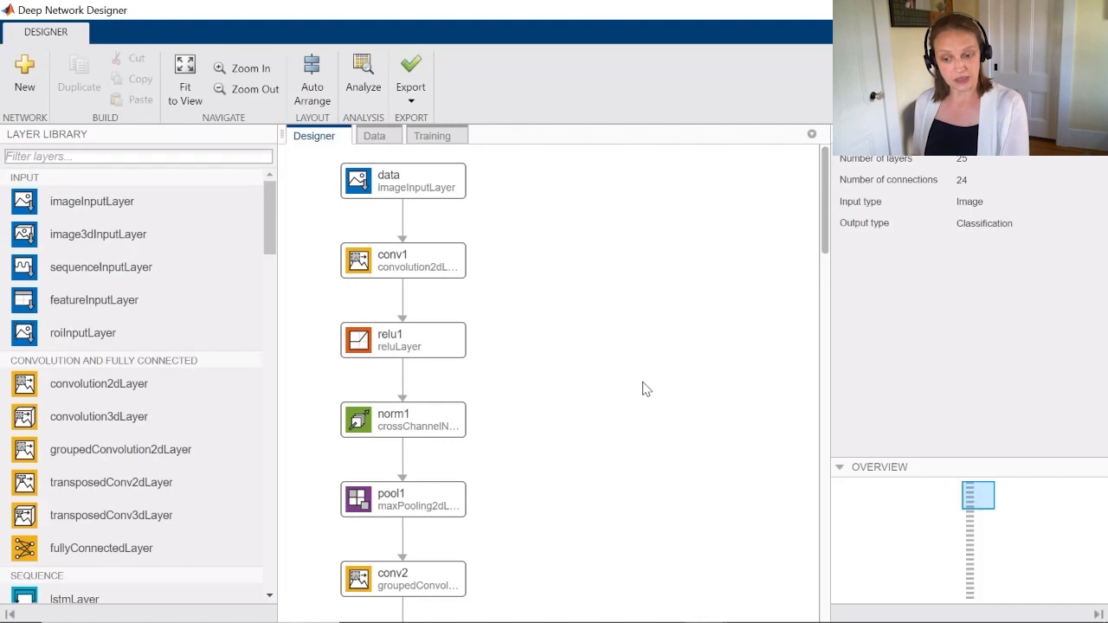
- Fit the network to view and import the MerchData folder as training image data
{"action": "left_click", "coordinate": [183, 76]}
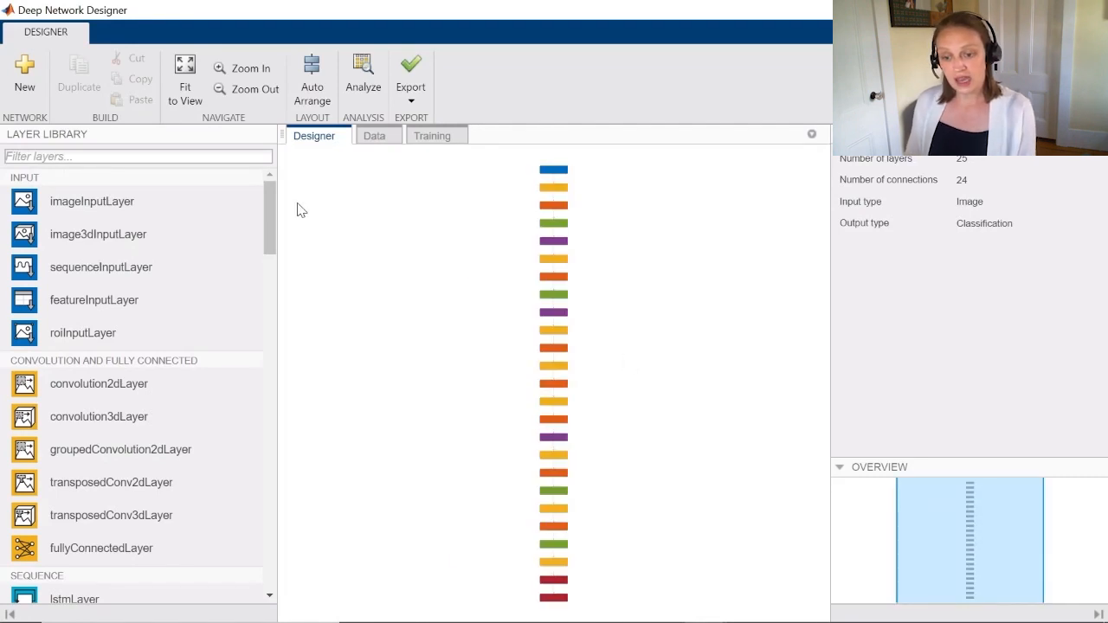
{"action": "left_click", "coordinate": [374, 135]}
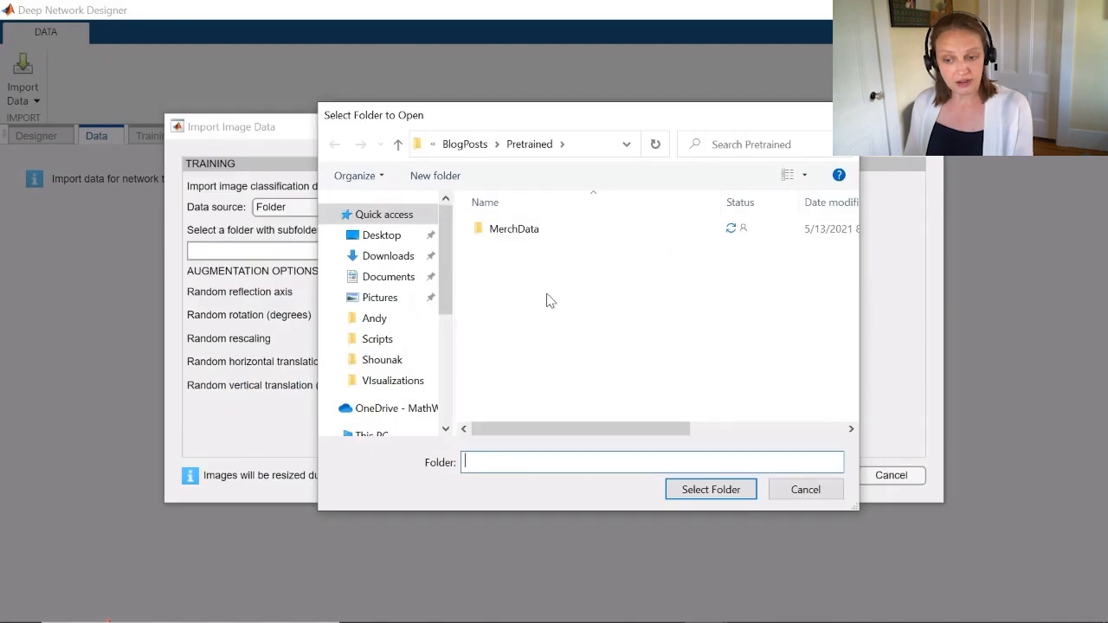
{"action": "left_click", "coordinate": [514, 228]}
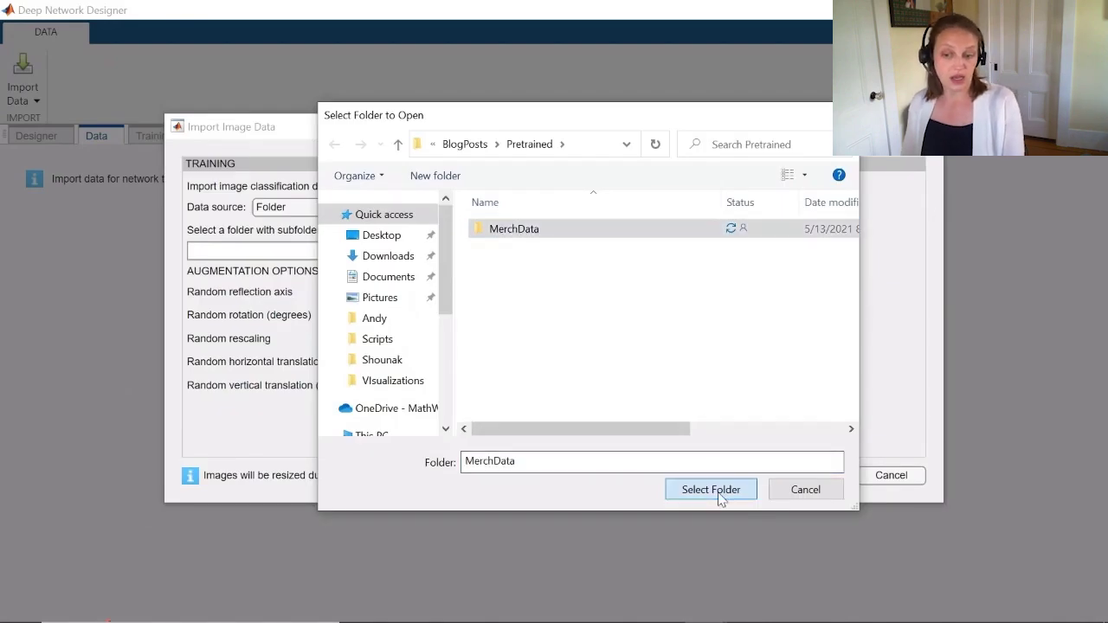
{"action": "left_click", "coordinate": [710, 488]}
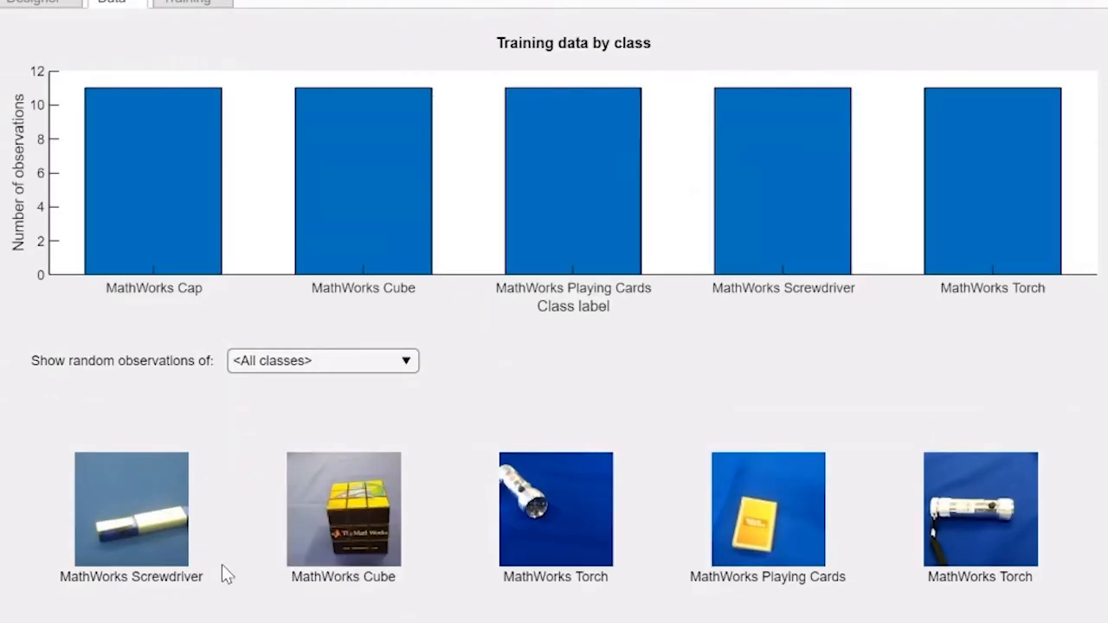
{"action": "mouse_move", "coordinate": [468, 516]}
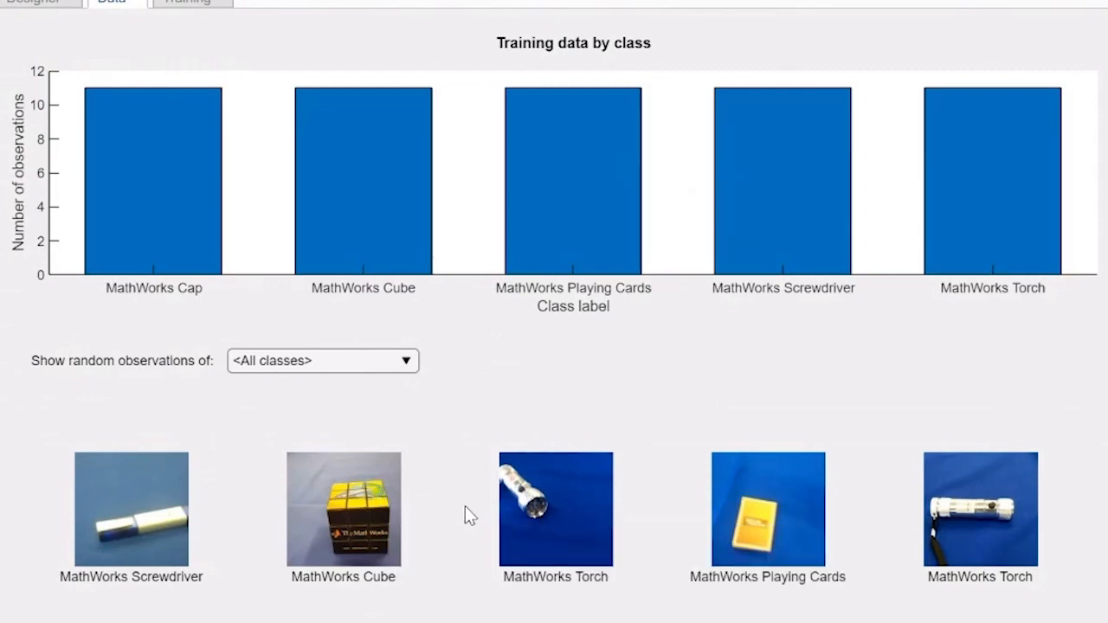
{"action": "mouse_move", "coordinate": [772, 391]}
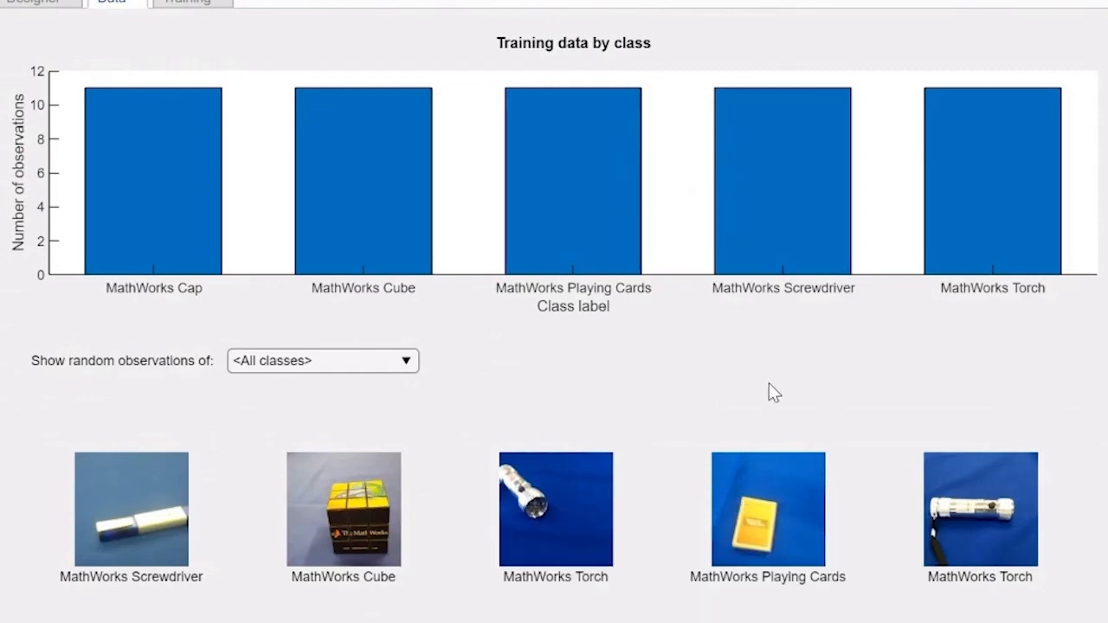
{"action": "mouse_move", "coordinate": [658, 447]}
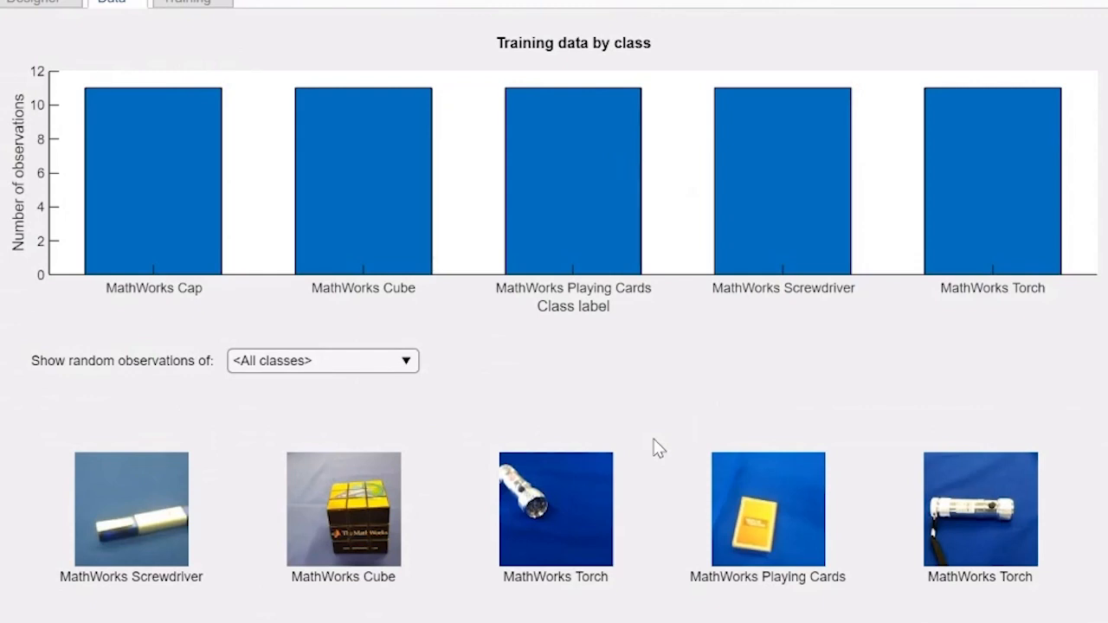
{"action": "mouse_move", "coordinate": [580, 171]}
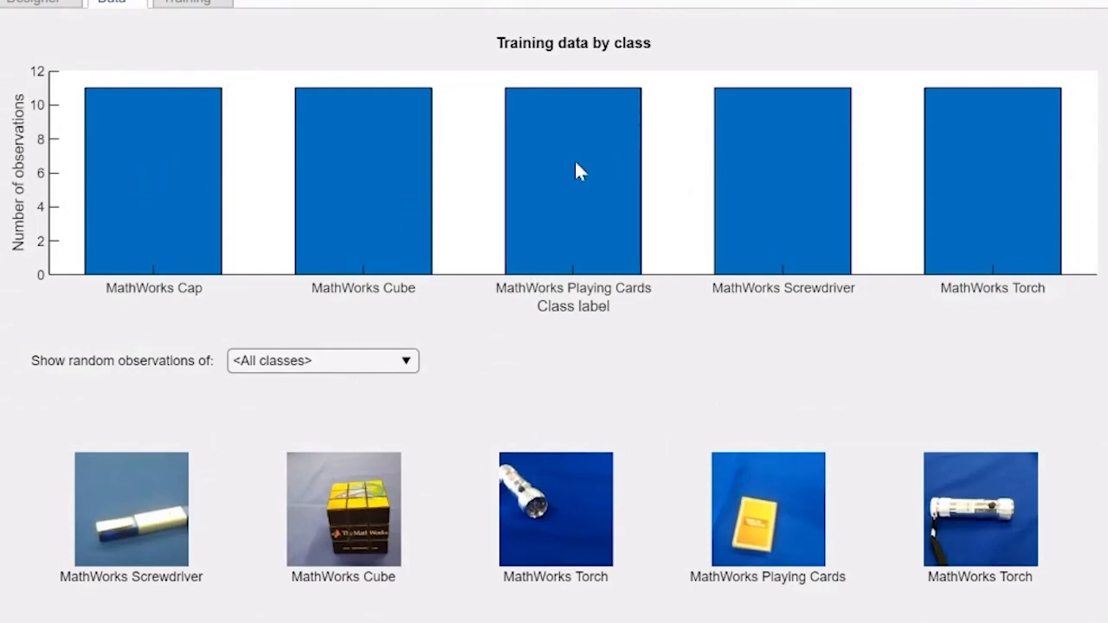
{"action": "mouse_move", "coordinate": [1059, 182]}
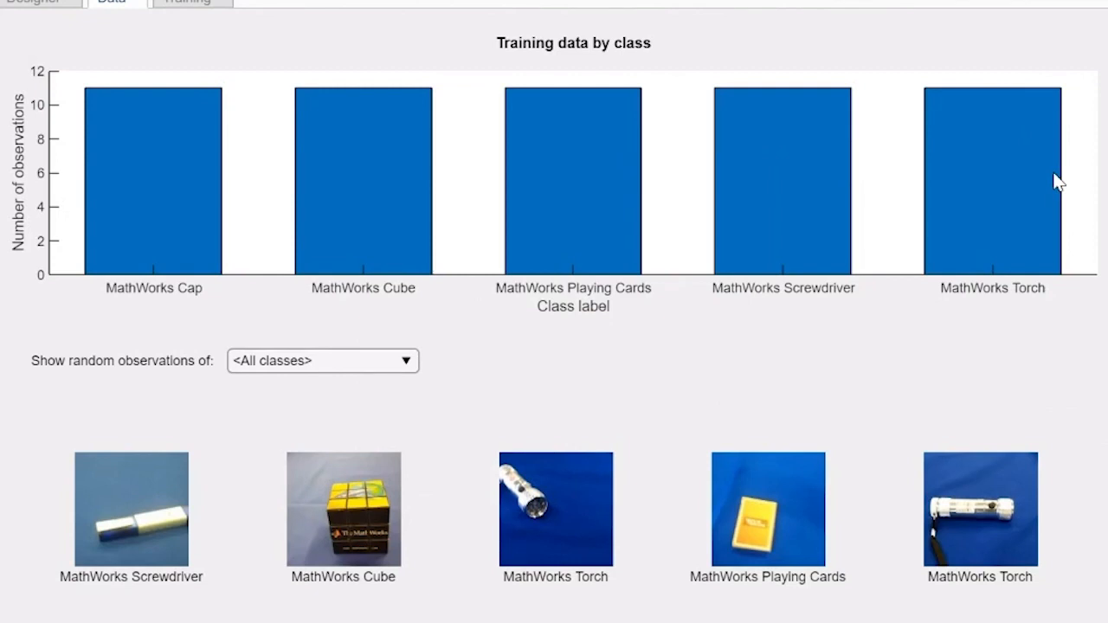
{"action": "mouse_move", "coordinate": [1060, 181]}
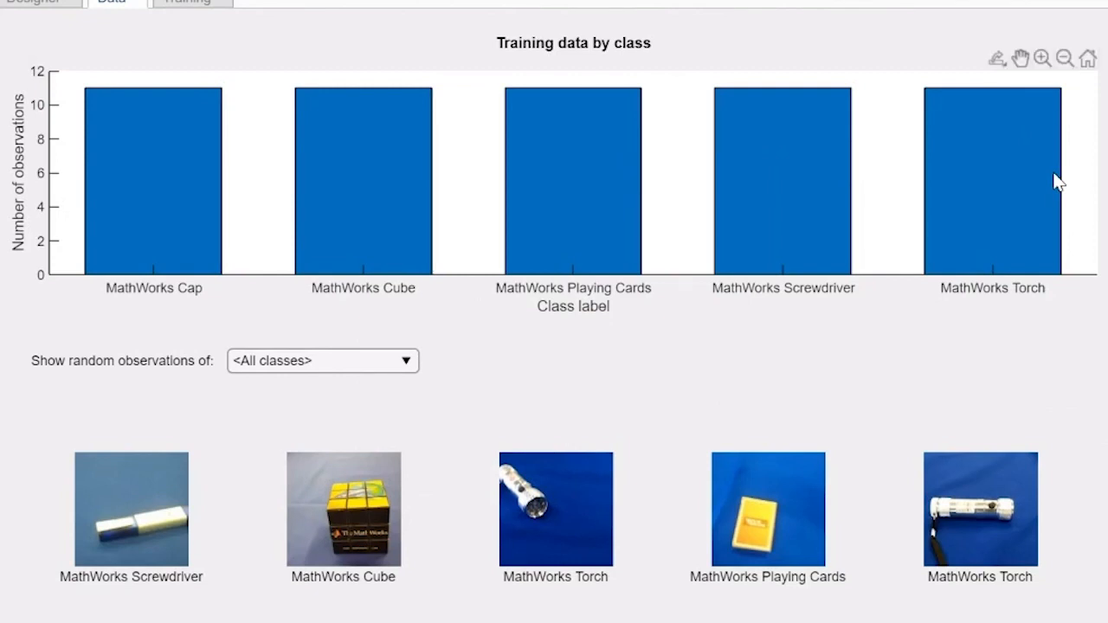
{"action": "mouse_move", "coordinate": [994, 113]}
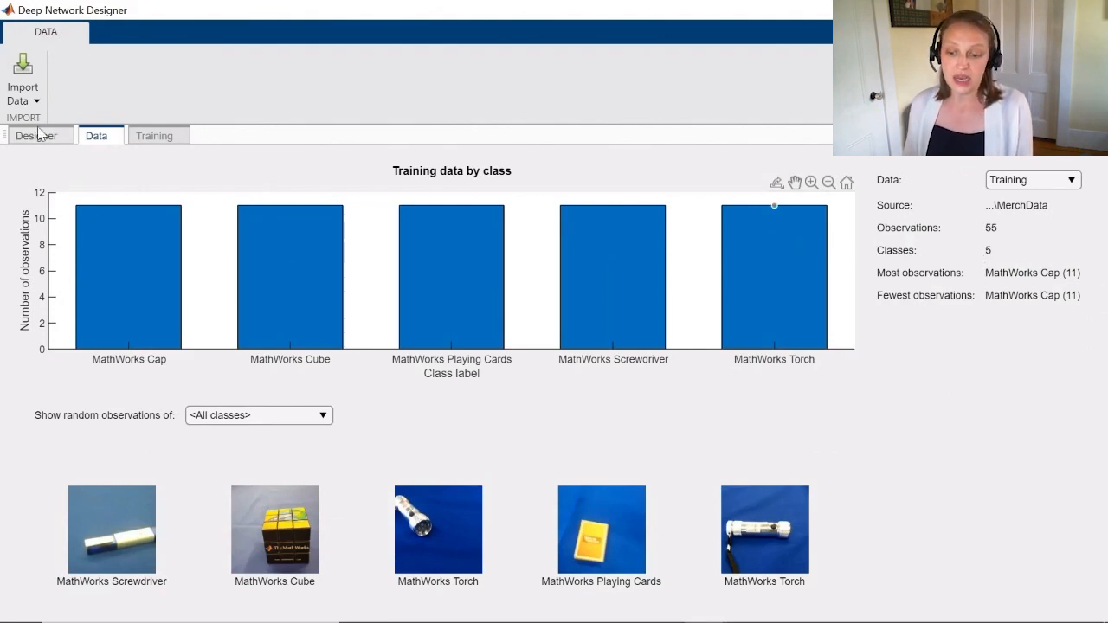
- Back on the Designer canvas, select AlexNet's fc8 layer to inspect its properties
{"action": "left_click", "coordinate": [38, 135]}
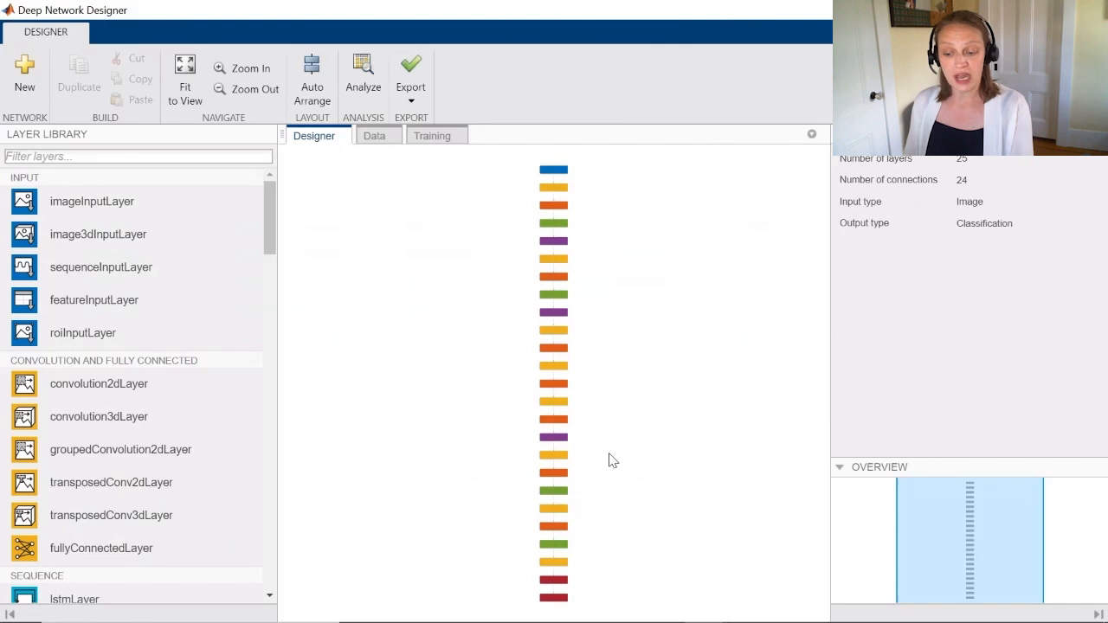
{"action": "mouse_move", "coordinate": [554, 564]}
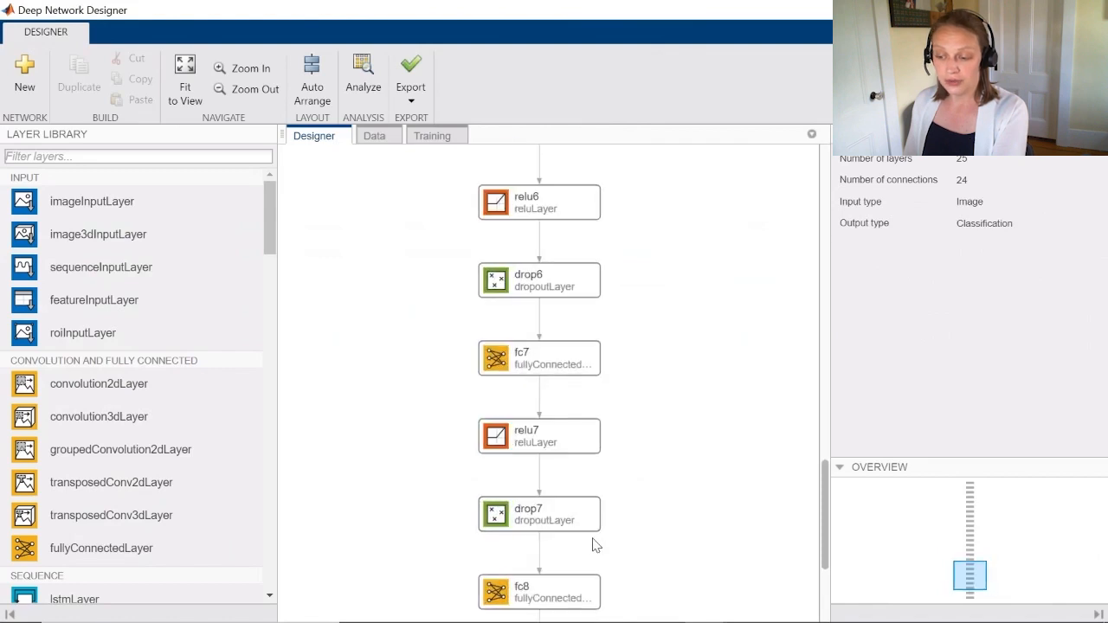
{"action": "scroll", "scroll_direction": "down", "scroll_amount": 3}
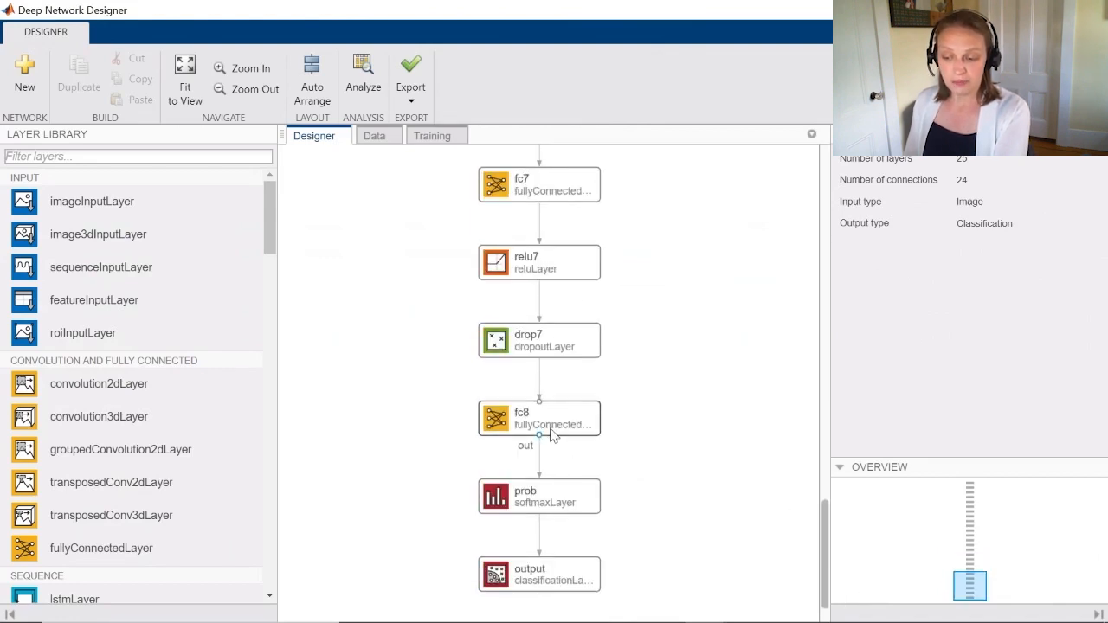
{"action": "left_click", "coordinate": [538, 417]}
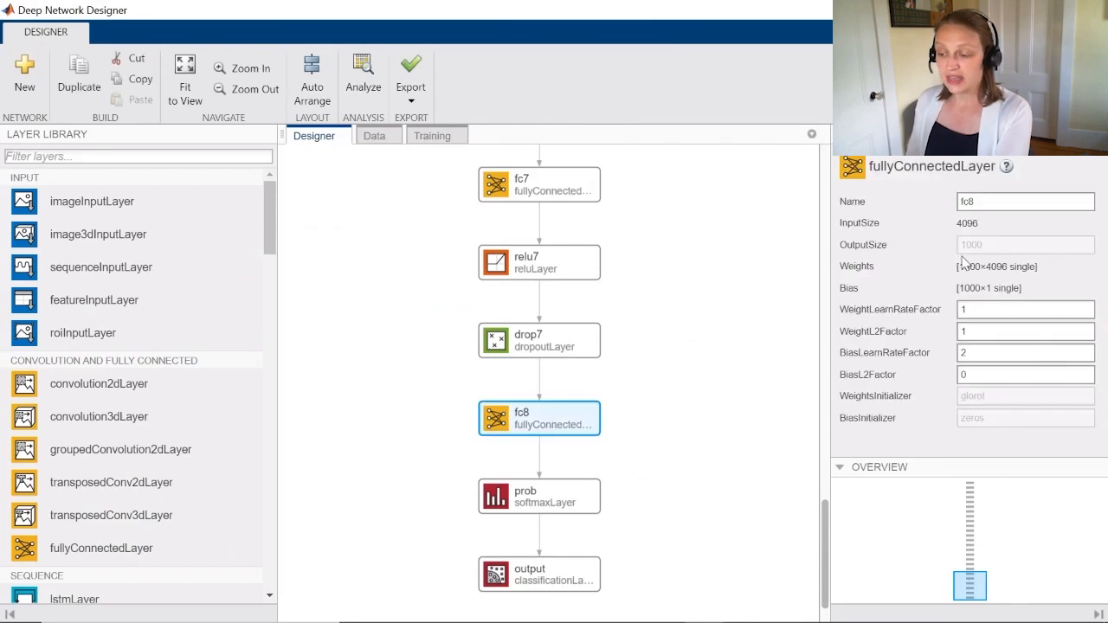
{"action": "mouse_move", "coordinate": [977, 260]}
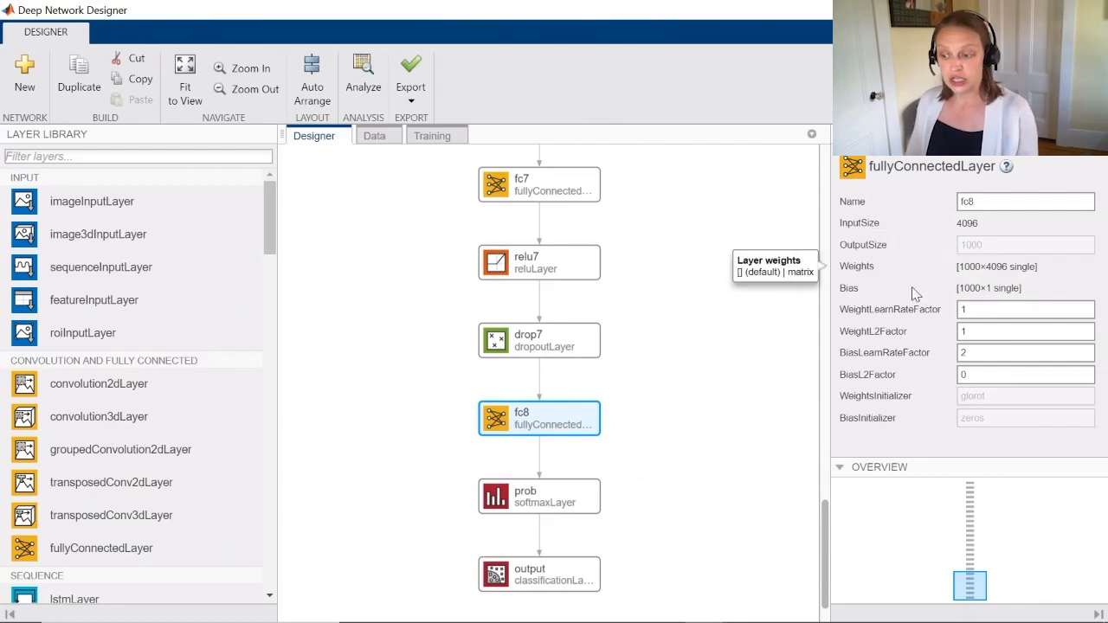
{"action": "mouse_move", "coordinate": [176, 516]}
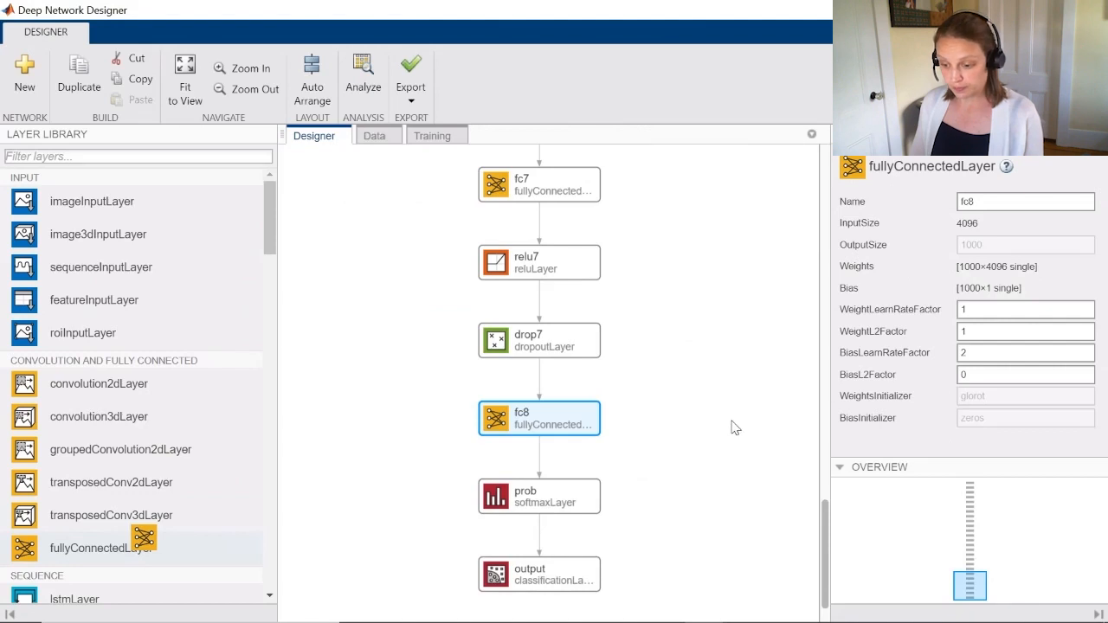
- Add a fullyConnectedLayer beside fc8 and set its OutputSize to 5
{"action": "left_click_drag", "start_coordinate": [100, 547], "coordinate": [731, 421]}
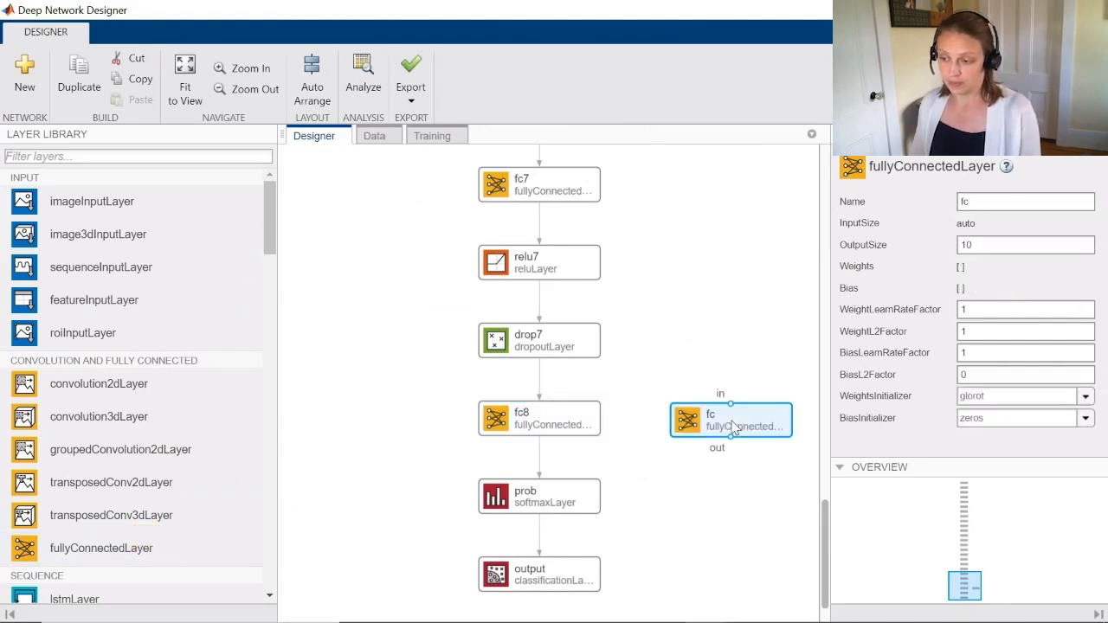
{"action": "left_click", "coordinate": [1025, 245]}
{"action": "type", "text": "5"}
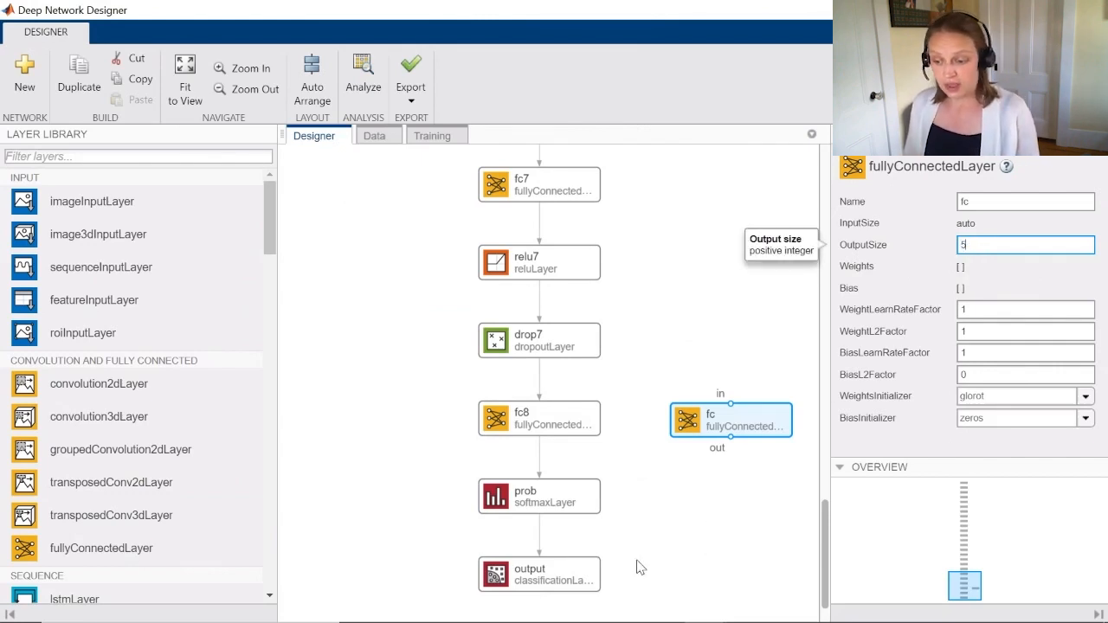
{"action": "mouse_move", "coordinate": [280, 382]}
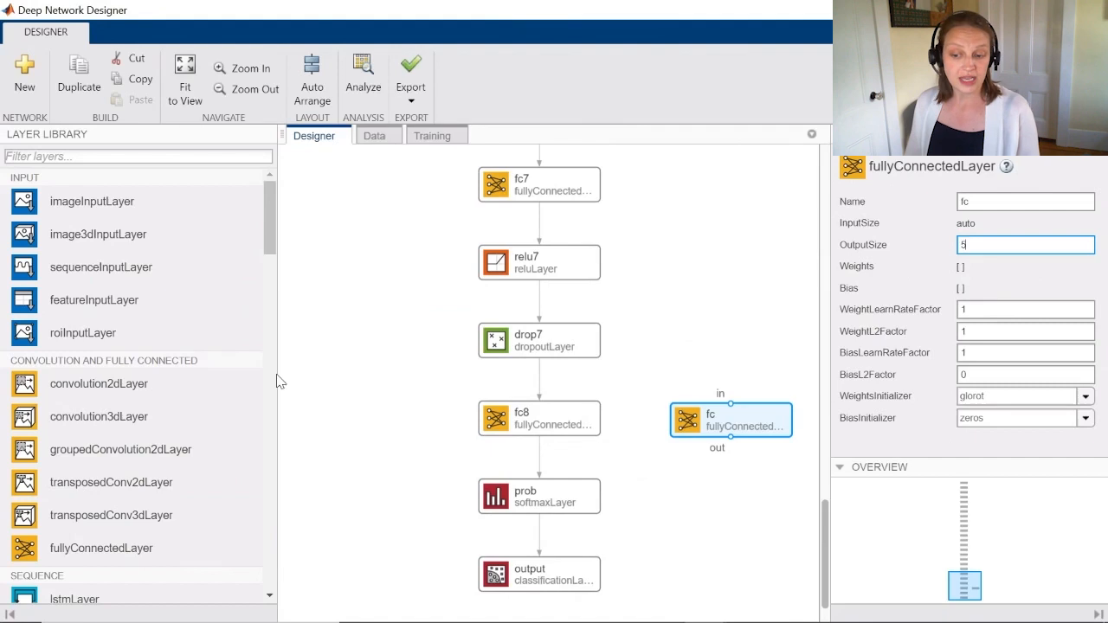
{"action": "left_click", "coordinate": [538, 575]}
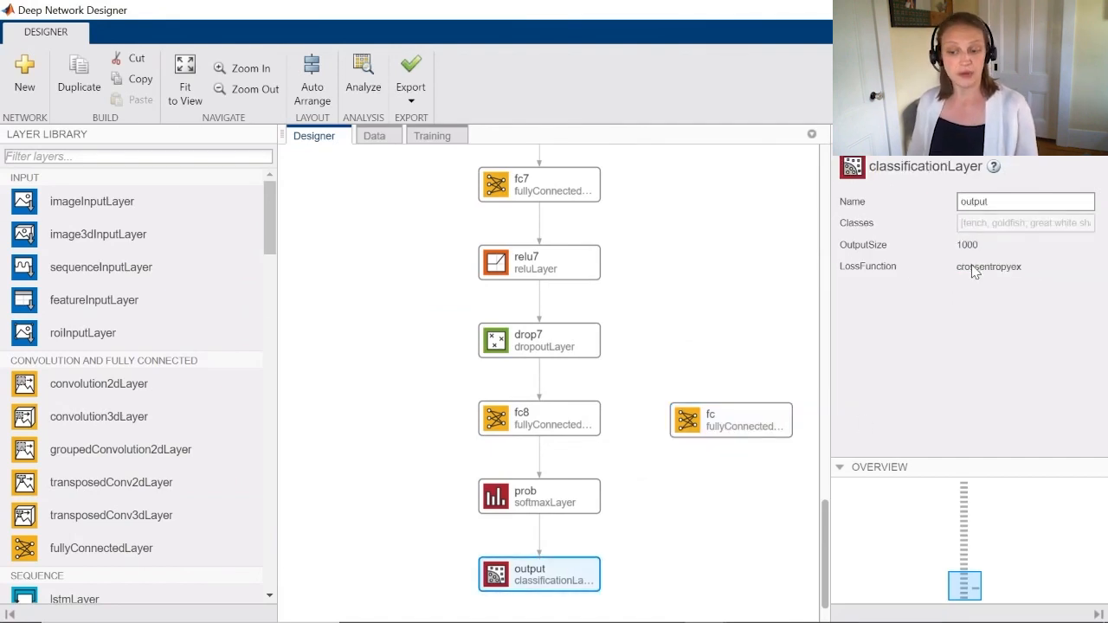
- Add a new classificationLayer to the canvas below the network
{"action": "scroll", "scroll_direction": "down", "scroll_amount": 3}
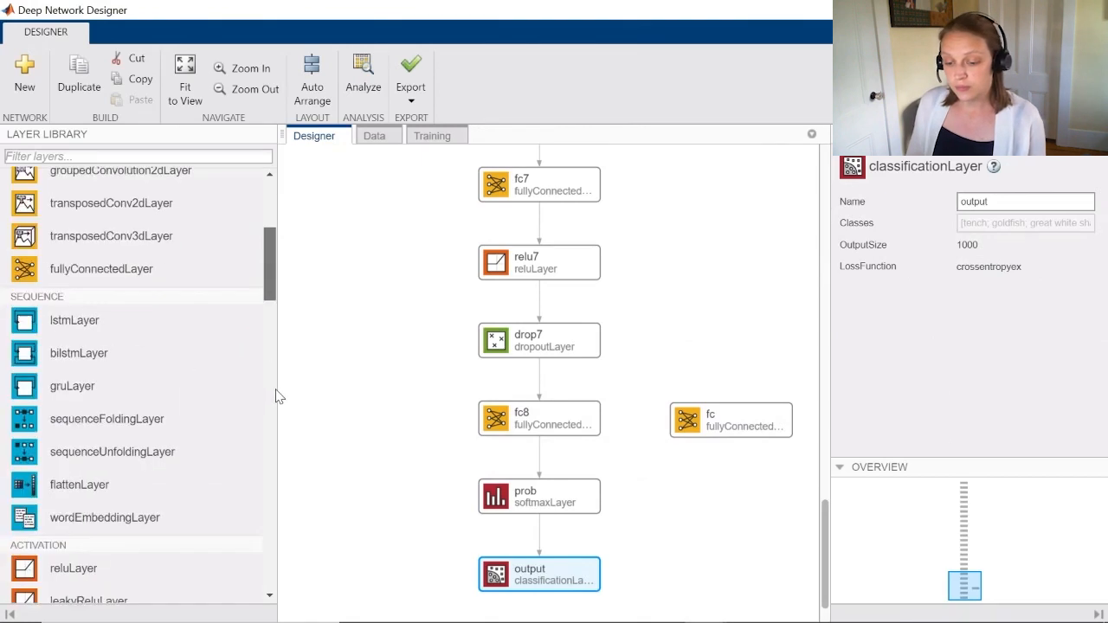
{"action": "scroll", "scroll_direction": "down", "scroll_amount": 3}
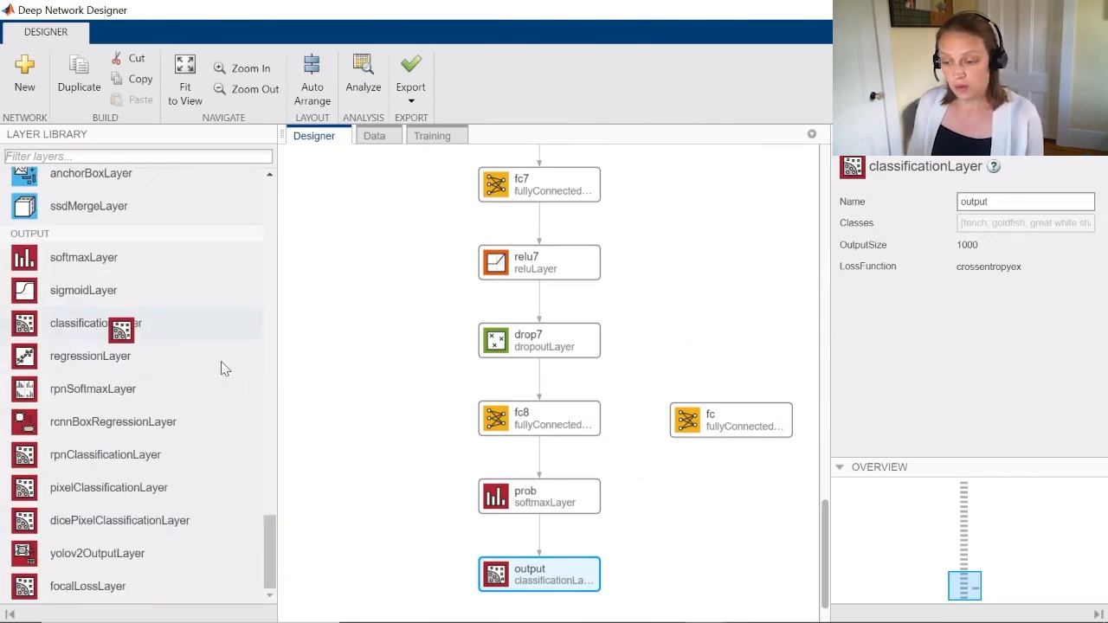
{"action": "left_click_drag", "start_coordinate": [97, 324], "coordinate": [720, 561]}
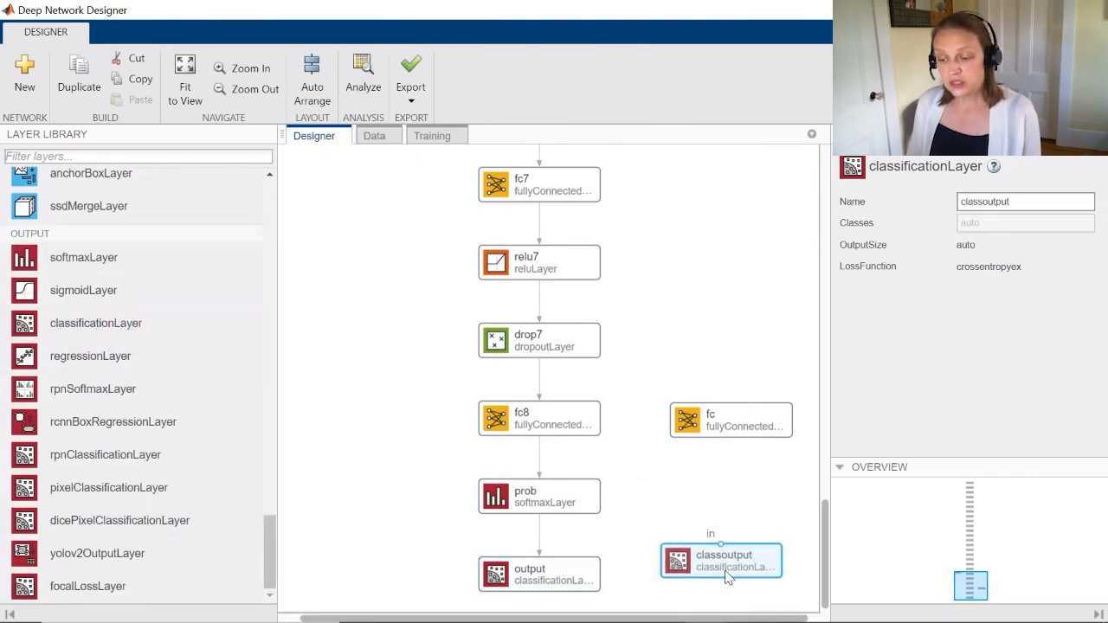
- Delete fc8 and the old output, wiring drop7→fc→prob→classoutput
{"action": "left_click", "coordinate": [538, 417]}
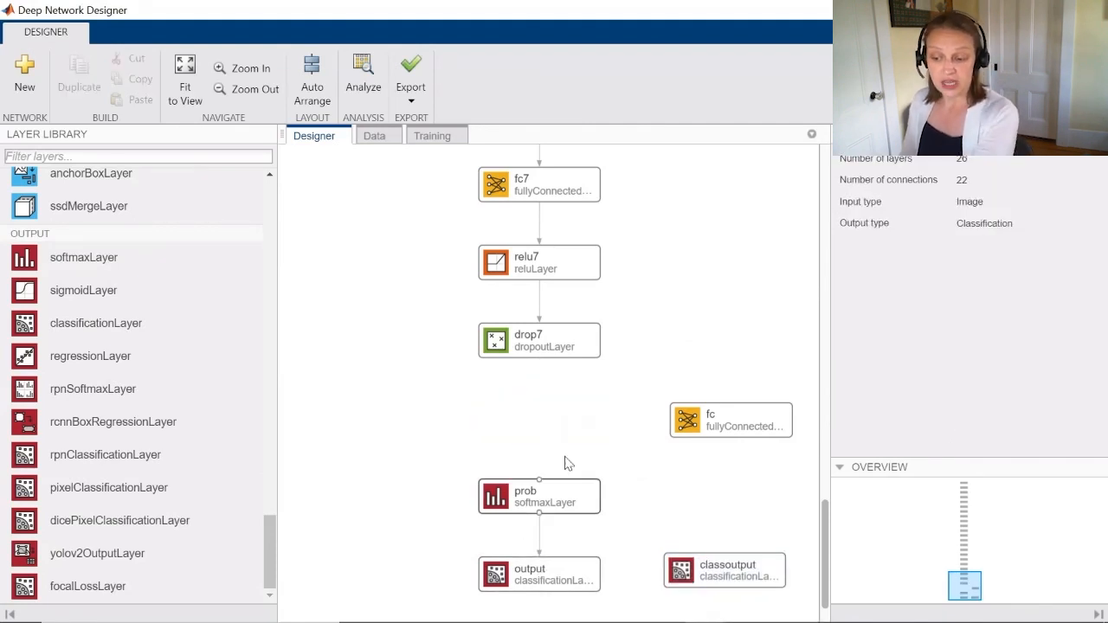
{"action": "left_click", "coordinate": [538, 575]}
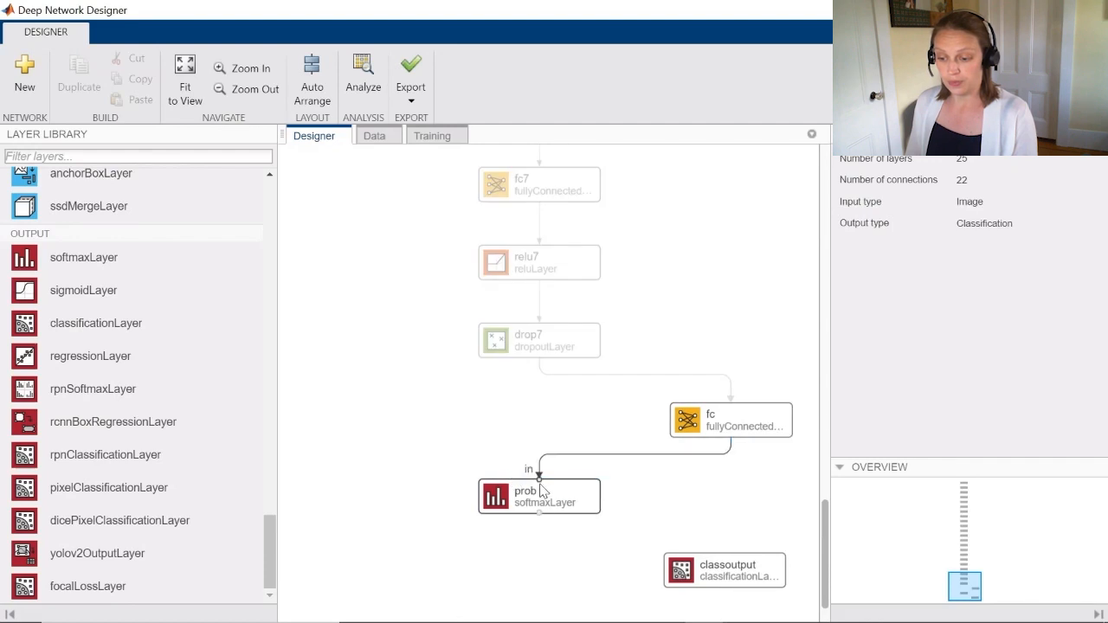
{"action": "left_click_drag", "start_coordinate": [538, 516], "coordinate": [702, 570]}
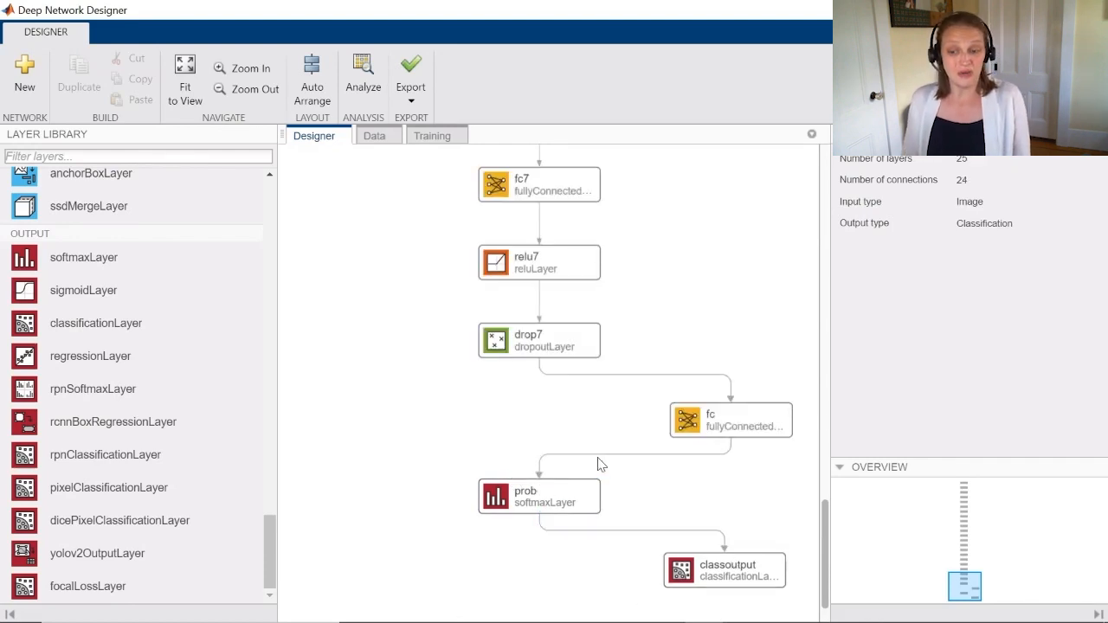
{"action": "mouse_move", "coordinate": [444, 196]}
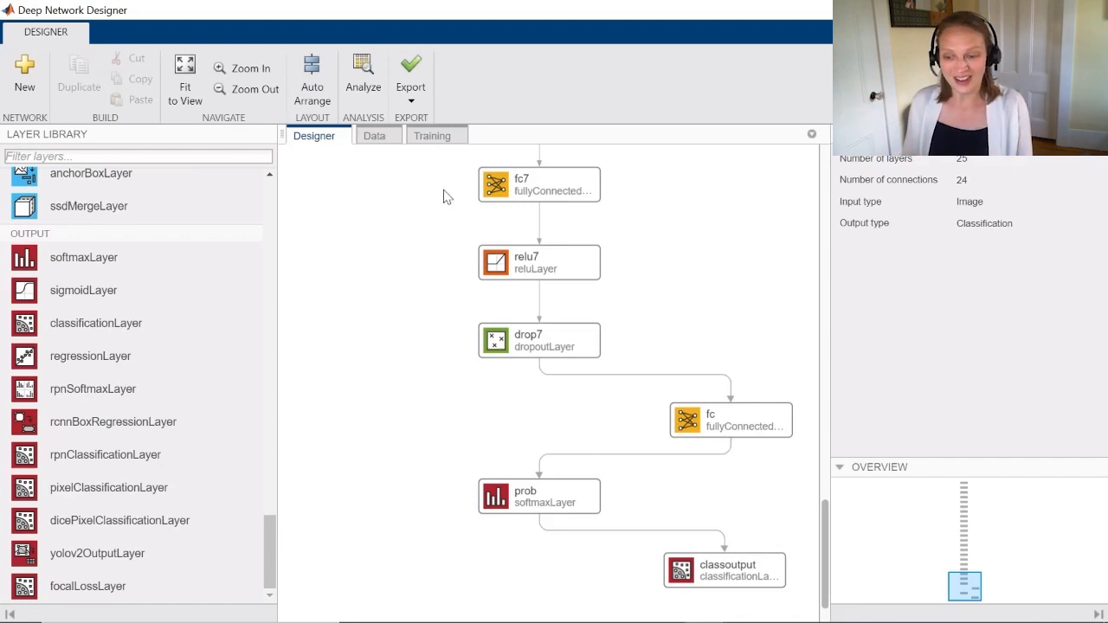
- Check the Data summary, then scroll the Transfer Learning guide to its Train Network options
{"action": "left_click", "coordinate": [374, 135]}
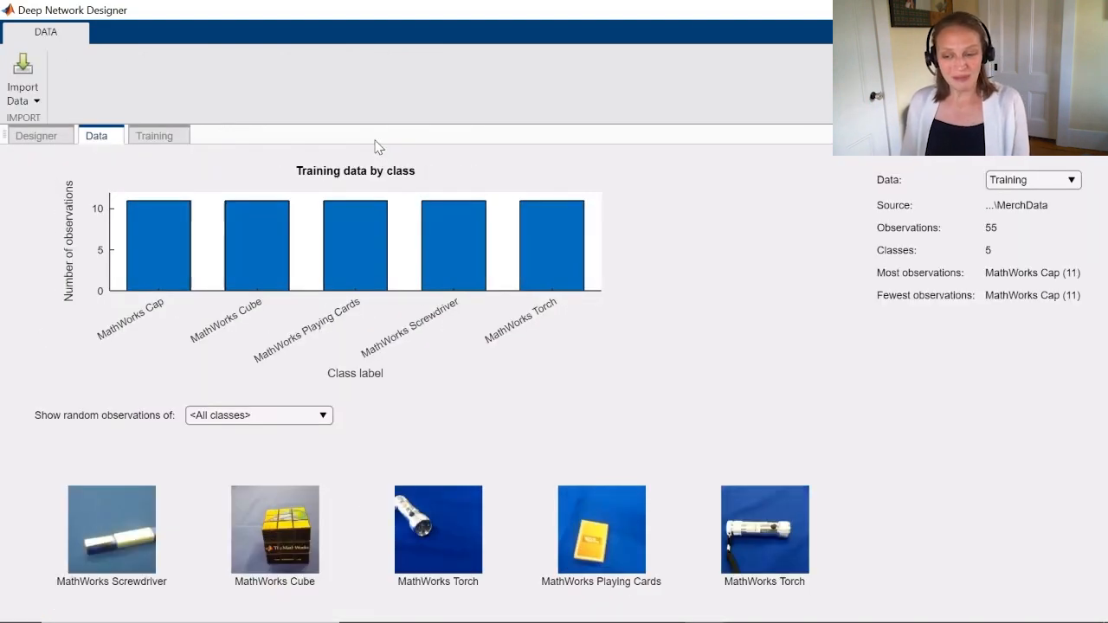
{"action": "left_click", "coordinate": [155, 135]}
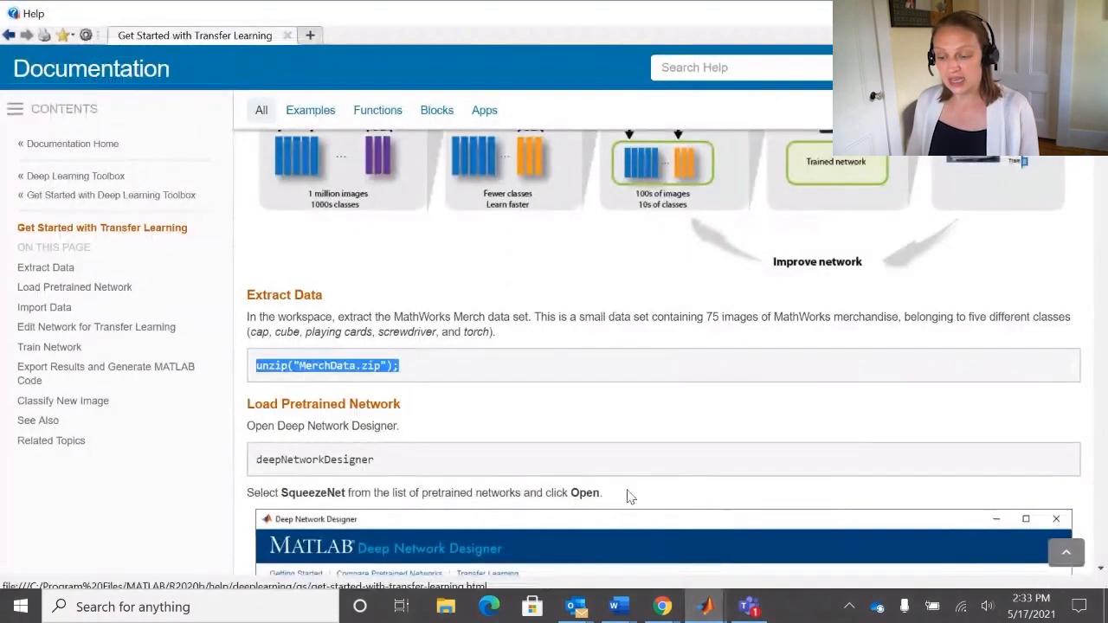
{"action": "scroll", "scroll_direction": "down", "scroll_amount": 3}
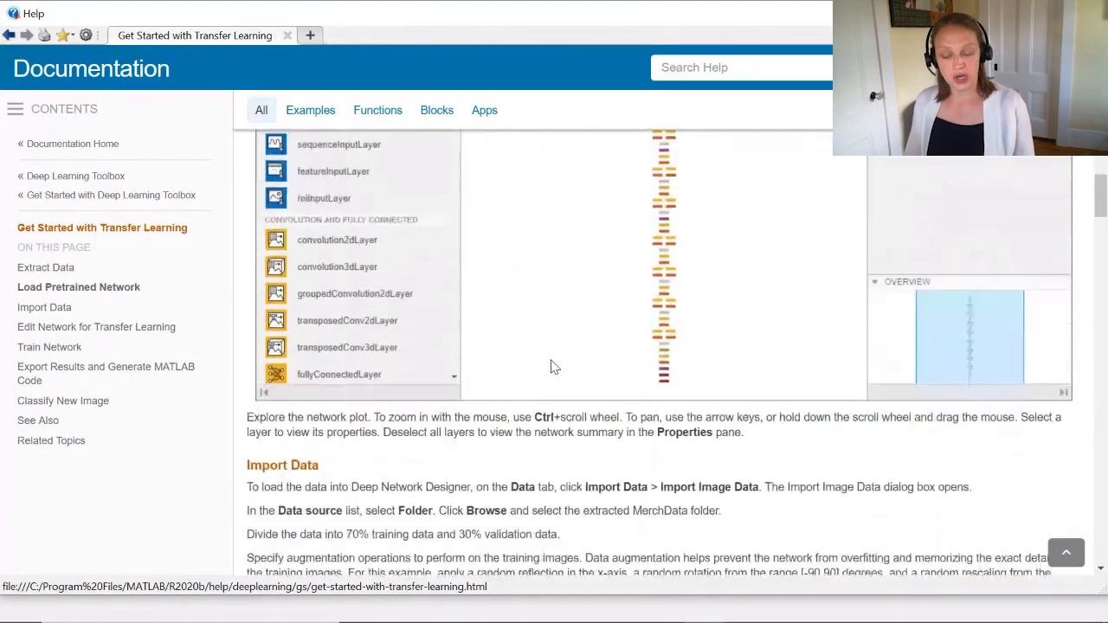
{"action": "scroll", "scroll_direction": "down", "scroll_amount": 3}
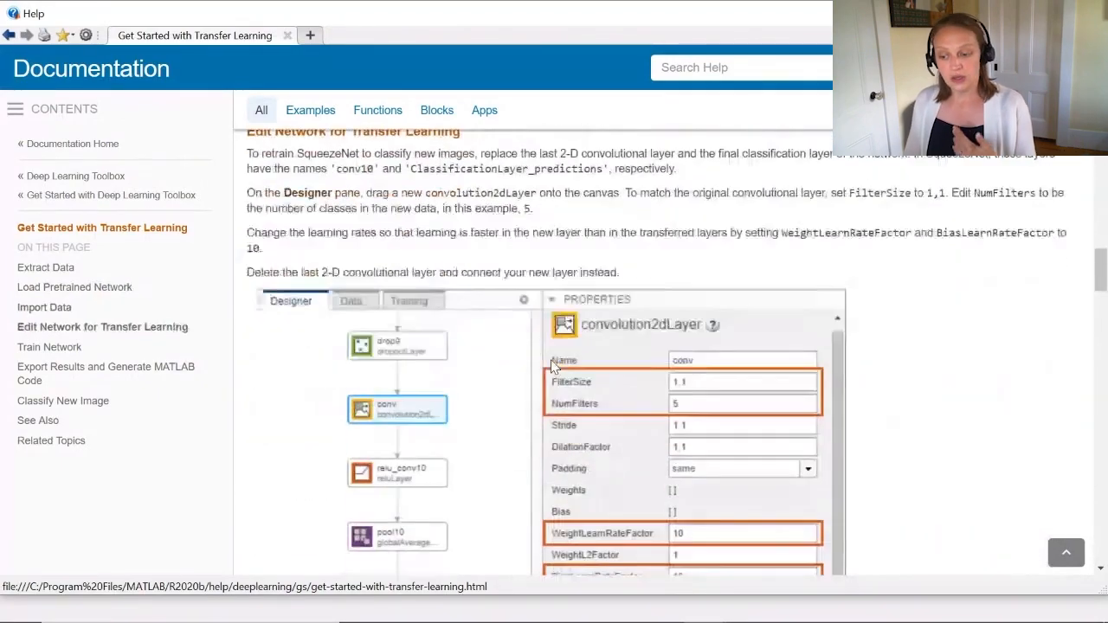
{"action": "scroll", "scroll_direction": "down", "scroll_amount": 3}
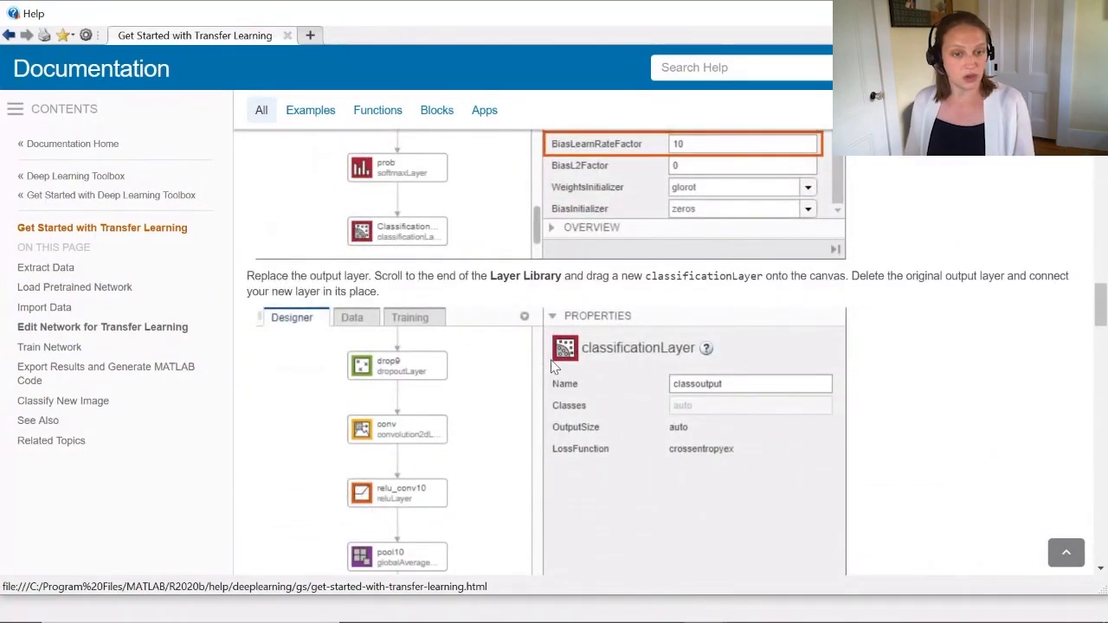
{"action": "scroll", "scroll_direction": "down", "scroll_amount": 3}
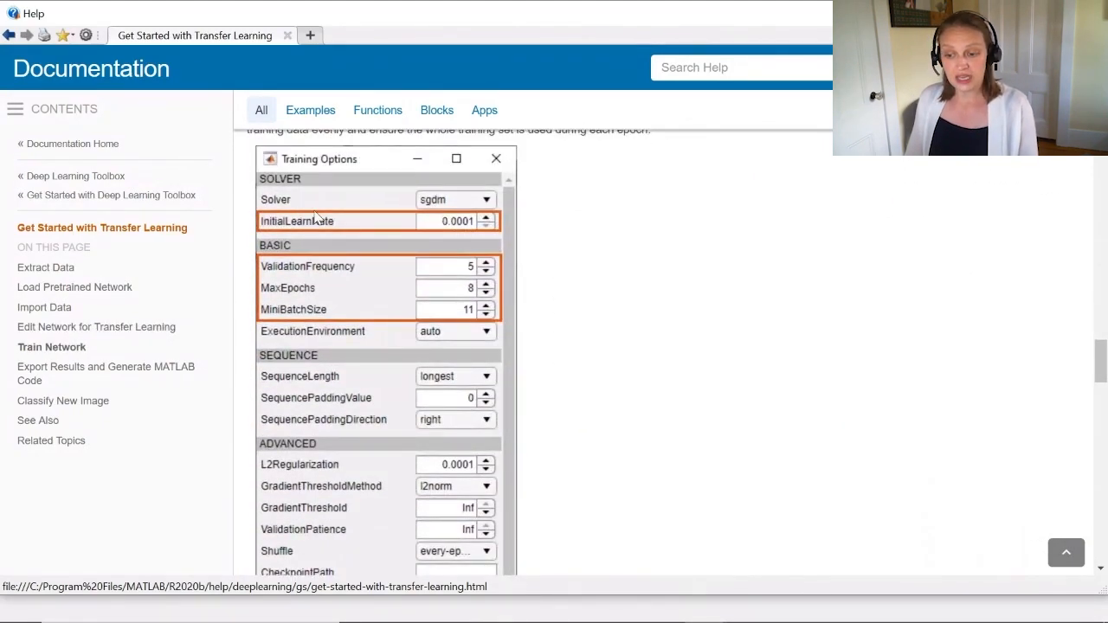
{"action": "mouse_move", "coordinate": [389, 286]}
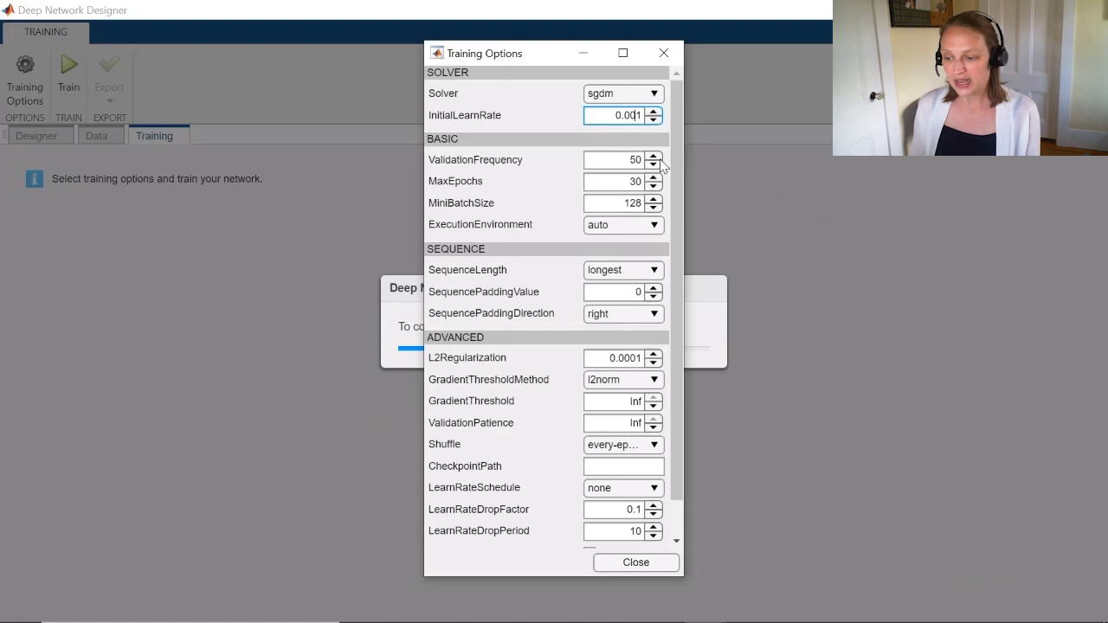
{"action": "mouse_move", "coordinate": [620, 160]}
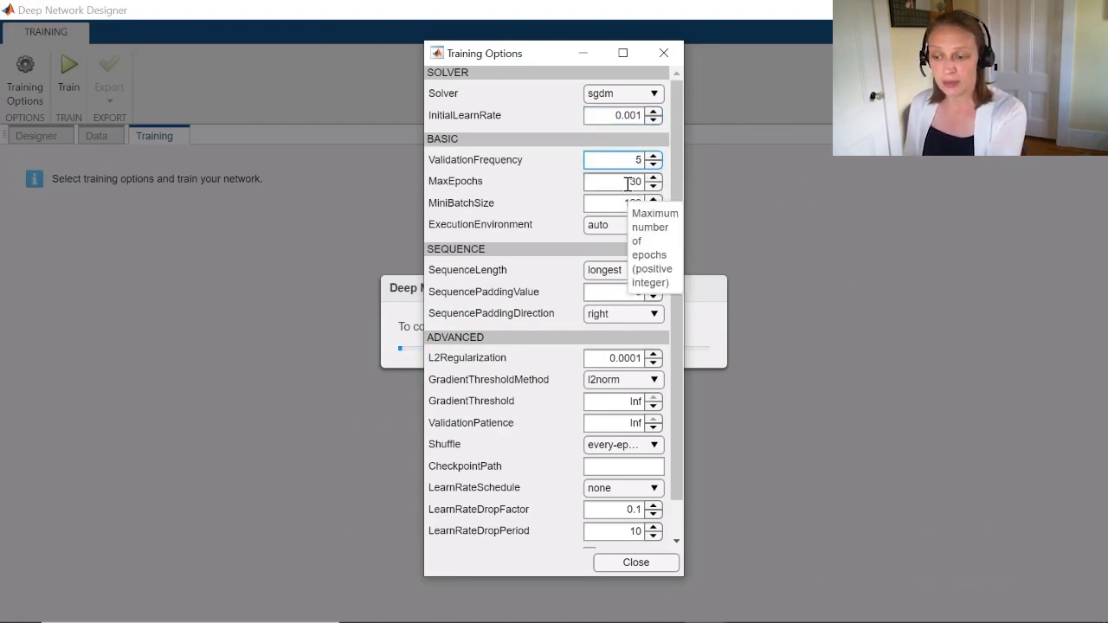
- Set learn rate 0.001, validation frequency 5, MaxEpochs 8, MiniBatchSize 11 and start training
{"action": "left_click", "coordinate": [615, 182]}
{"action": "type", "text": "8"}
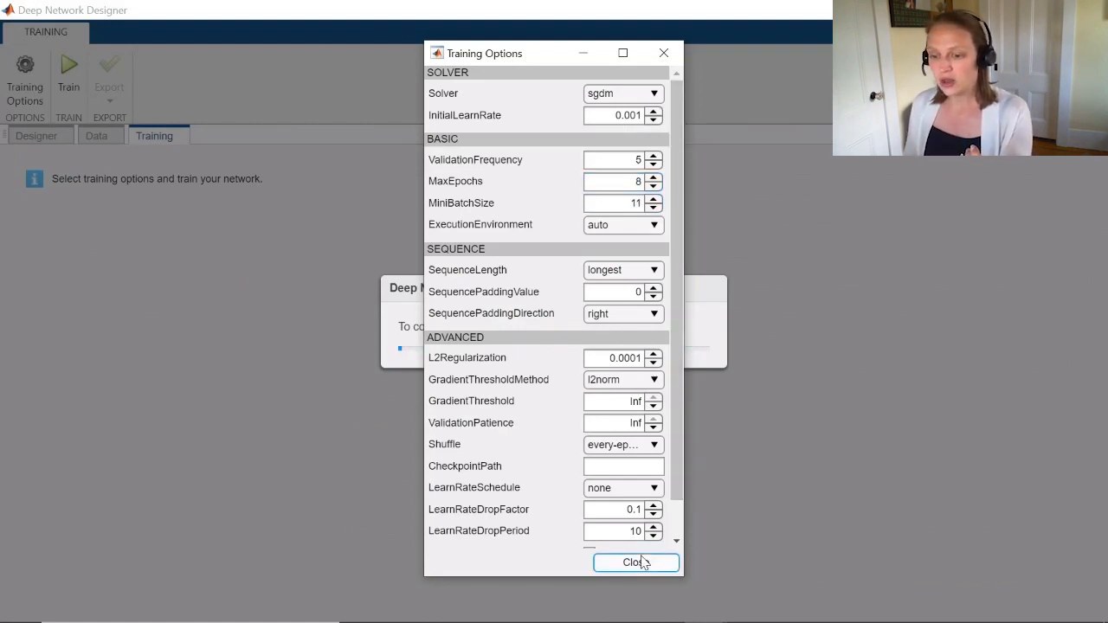
{"action": "left_click", "coordinate": [635, 562]}
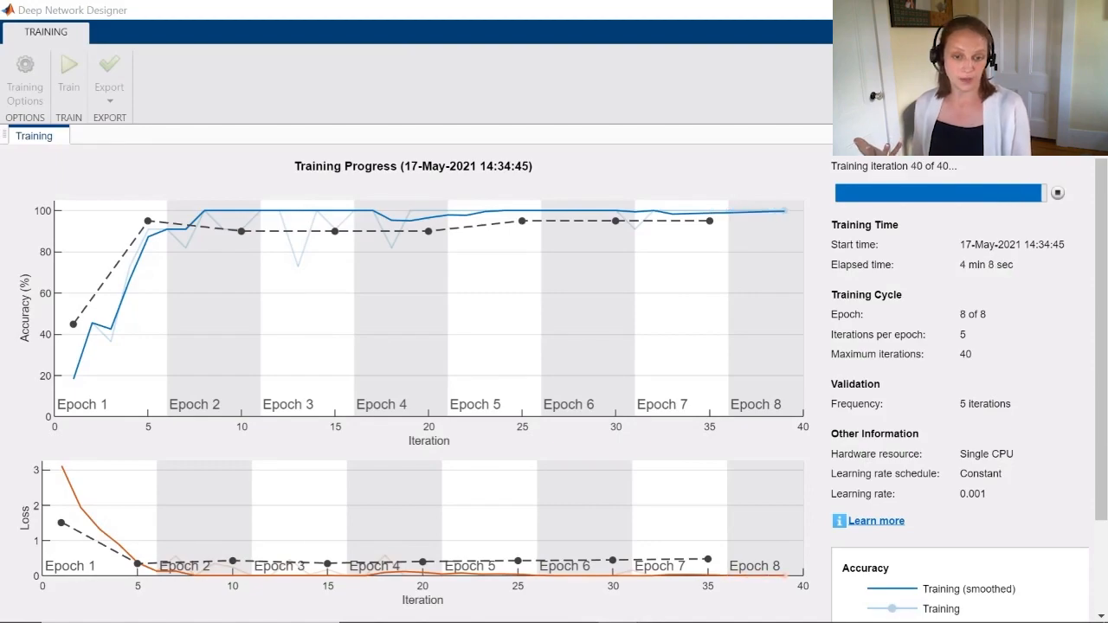
- Export the trained network and results as trainedNetwork_1 and trainInfoStruct_1, confirming the dialog
{"action": "left_click", "coordinate": [109, 72]}
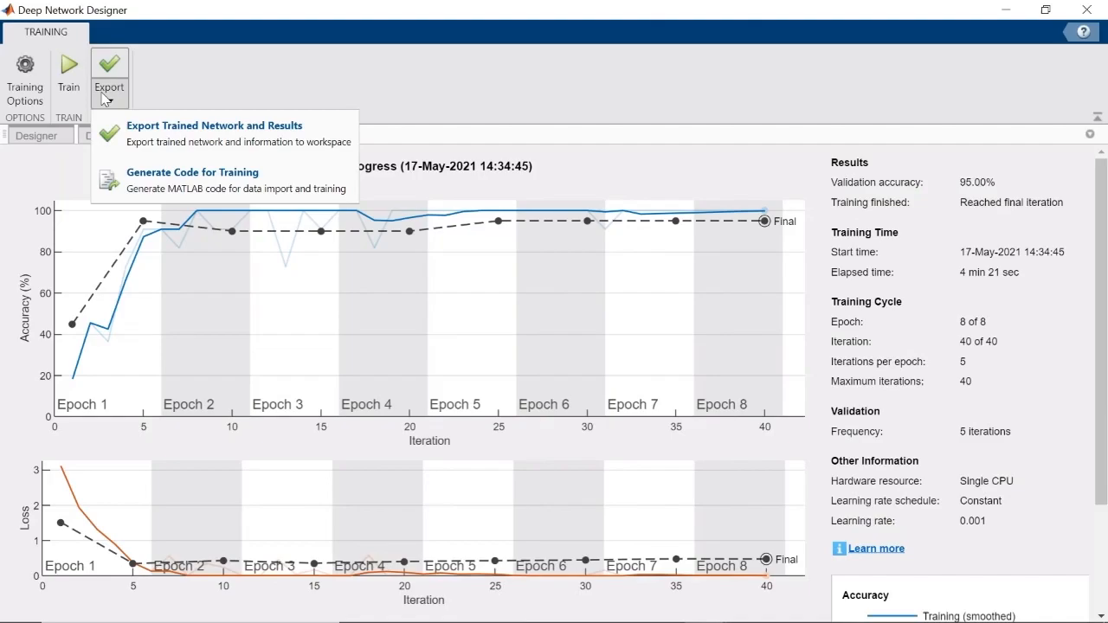
{"action": "left_click", "coordinate": [215, 133]}
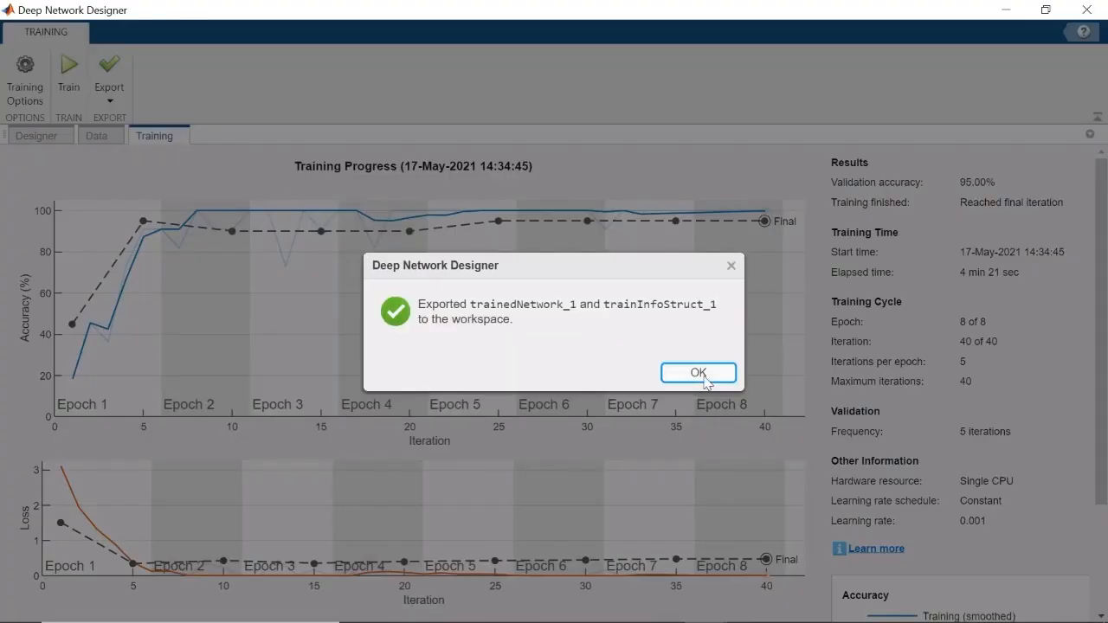
{"action": "left_click", "coordinate": [700, 372]}
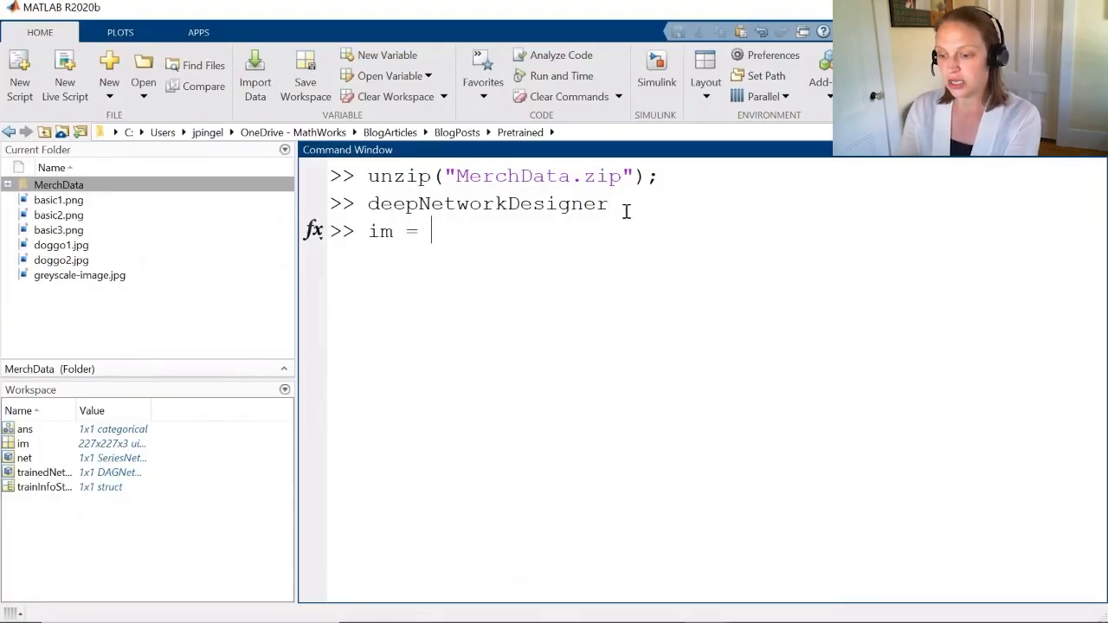
- Run im = imread('MerchDataTest.jpg') and show the cube image, then close the figure
{"action": "type", "text": "imread('"}
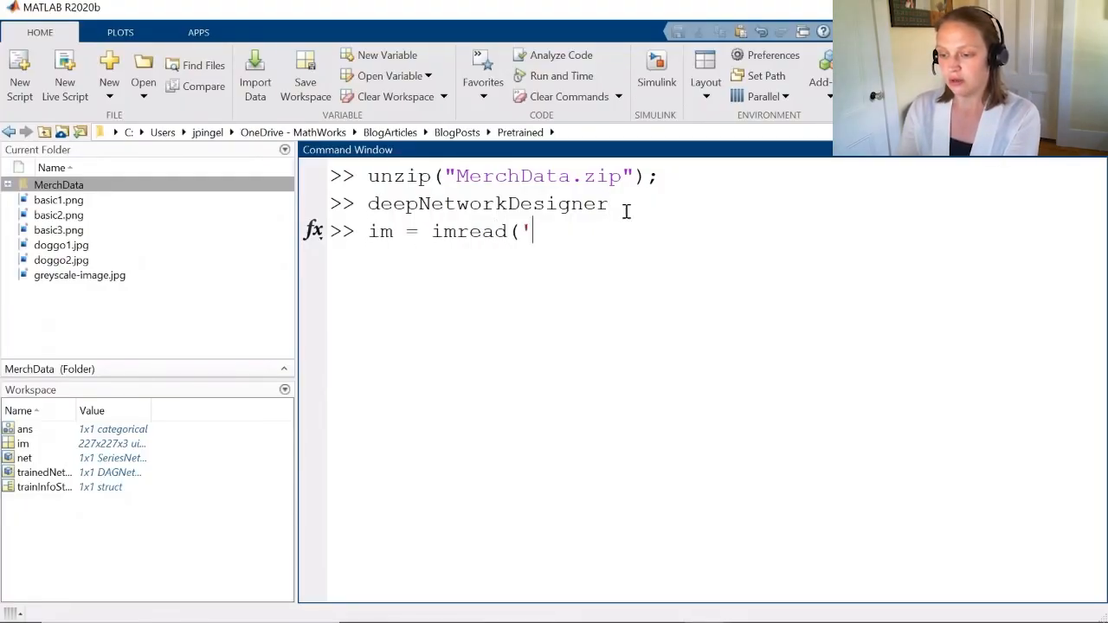
{"action": "type", "text": "Mer"}
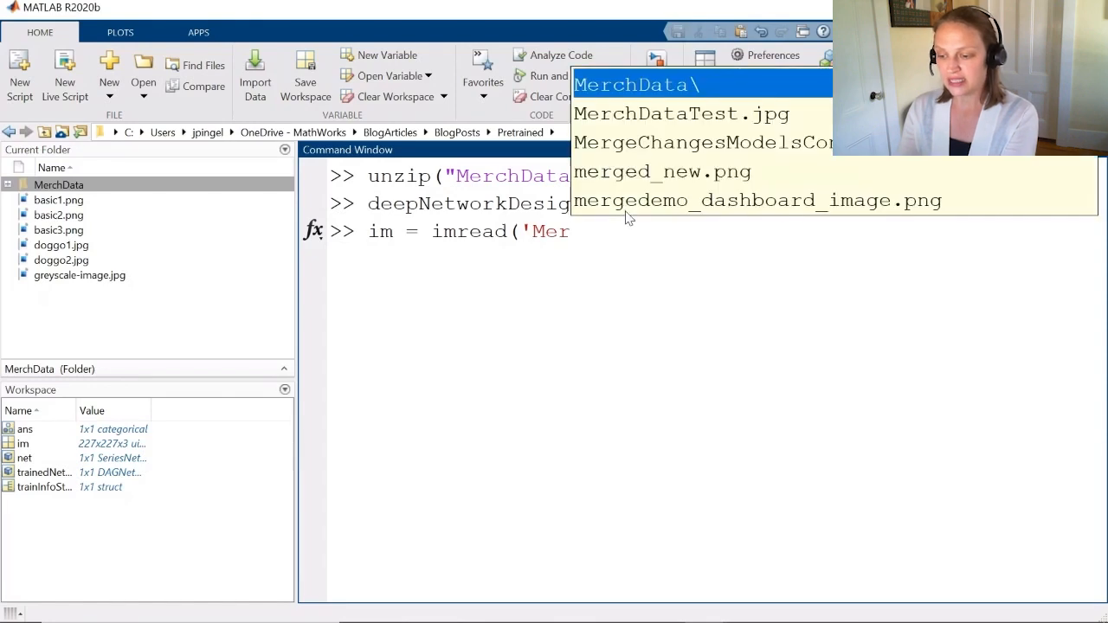
{"action": "left_click", "coordinate": [681, 114]}
{"action": "type", "text": "imshow("}
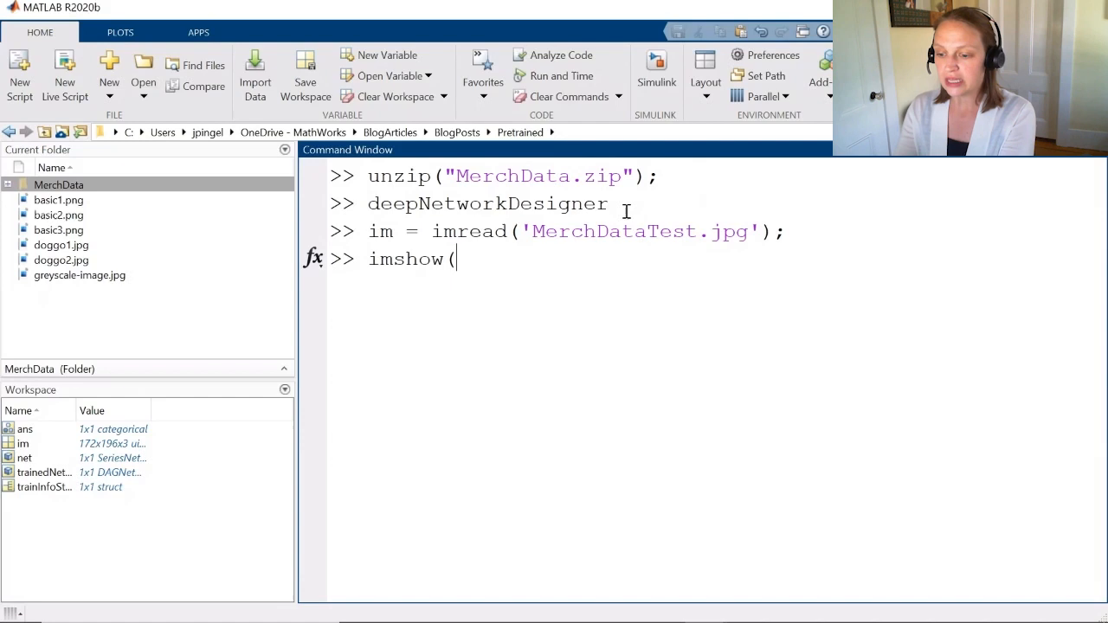
{"action": "key", "text": "Return"}
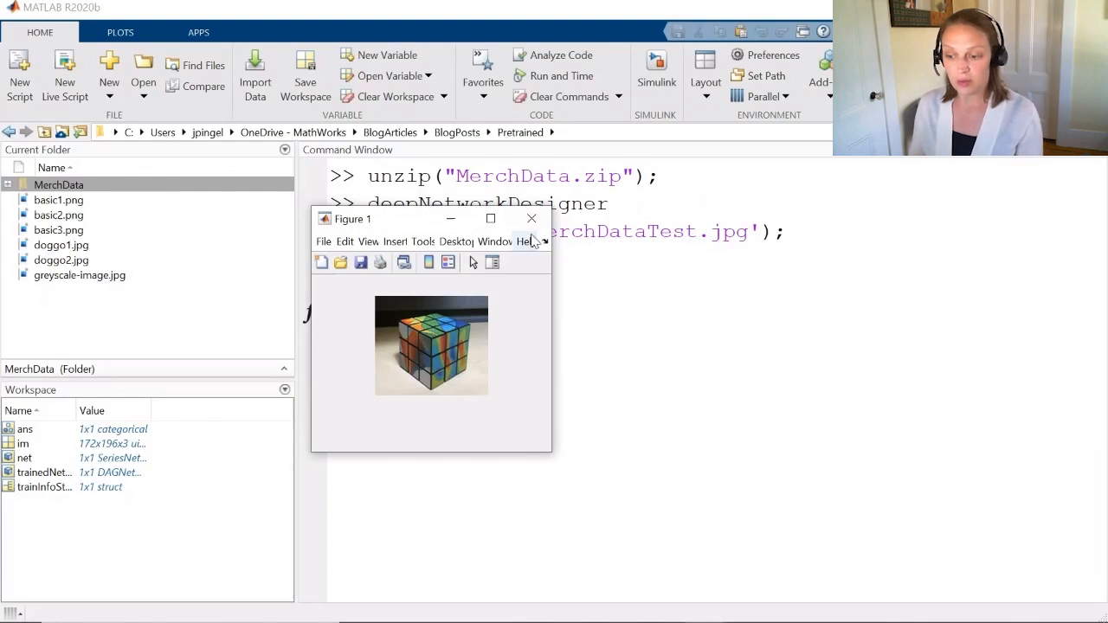
{"action": "left_click", "coordinate": [532, 218]}
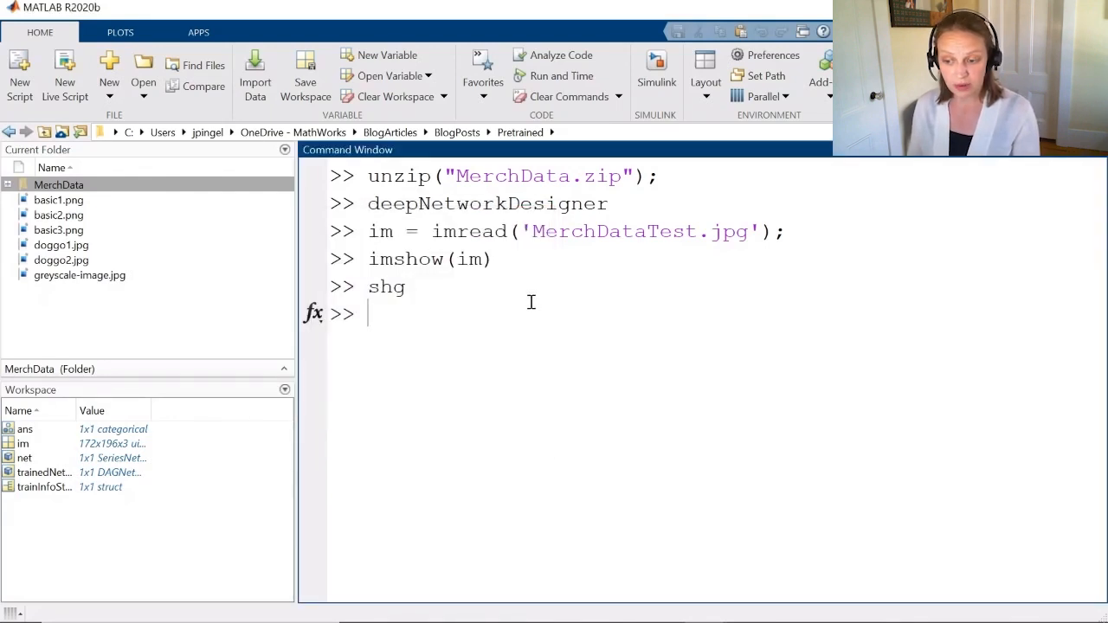
{"action": "type", "text": "im = imresize("}
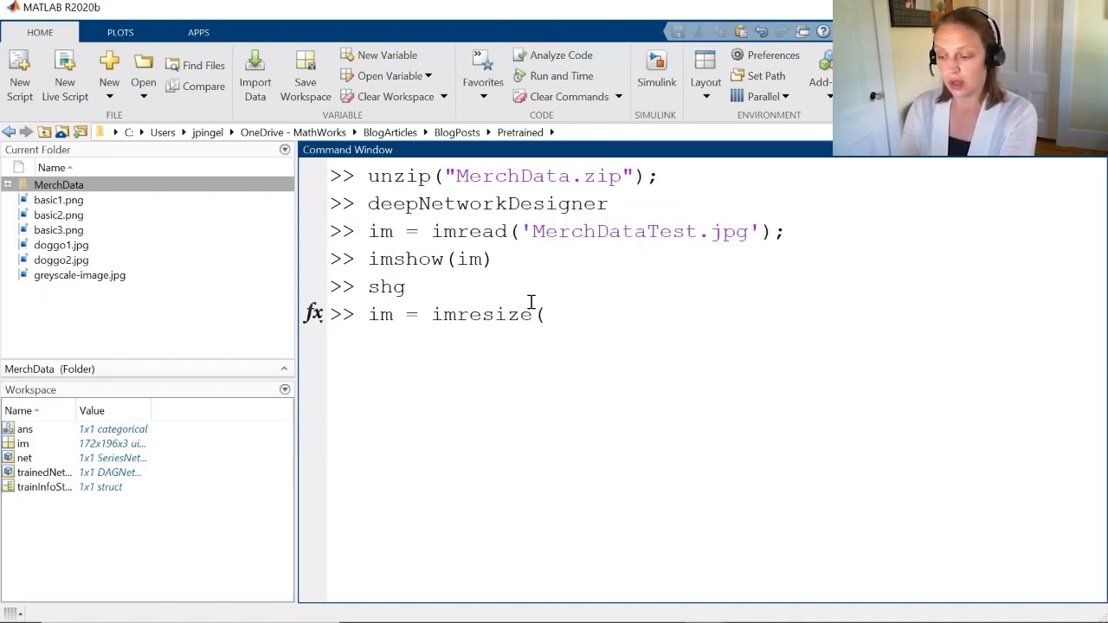
- Resize im to [227 227] with imresize
{"action": "type", "text": "im"}
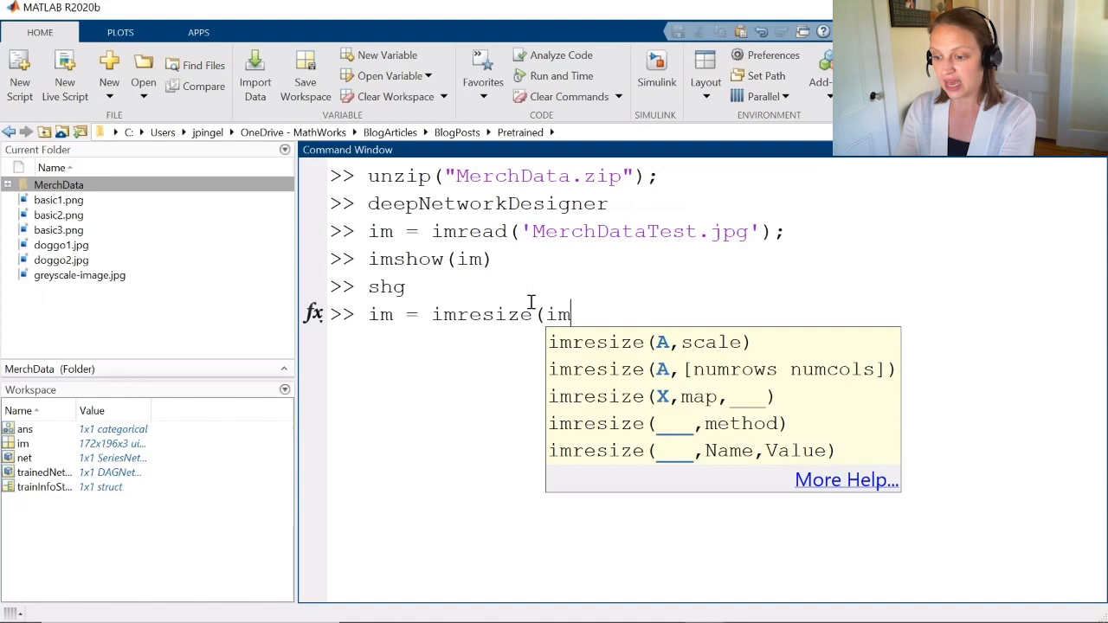
{"action": "type", "text": ",[227"}
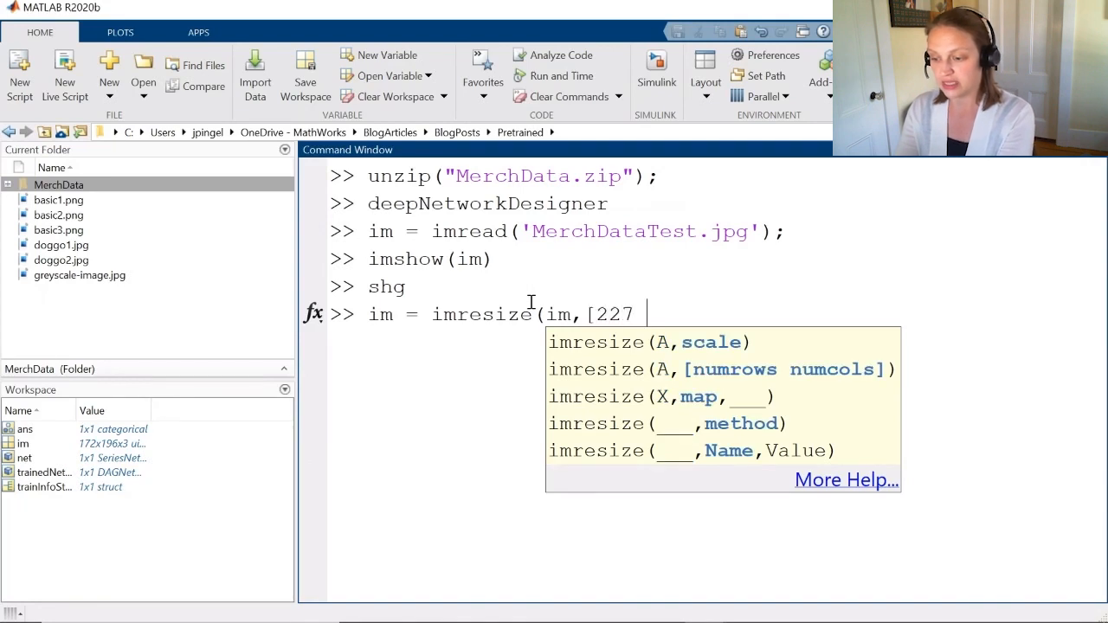
{"action": "type", "text": "227])"}
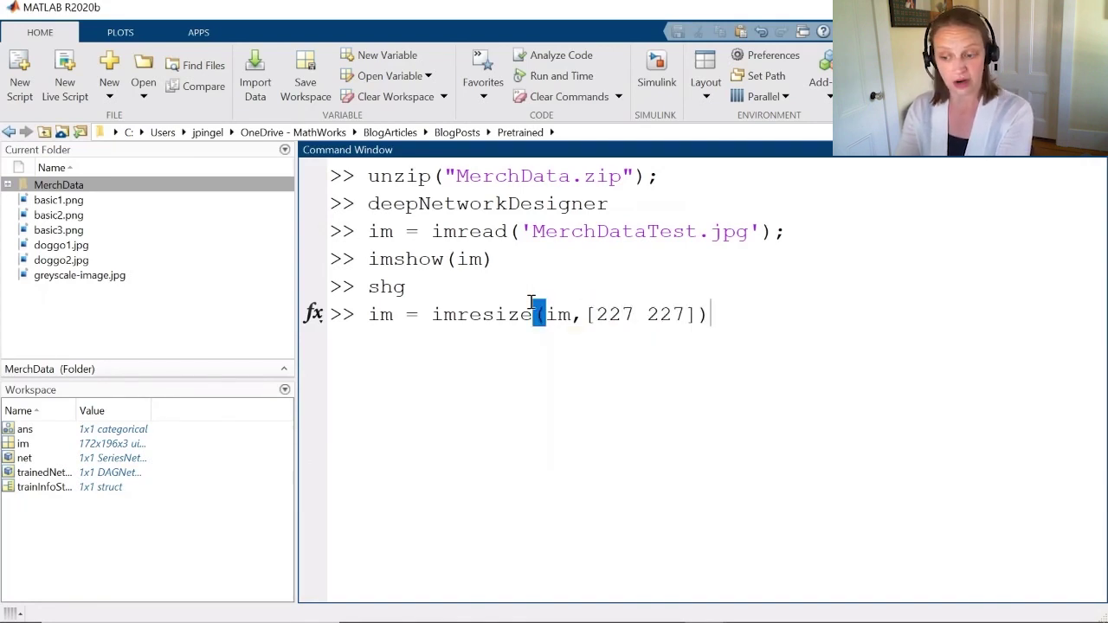
- Run trainedNetwork_1.classify(im); to classify the test image, then clc
{"action": "type", "text": "ne"}
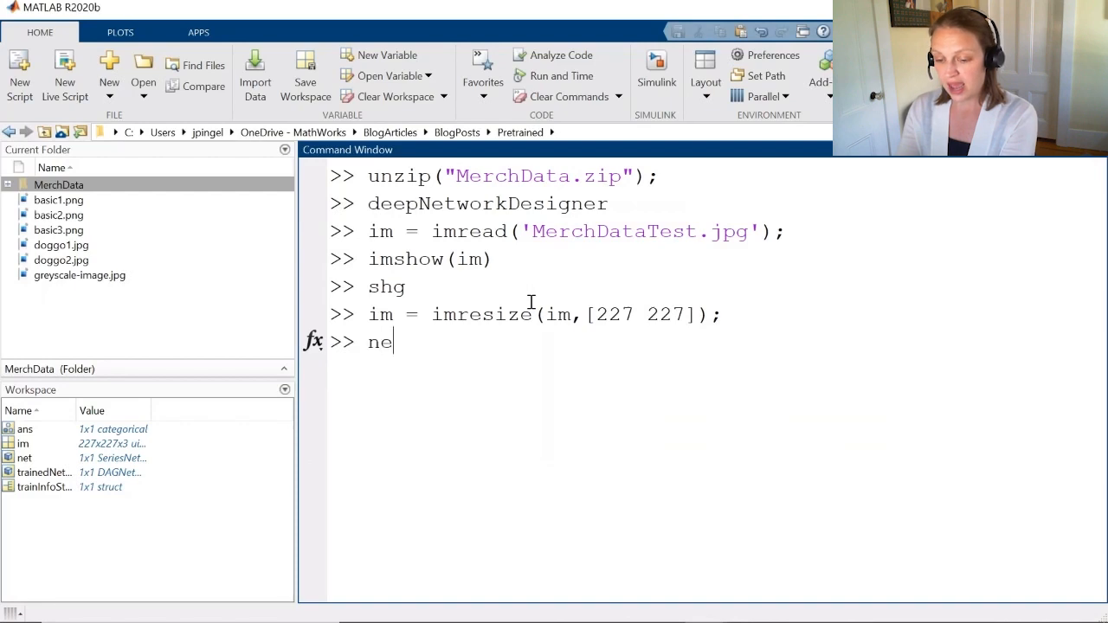
{"action": "type", "text": "trainedNetwork_1.cla"}
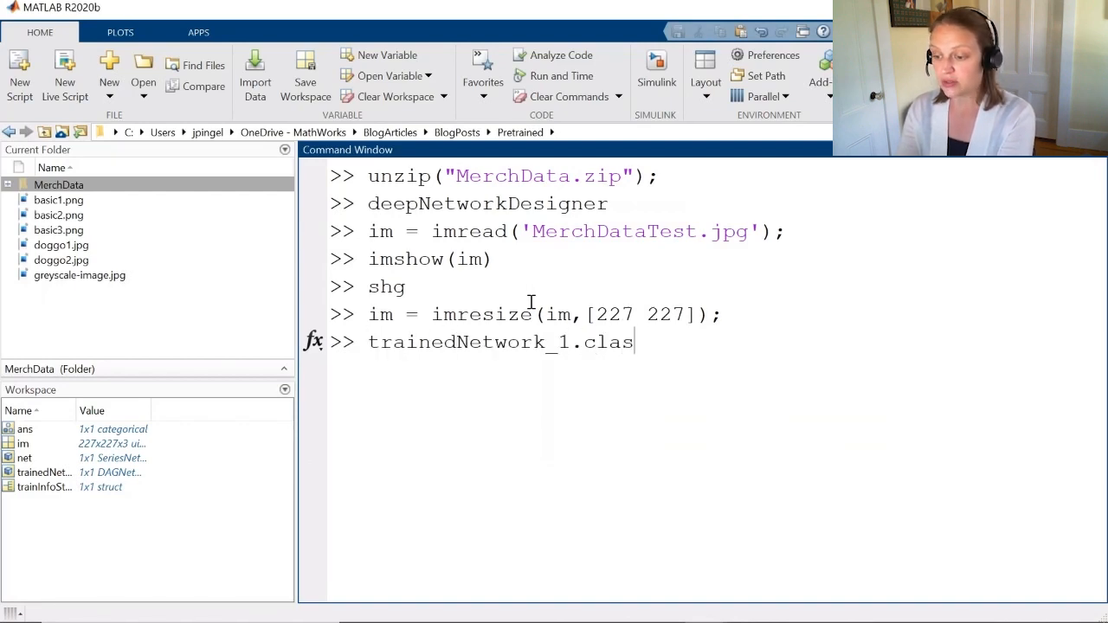
{"action": "type", "text": "sify(im);"}
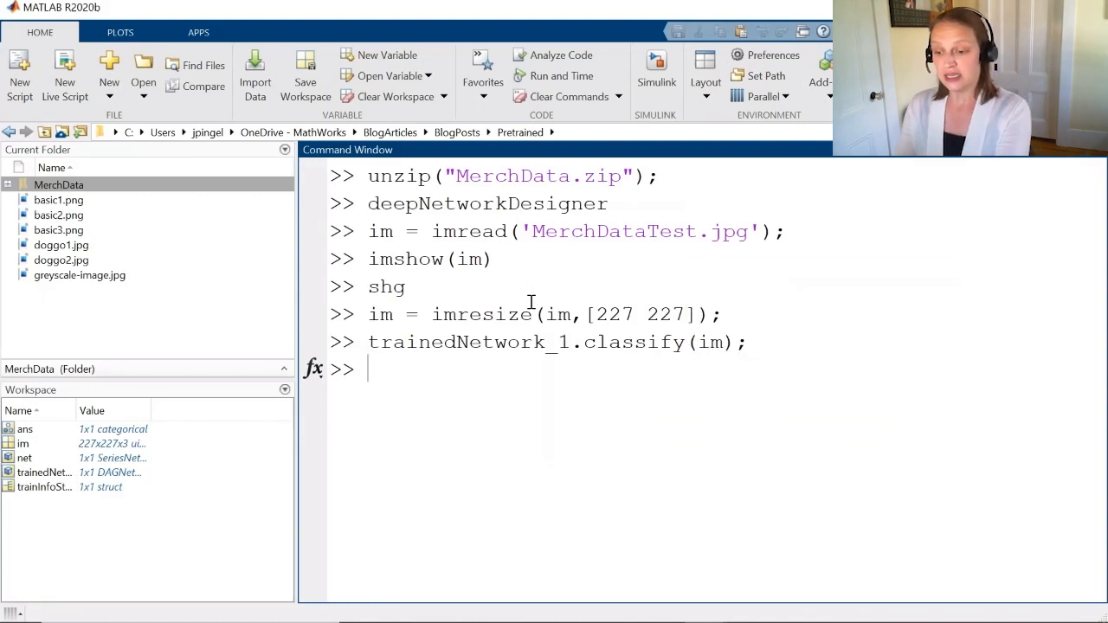
{"action": "key", "text": "Return"}
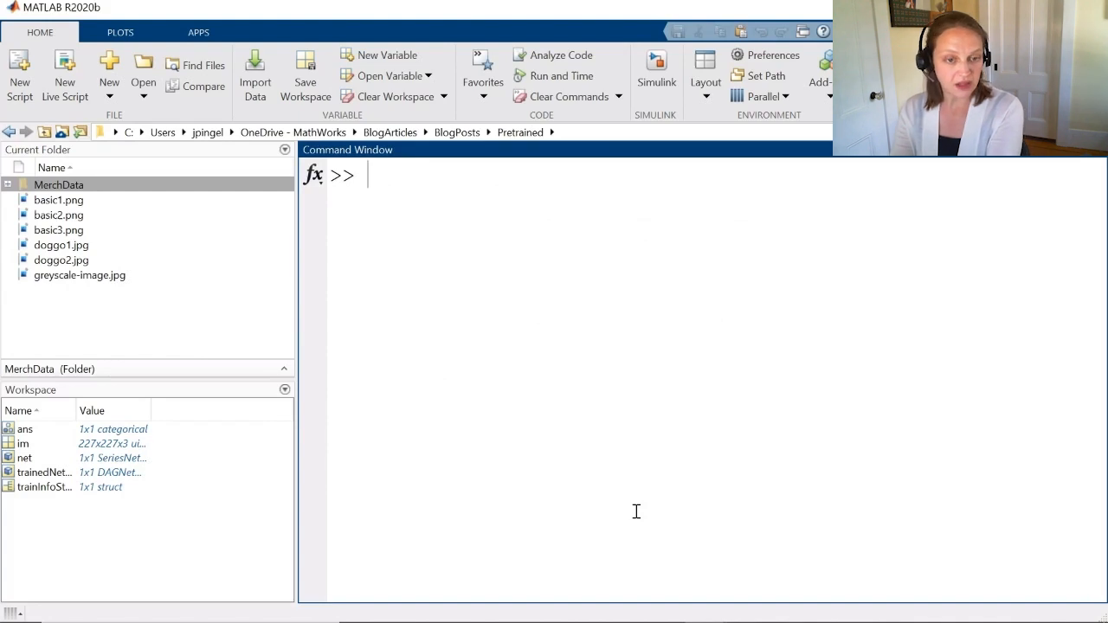
- Create imds = imageDatastore('MerchData\','IncludeSubfolders',1)
{"action": "type", "text": "imds"}
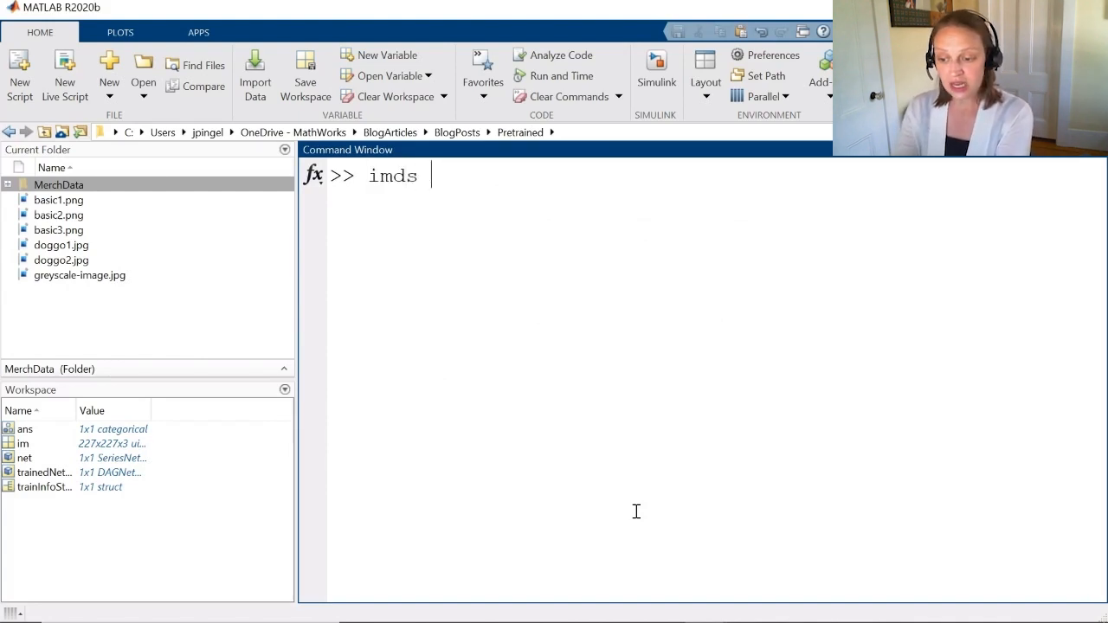
{"action": "type", "text": "= im"}
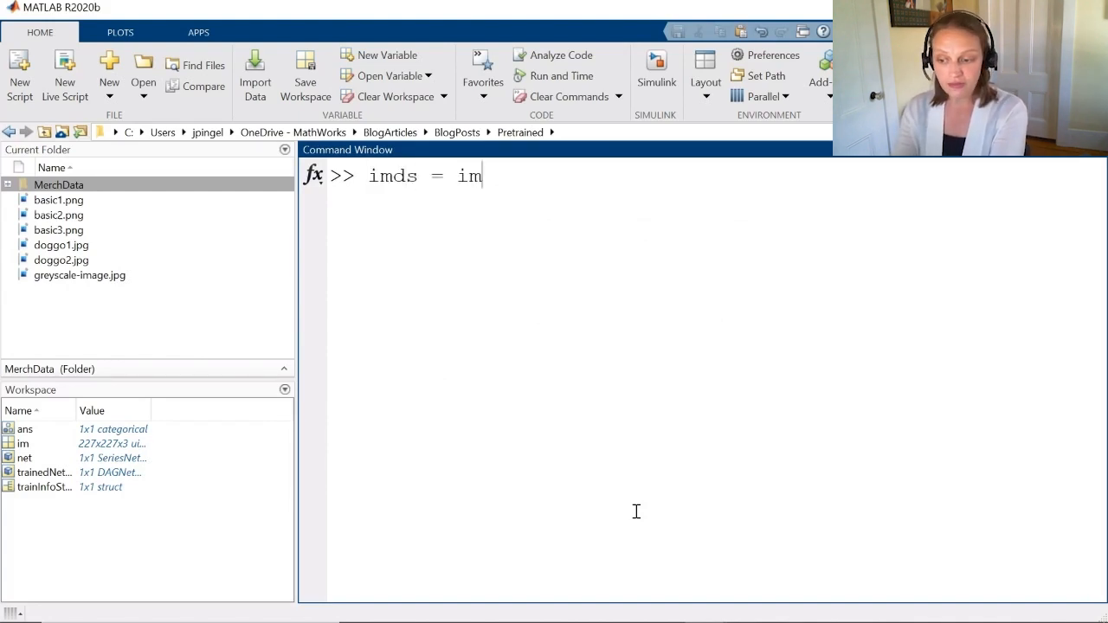
{"action": "type", "text": "ageData"}
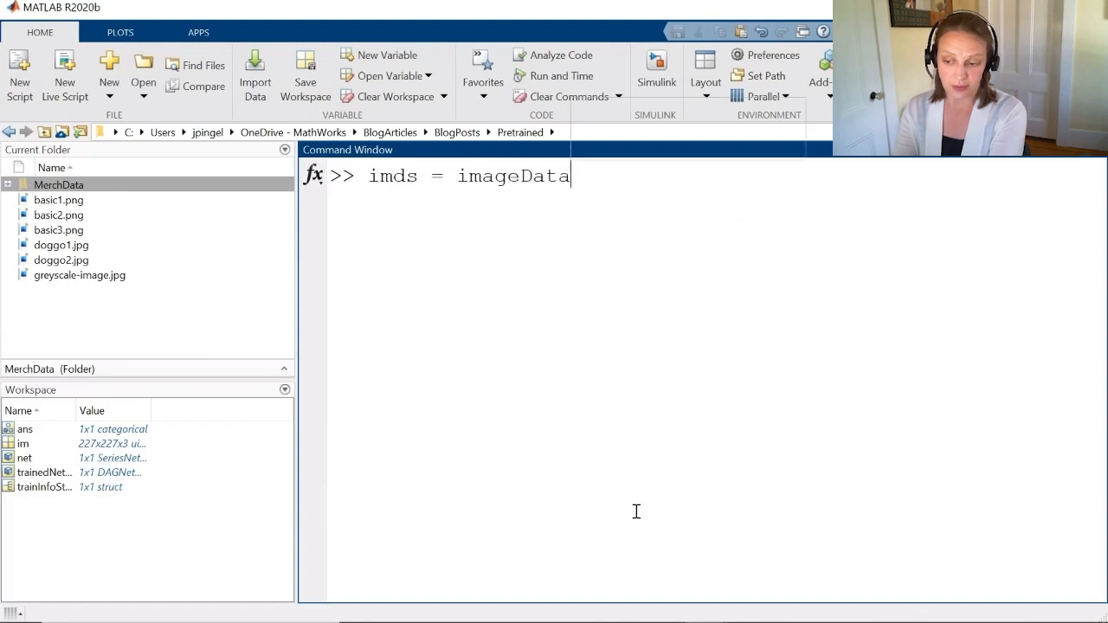
{"action": "type", "text": "store"}
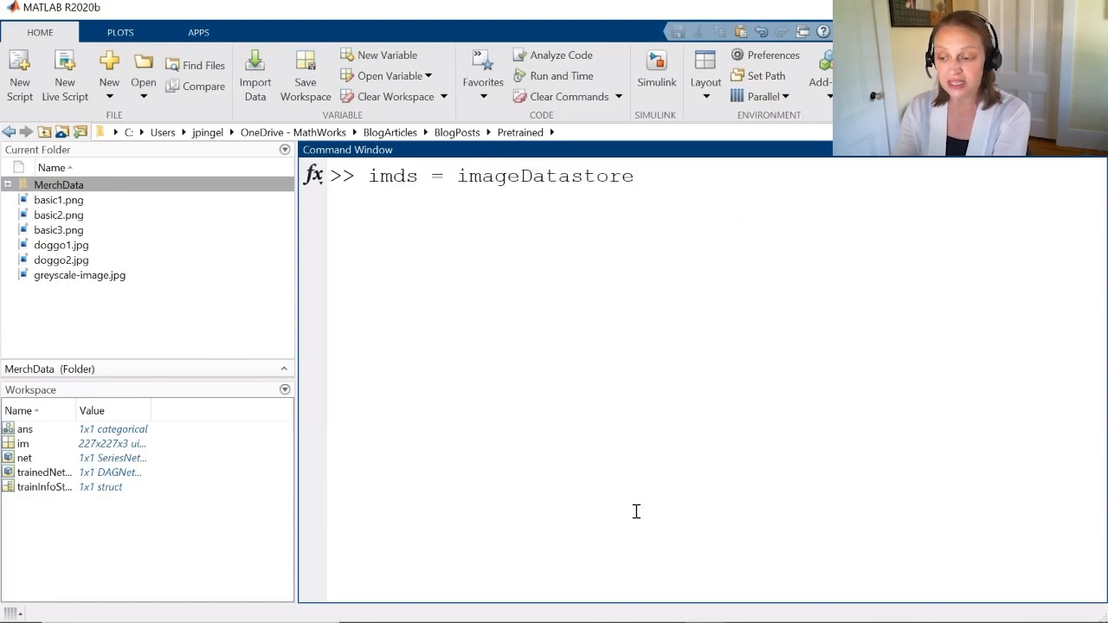
{"action": "type", "text": "('MerchData\\',"}
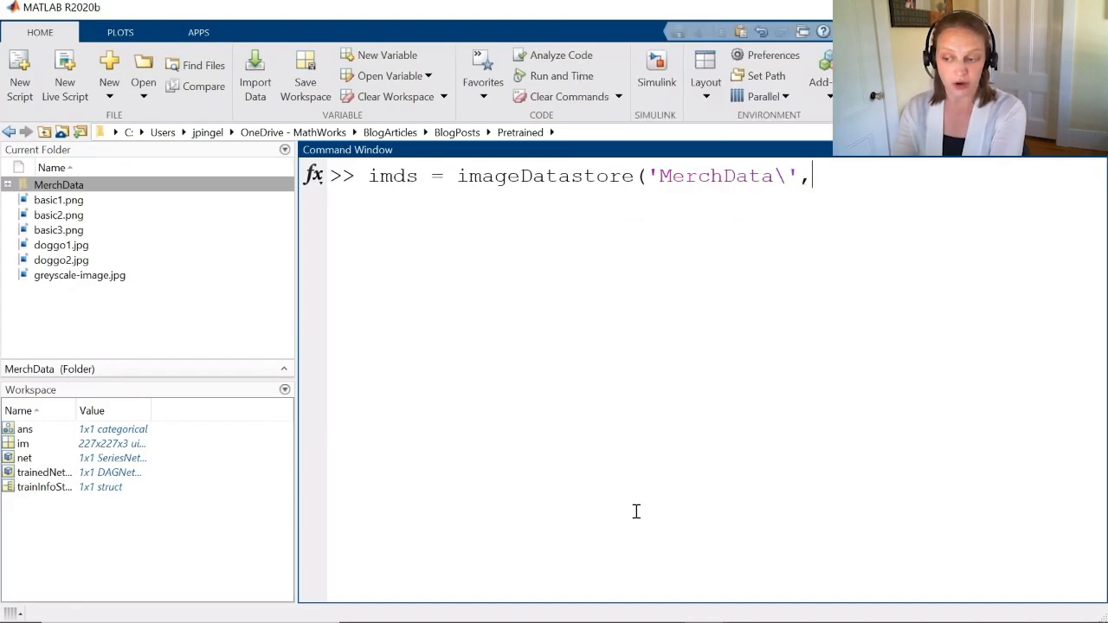
{"action": "type", "text": "'IncludeSubfolders',1);"}
{"action": "type", "text": "imds"}
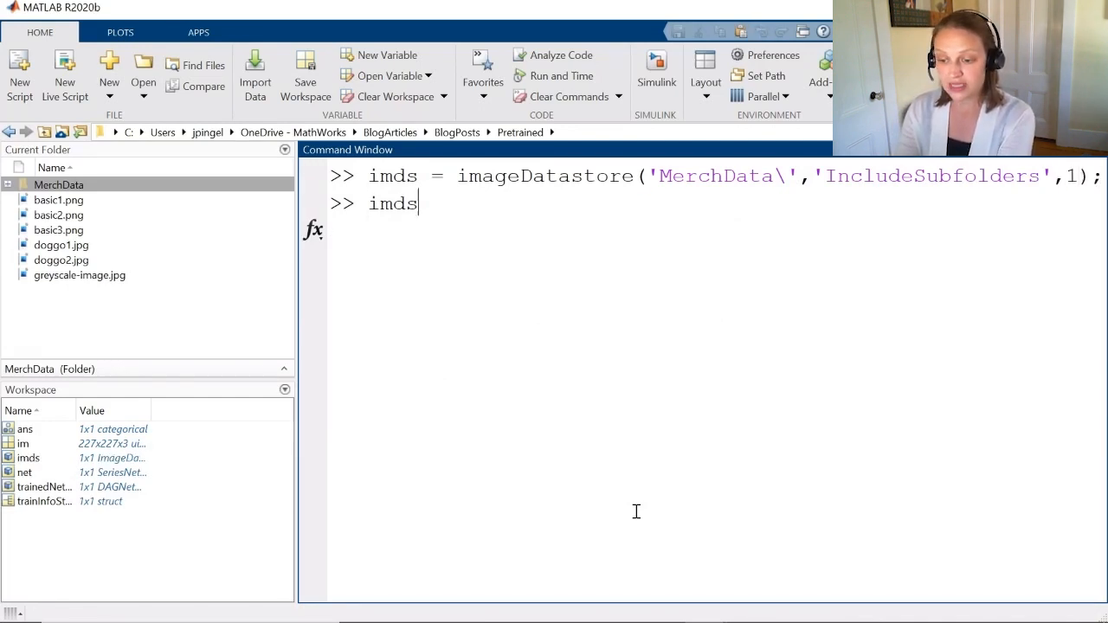
{"action": "key", "text": "Return"}
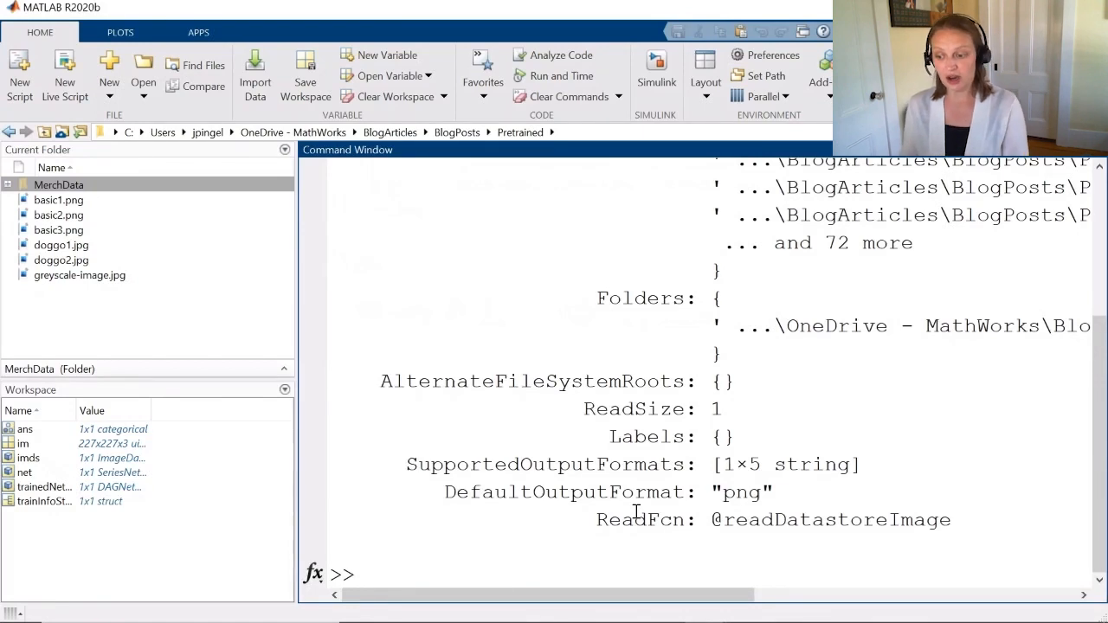
- Review the imds properties listing 75 files and begin the aud command
{"action": "scroll", "scroll_direction": "up", "scroll_amount": 3}
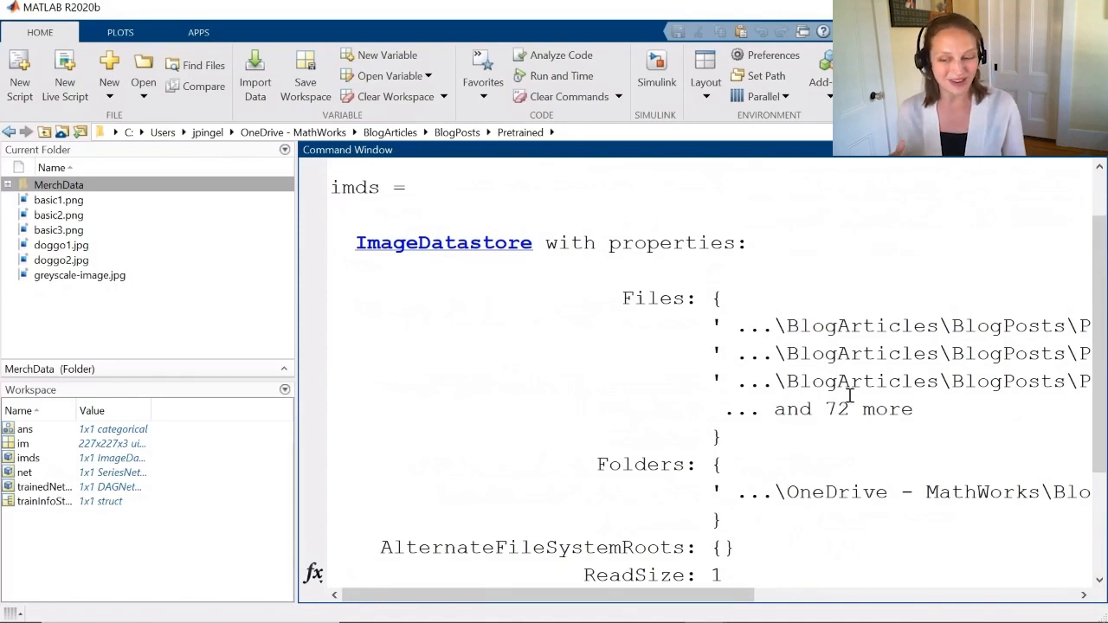
{"action": "scroll", "scroll_direction": "down", "scroll_amount": 3}
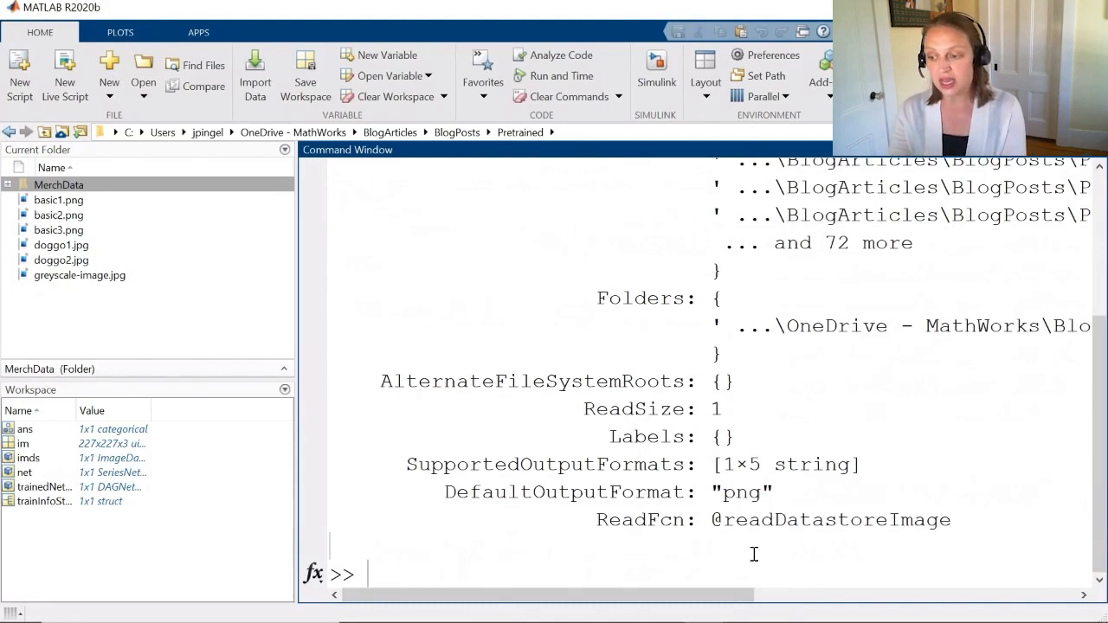
{"action": "type", "text": "aud"}
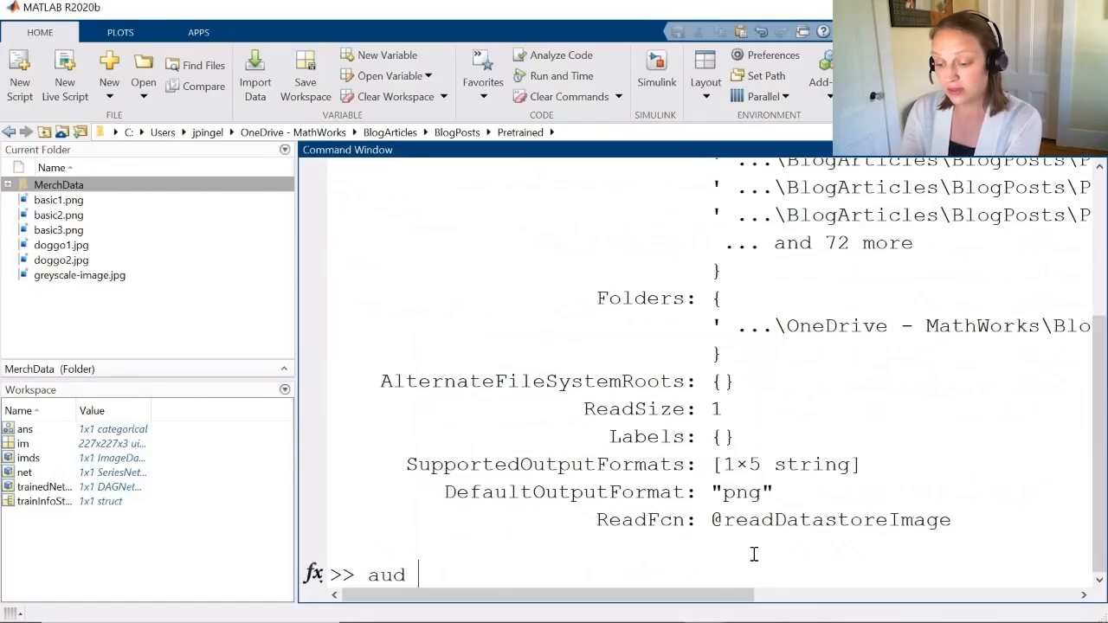
- Build aud = augmentedImageDatastore([227 227],imds)
{"action": "type", "text": "="}
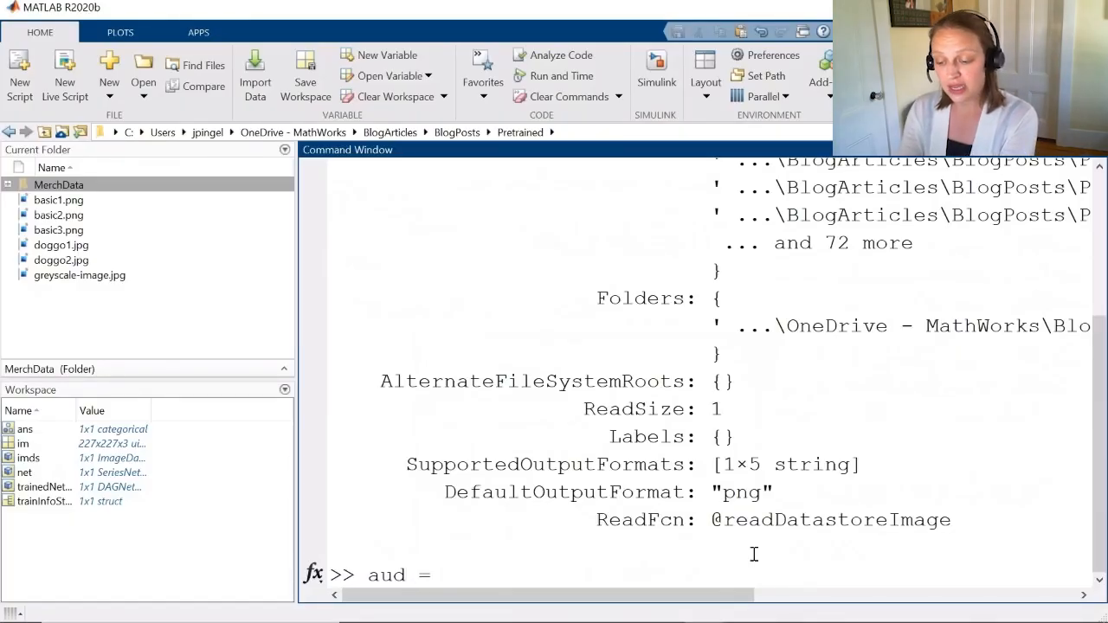
{"action": "type", "text": "aug"}
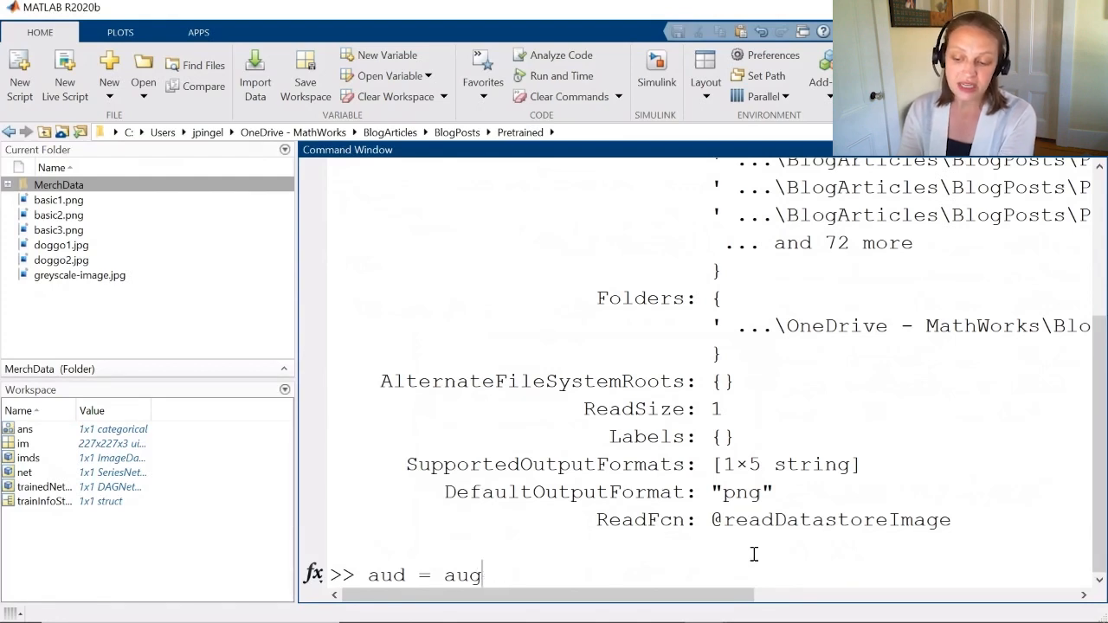
{"action": "type", "text": "mentedImageDatastore("}
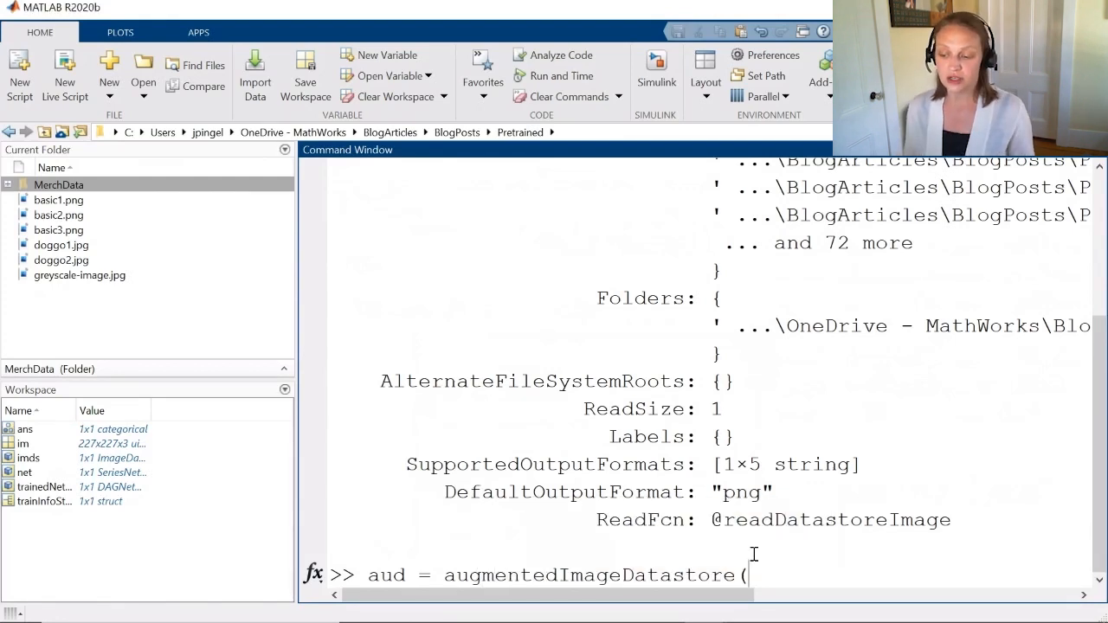
{"action": "type", "text": "("}
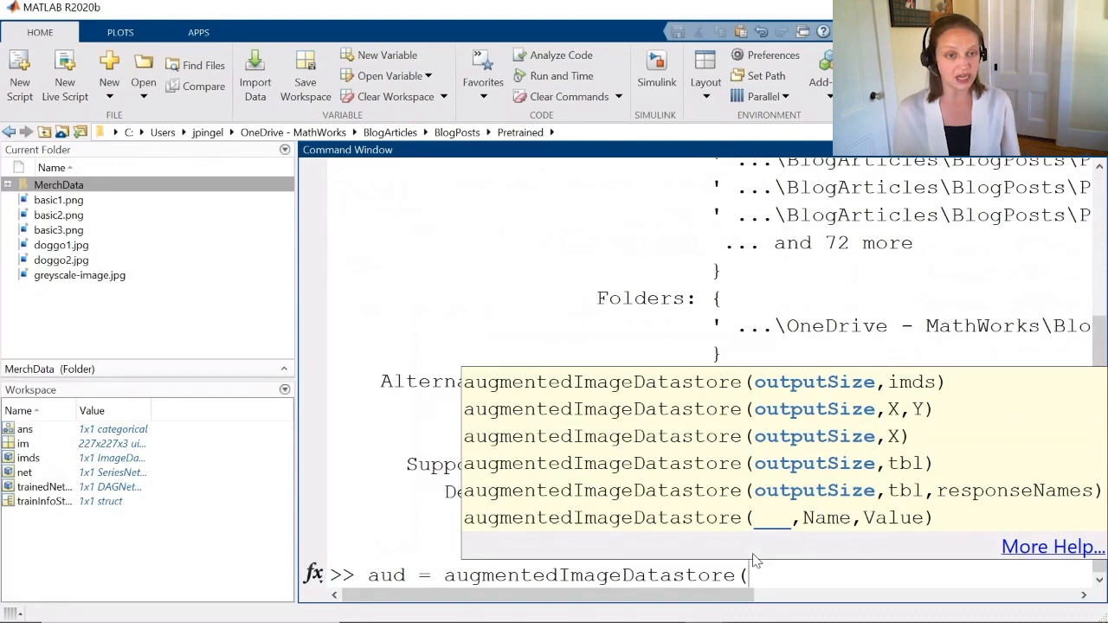
{"action": "type", "text": "[227"}
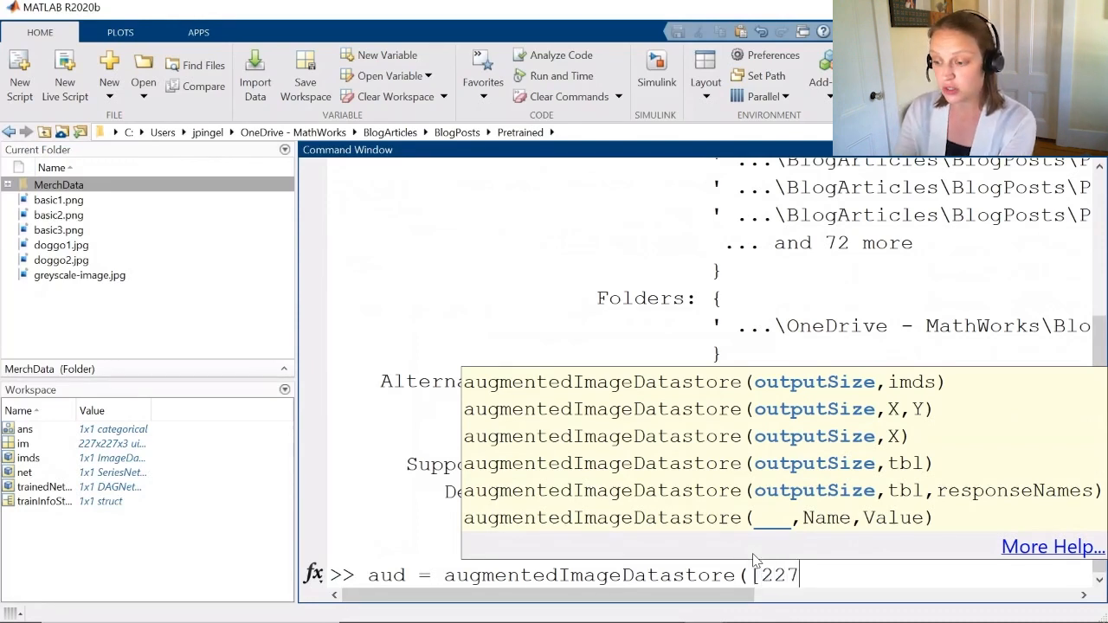
{"action": "type", "text": "227],imds);"}
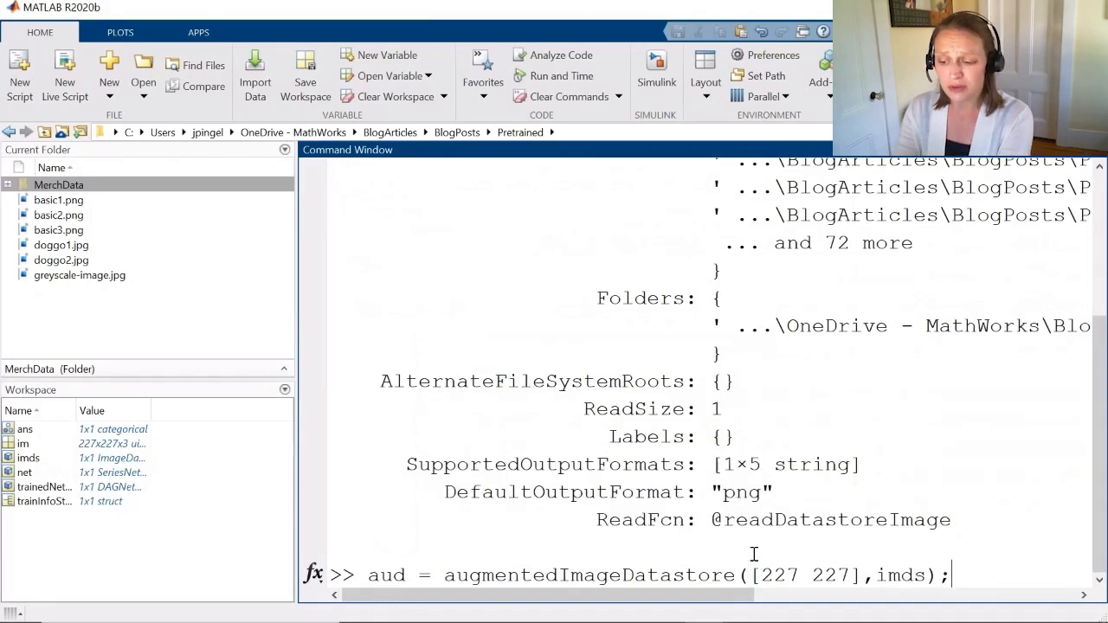
- Run trainedNetwork_1.classify(aud) and scroll through the 75 predicted labels
{"action": "type", "text": "trainedNetwork_1."}
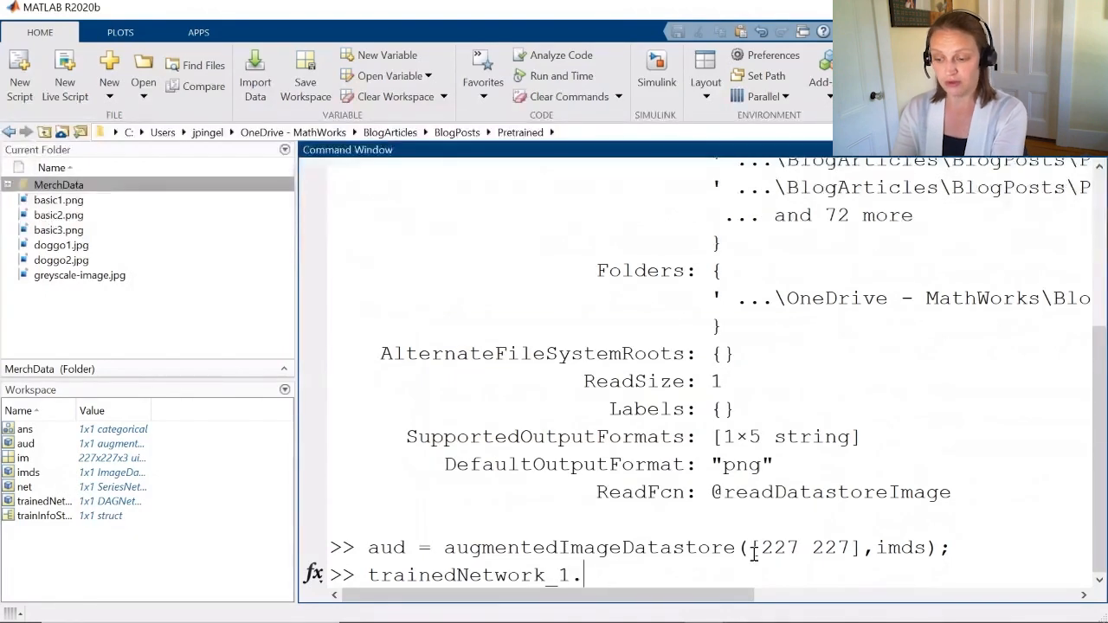
{"action": "type", "text": "classify"}
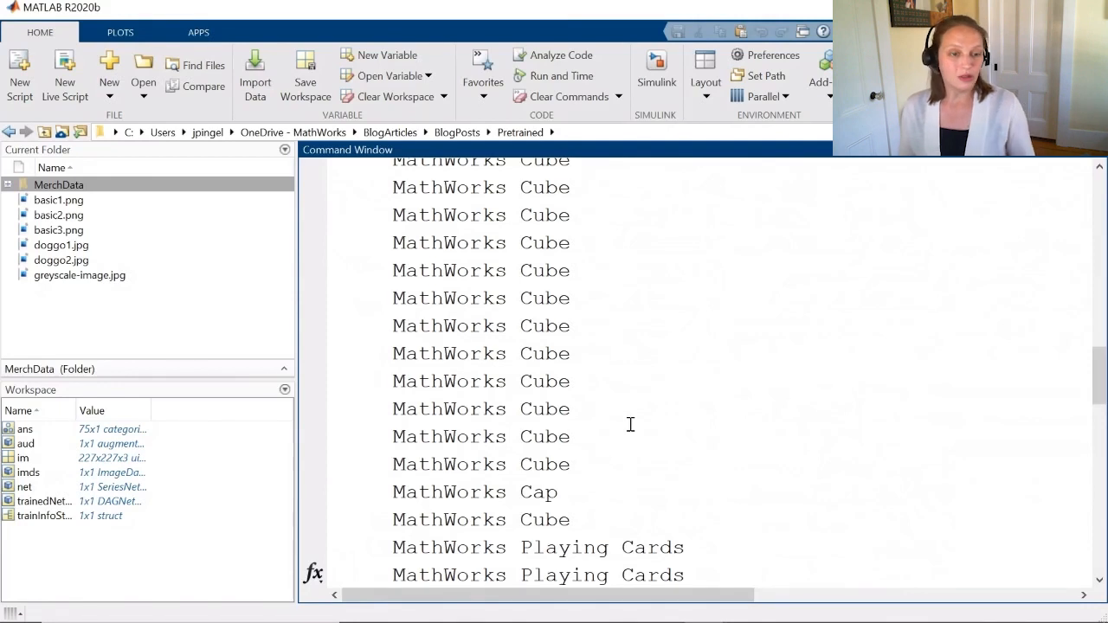
{"action": "mouse_move", "coordinate": [637, 423]}
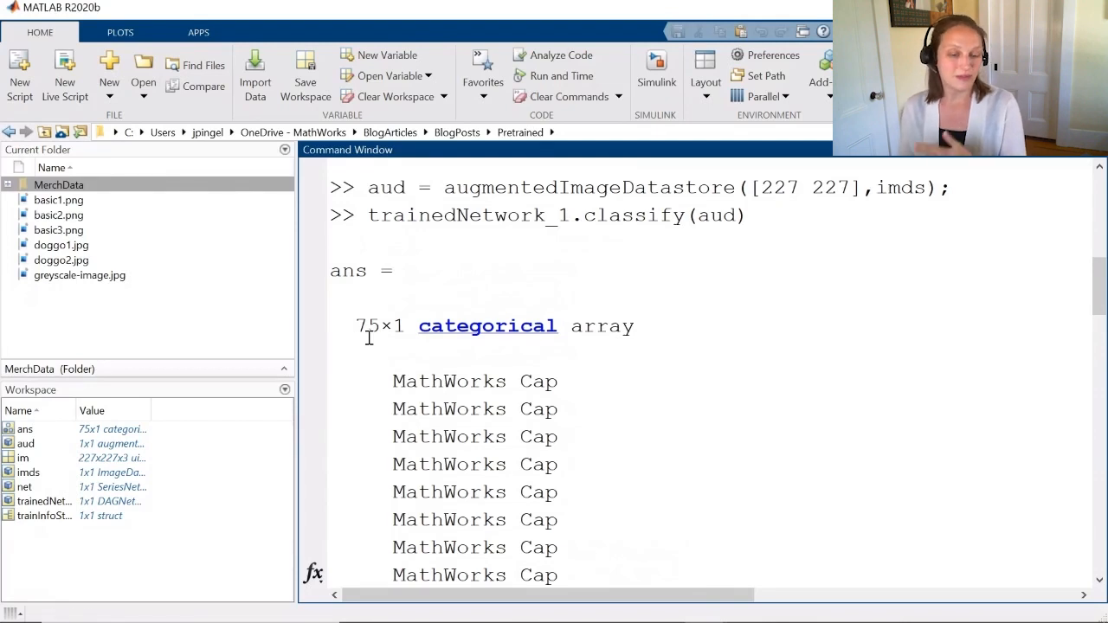
{"action": "scroll", "scroll_direction": "down", "scroll_amount": 3}
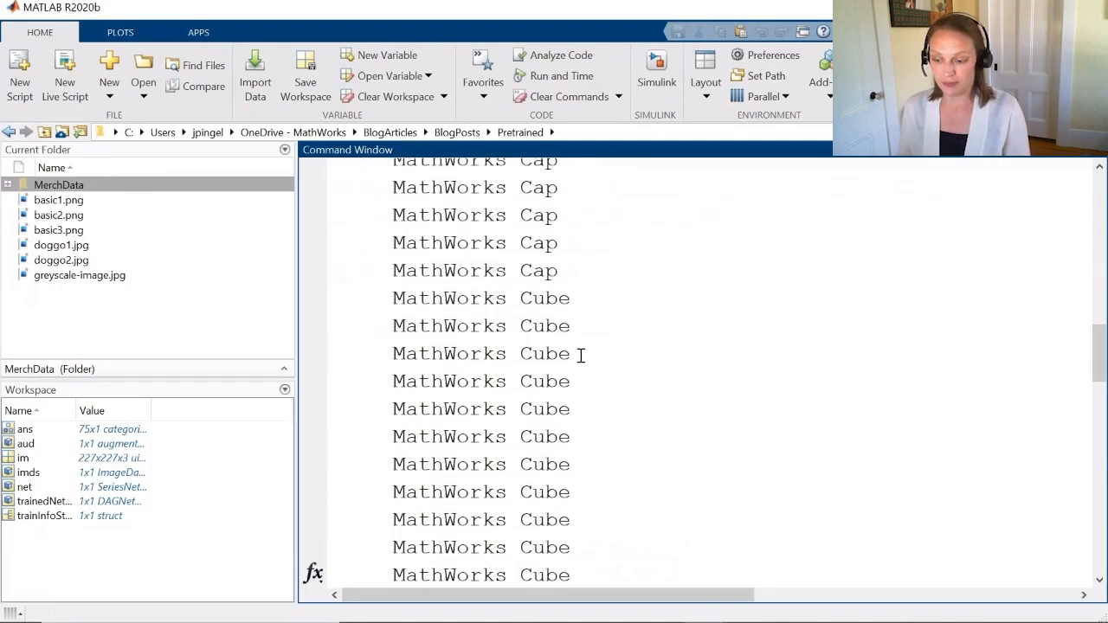